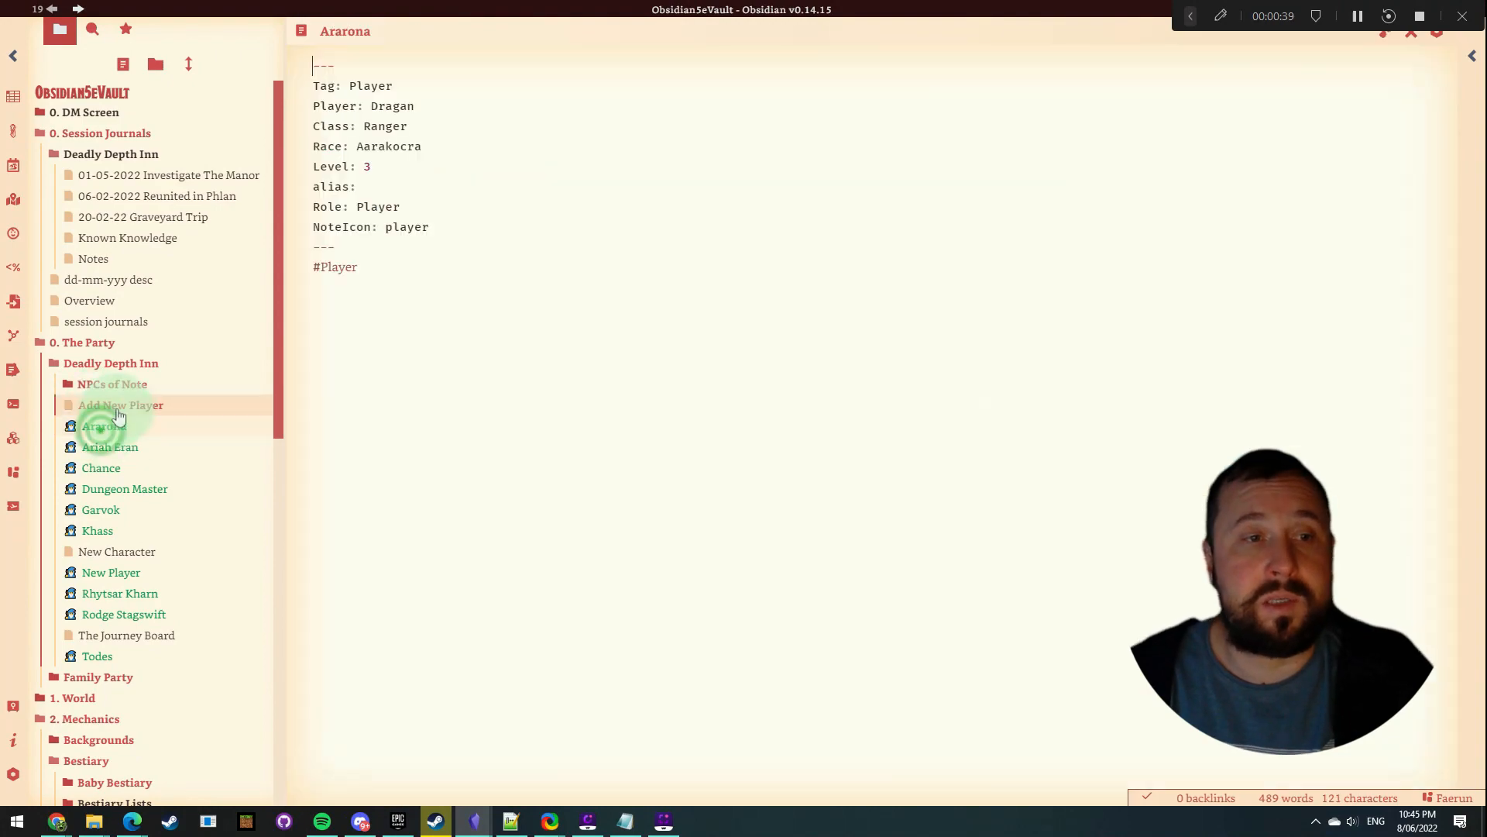
Bring up the Add New Player database whose settings filter rows to Role = Player.
{"action": "left_click", "coordinate": [119, 405]}
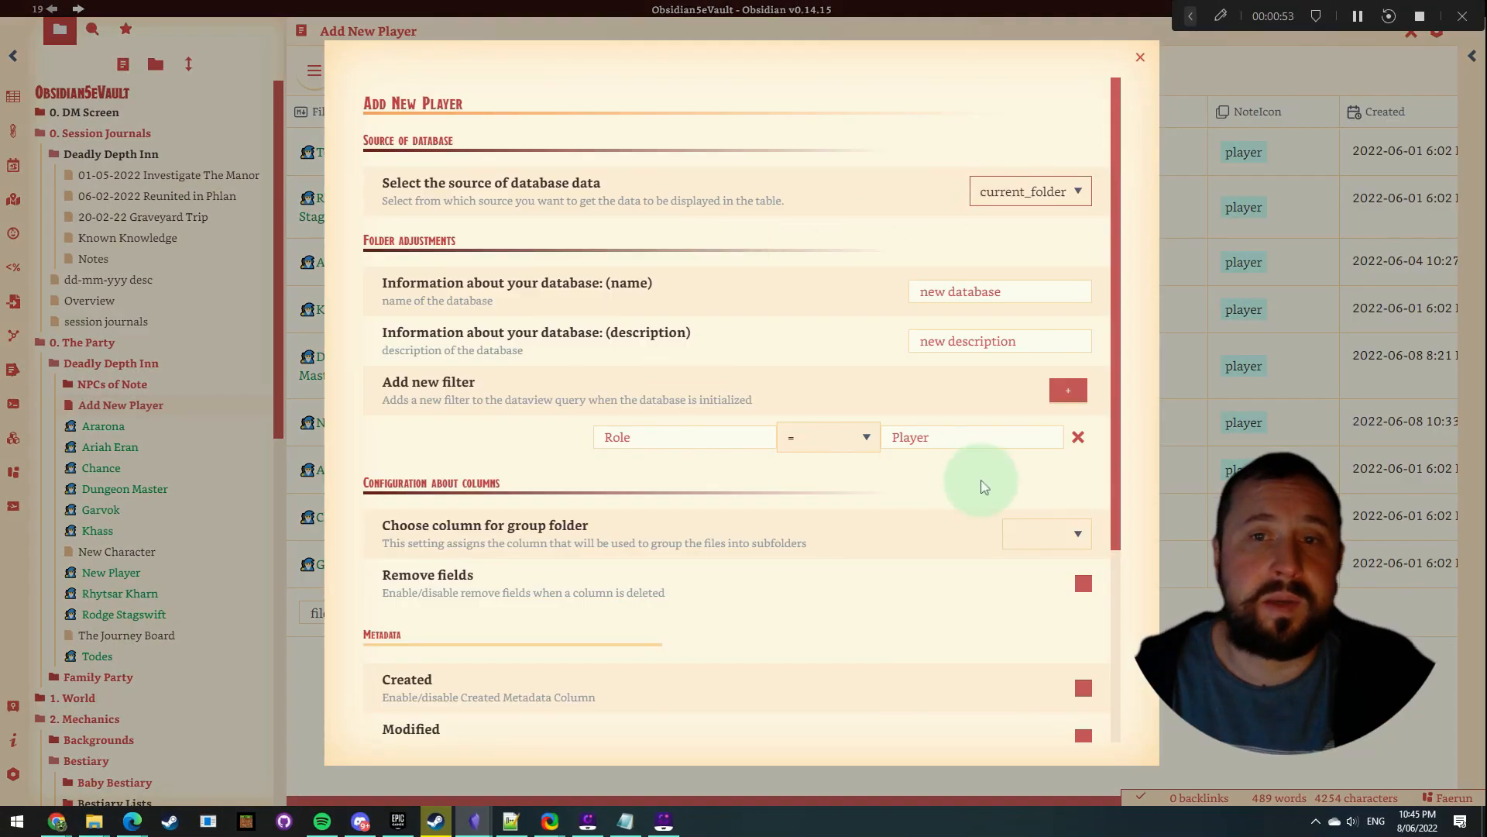
{"action": "mouse_move", "coordinate": [968, 423]}
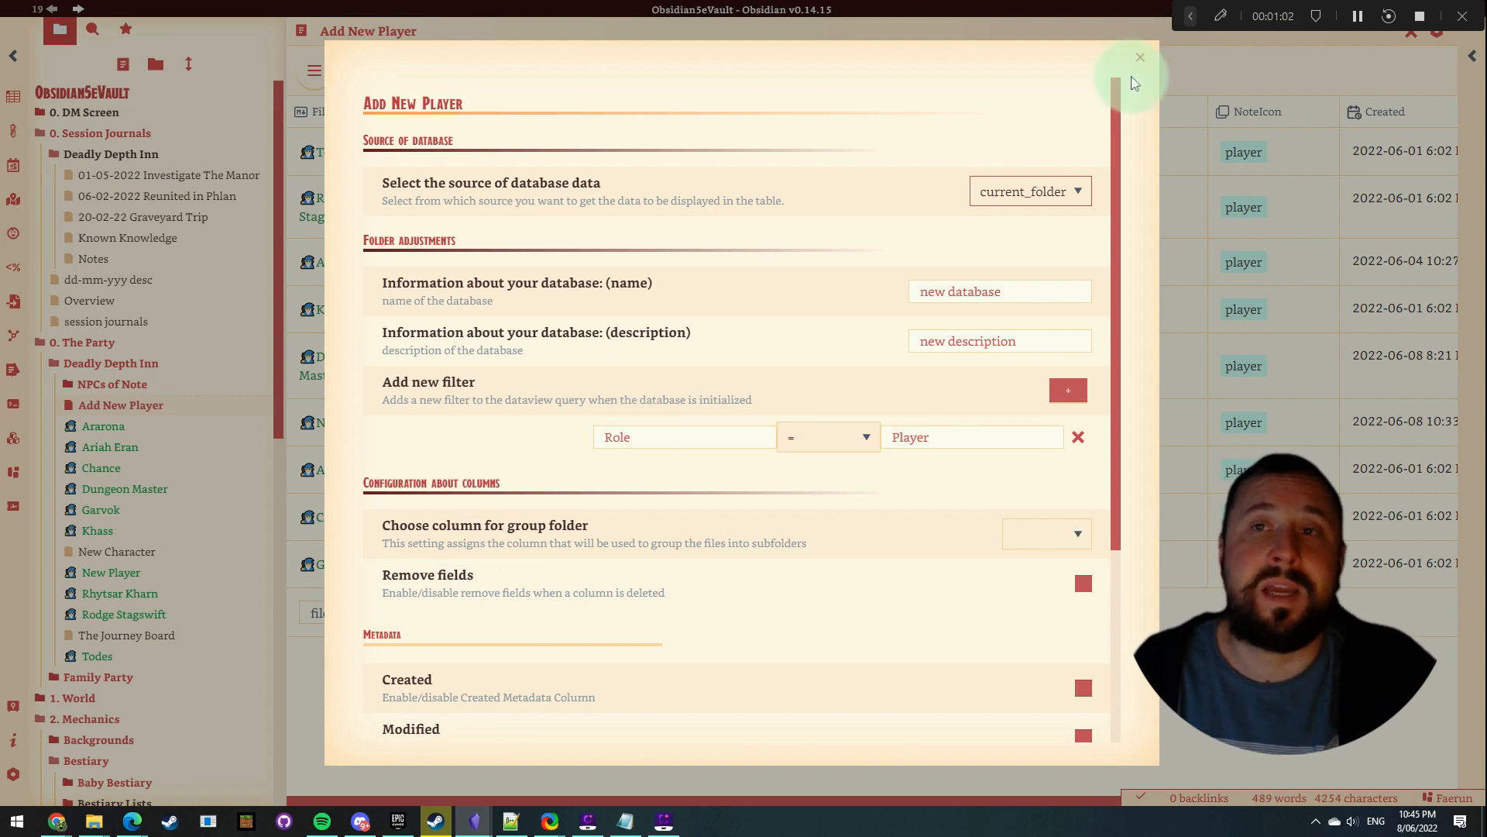
Dismiss the database settings and the character sheet hover preview.
{"action": "left_click", "coordinate": [1141, 57]}
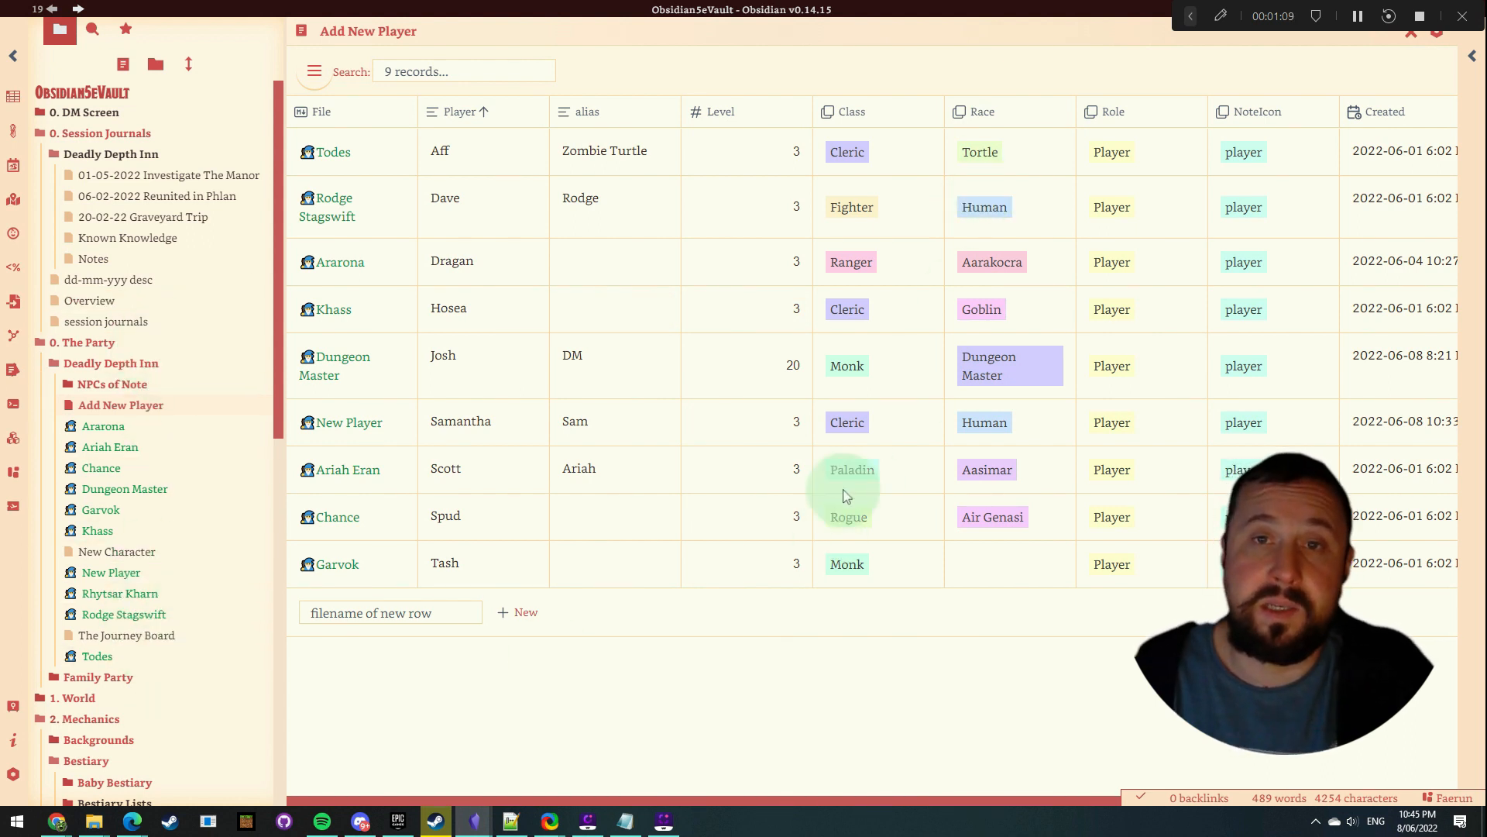
{"action": "mouse_move", "coordinate": [332, 216]}
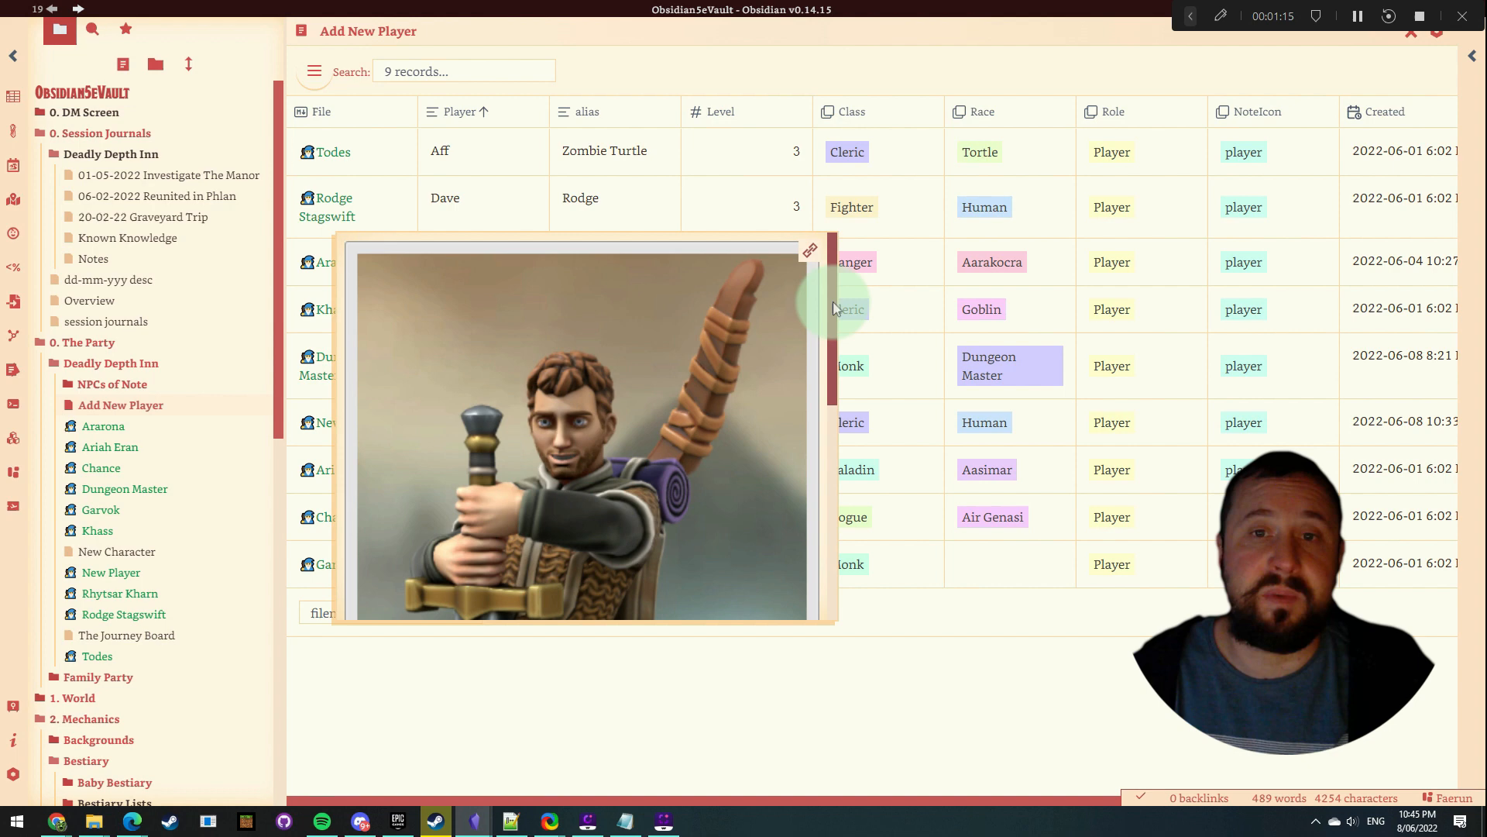
{"action": "mouse_move", "coordinate": [325, 311]}
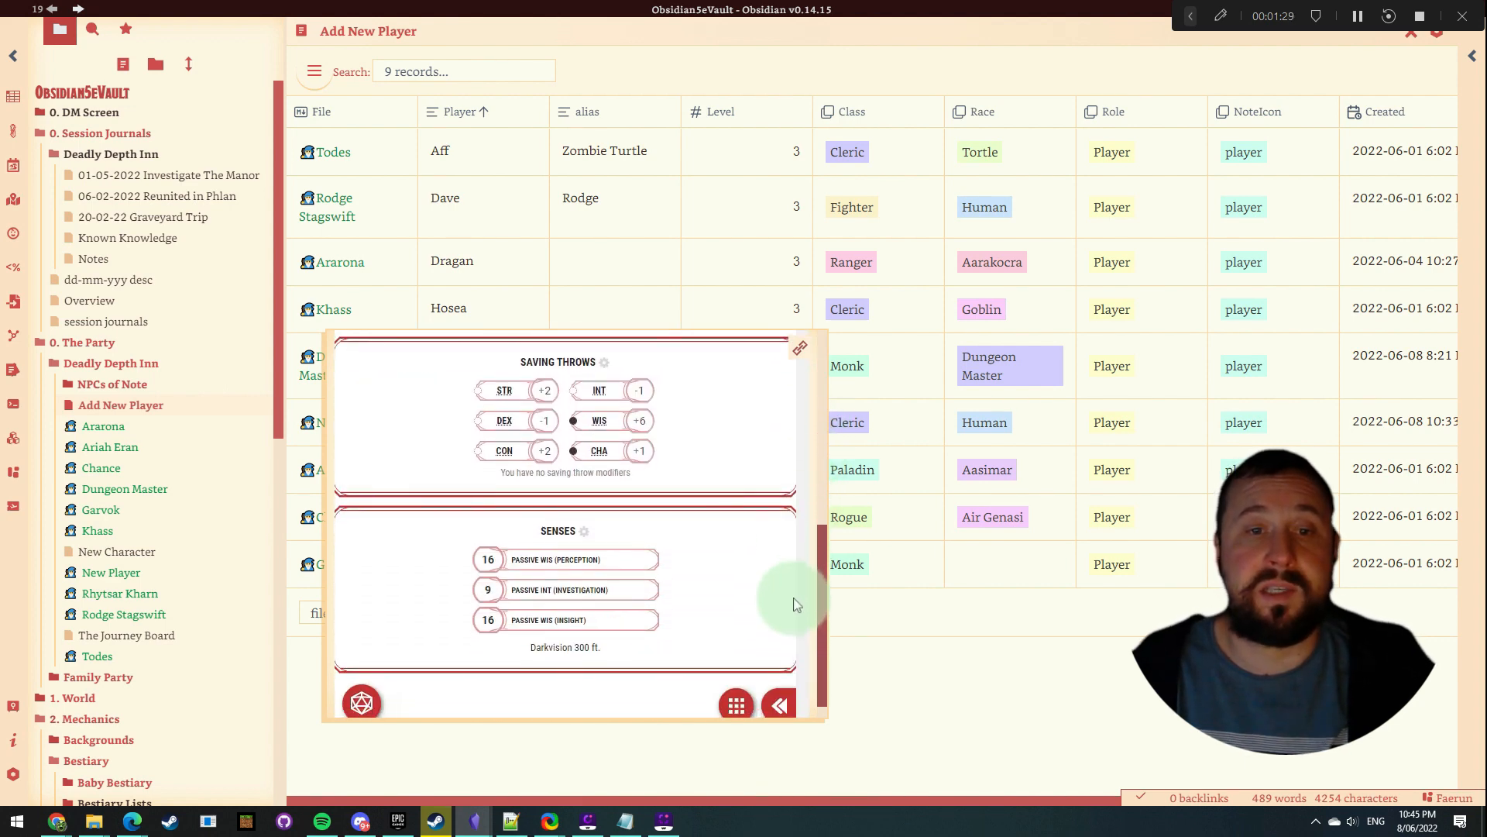
{"action": "left_click", "coordinate": [777, 703]}
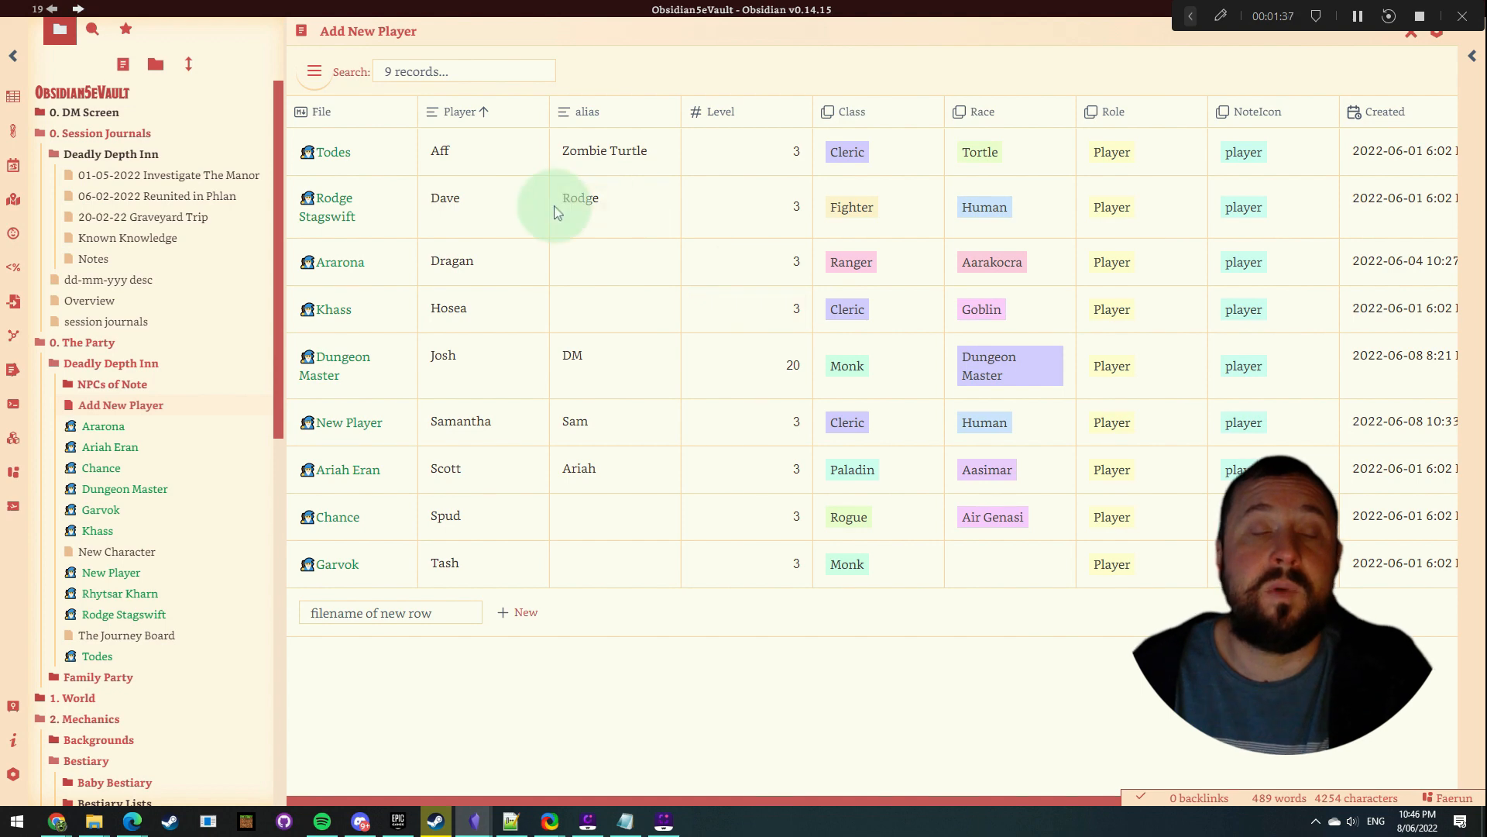
View the Ararona, Ariah Eran and Chance player notes, then return to the Add New Player table.
{"action": "left_click", "coordinate": [102, 426]}
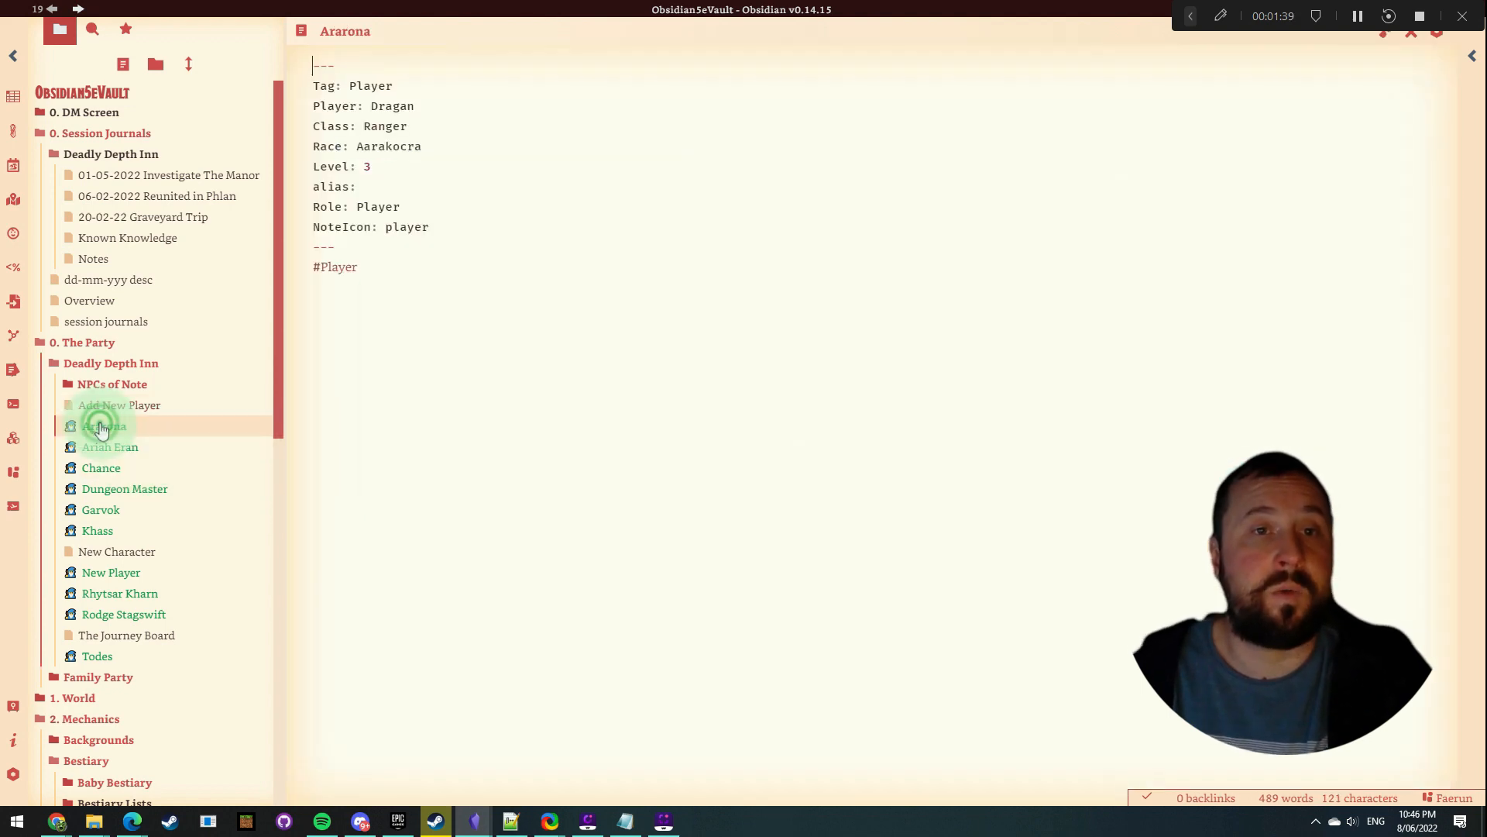
{"action": "left_click", "coordinate": [110, 446]}
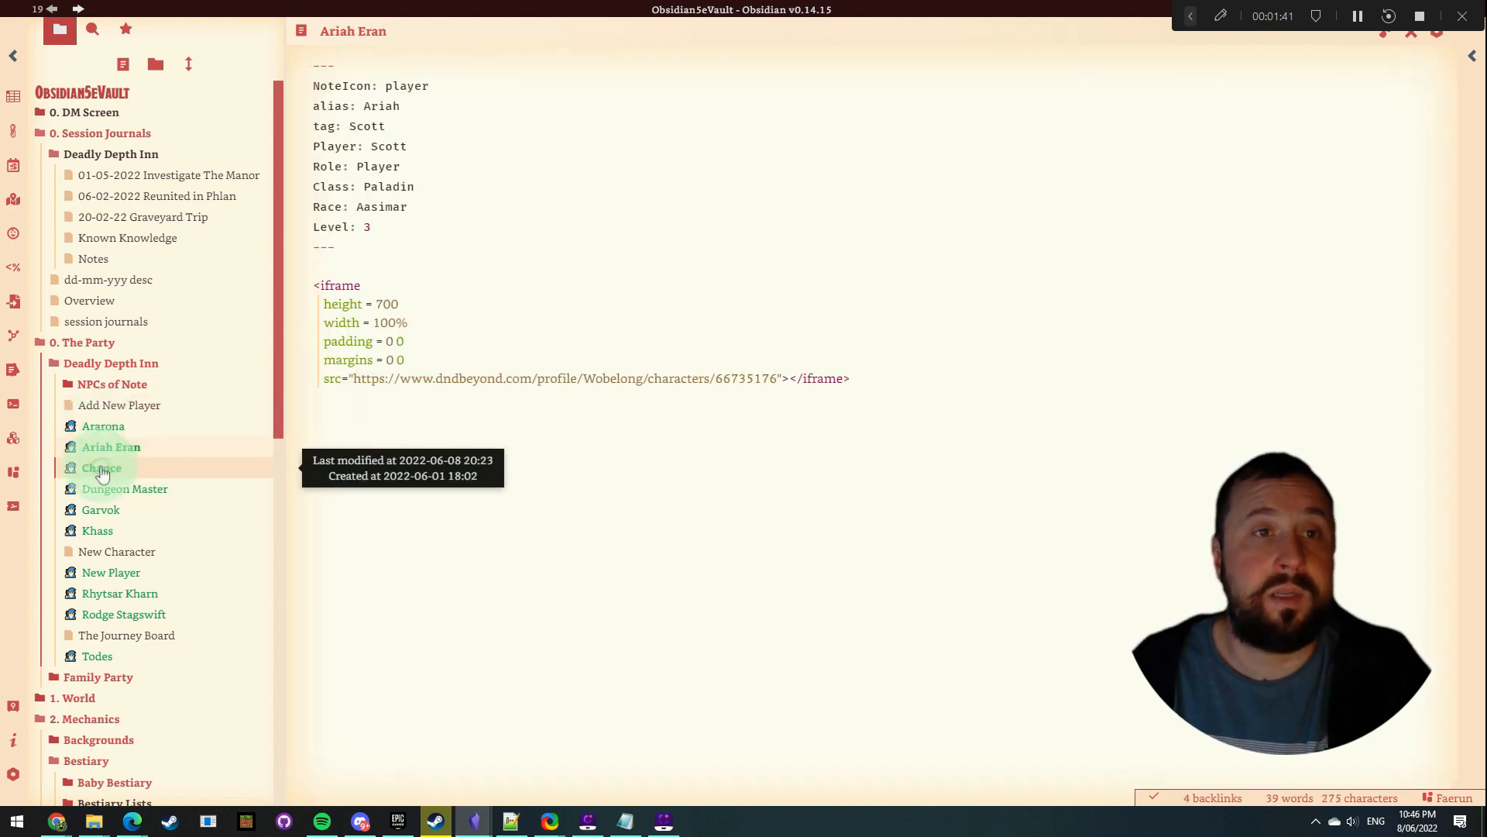
{"action": "left_click", "coordinate": [101, 467]}
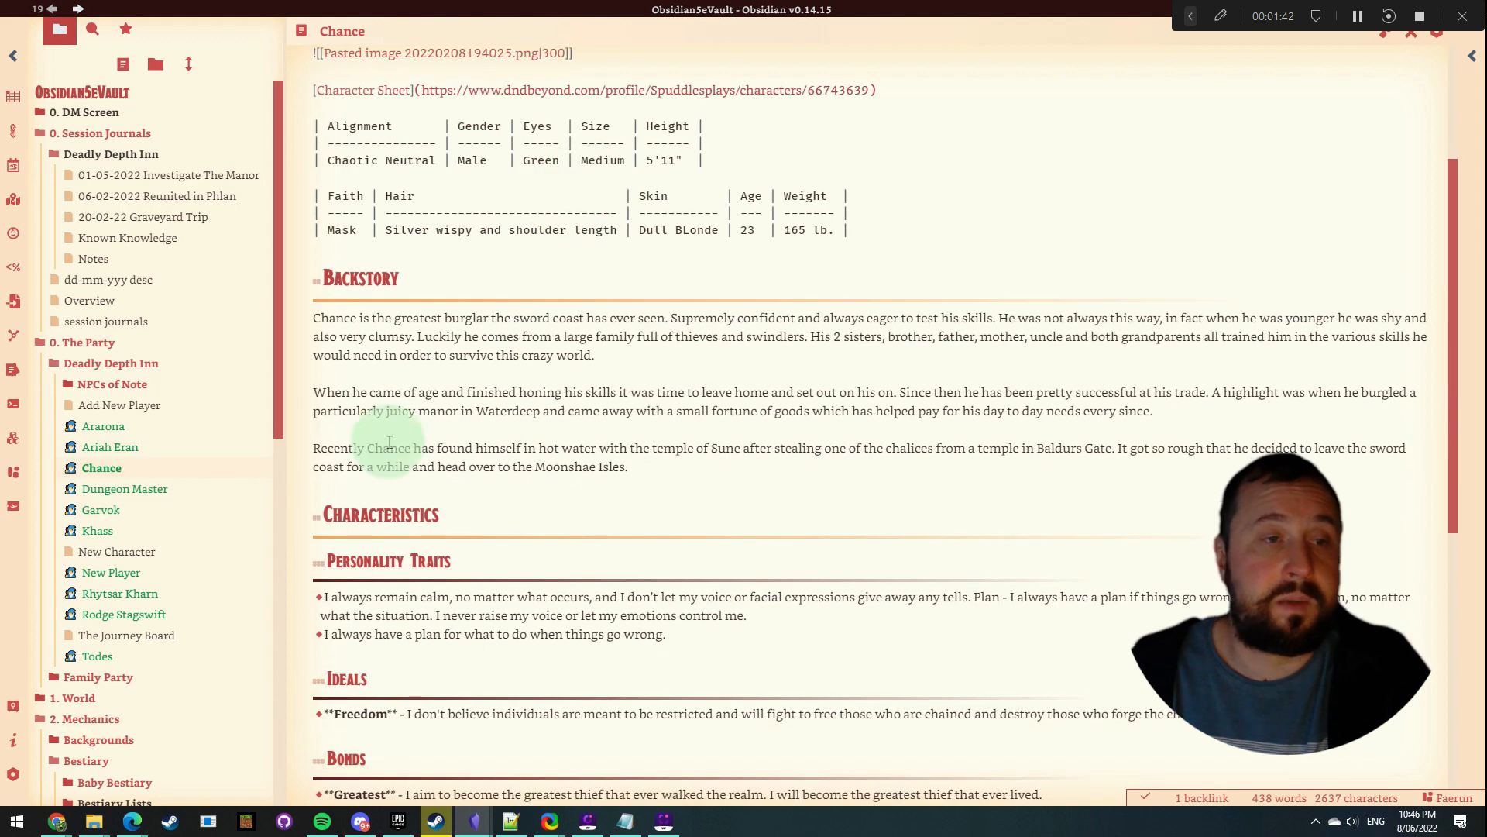
{"action": "left_click", "coordinate": [119, 405]}
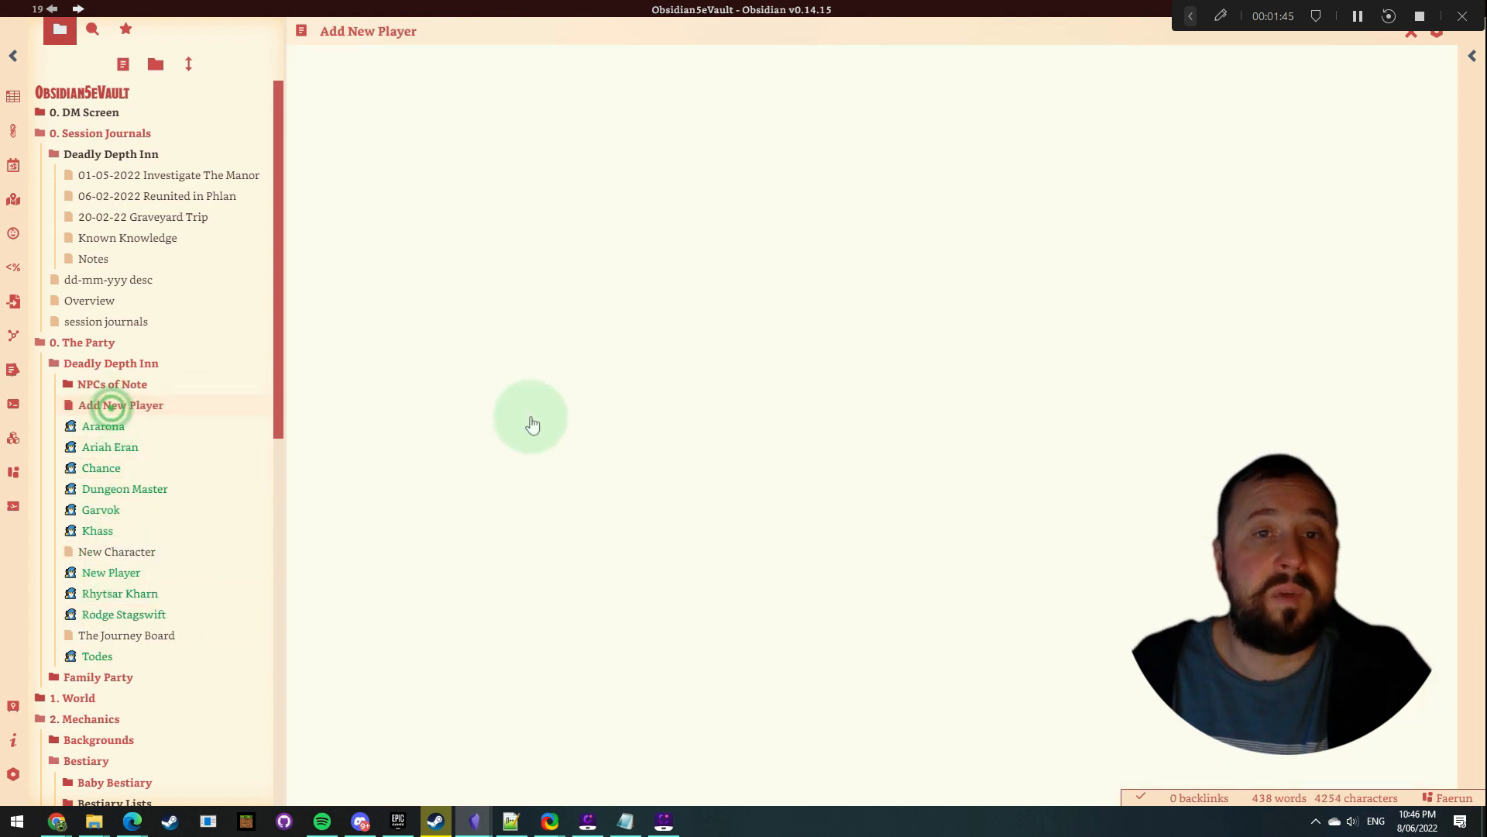
{"action": "left_click", "coordinate": [120, 404]}
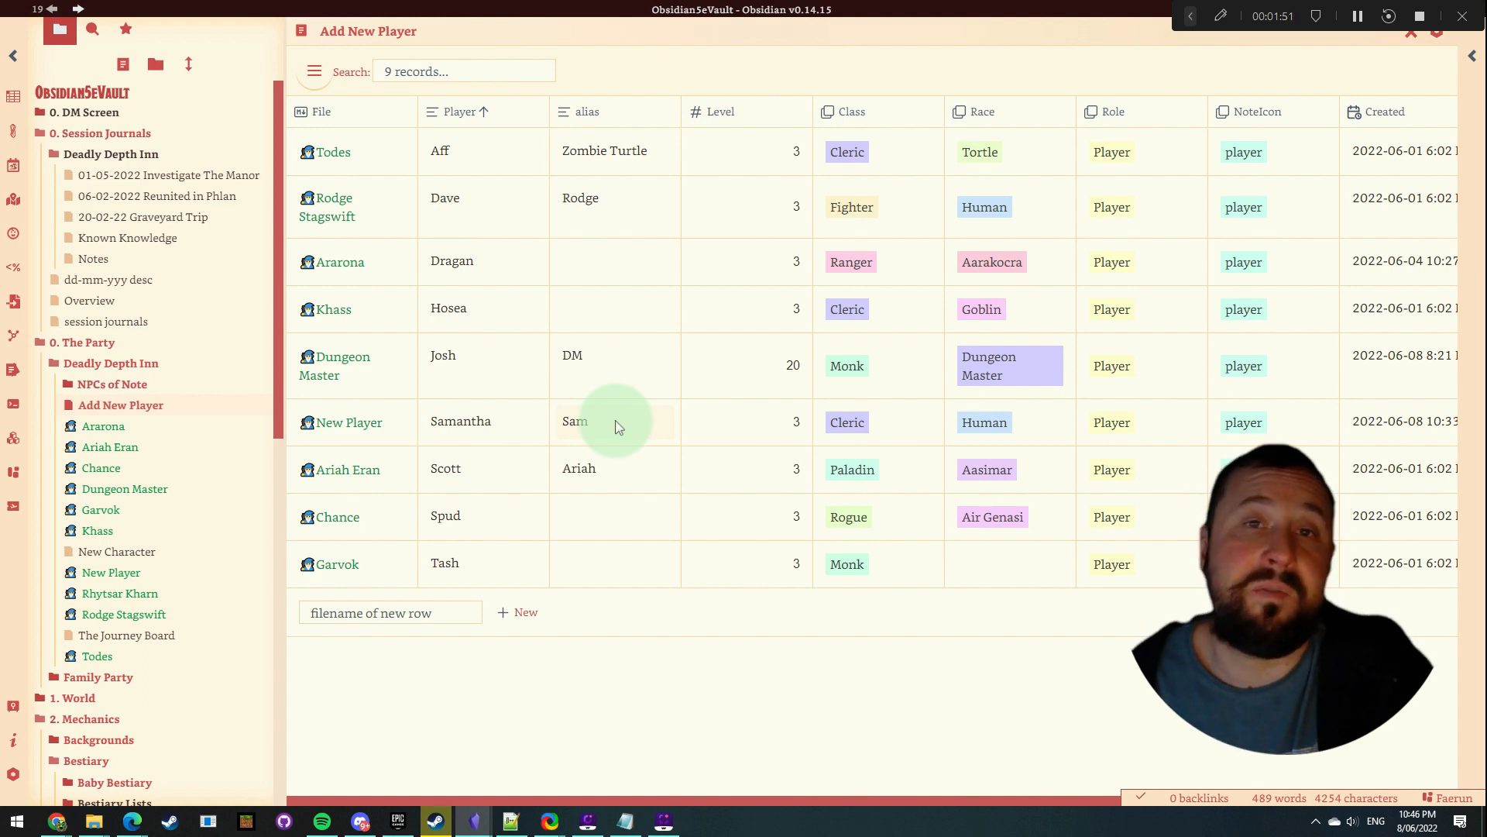
{"action": "mouse_move", "coordinate": [735, 111]}
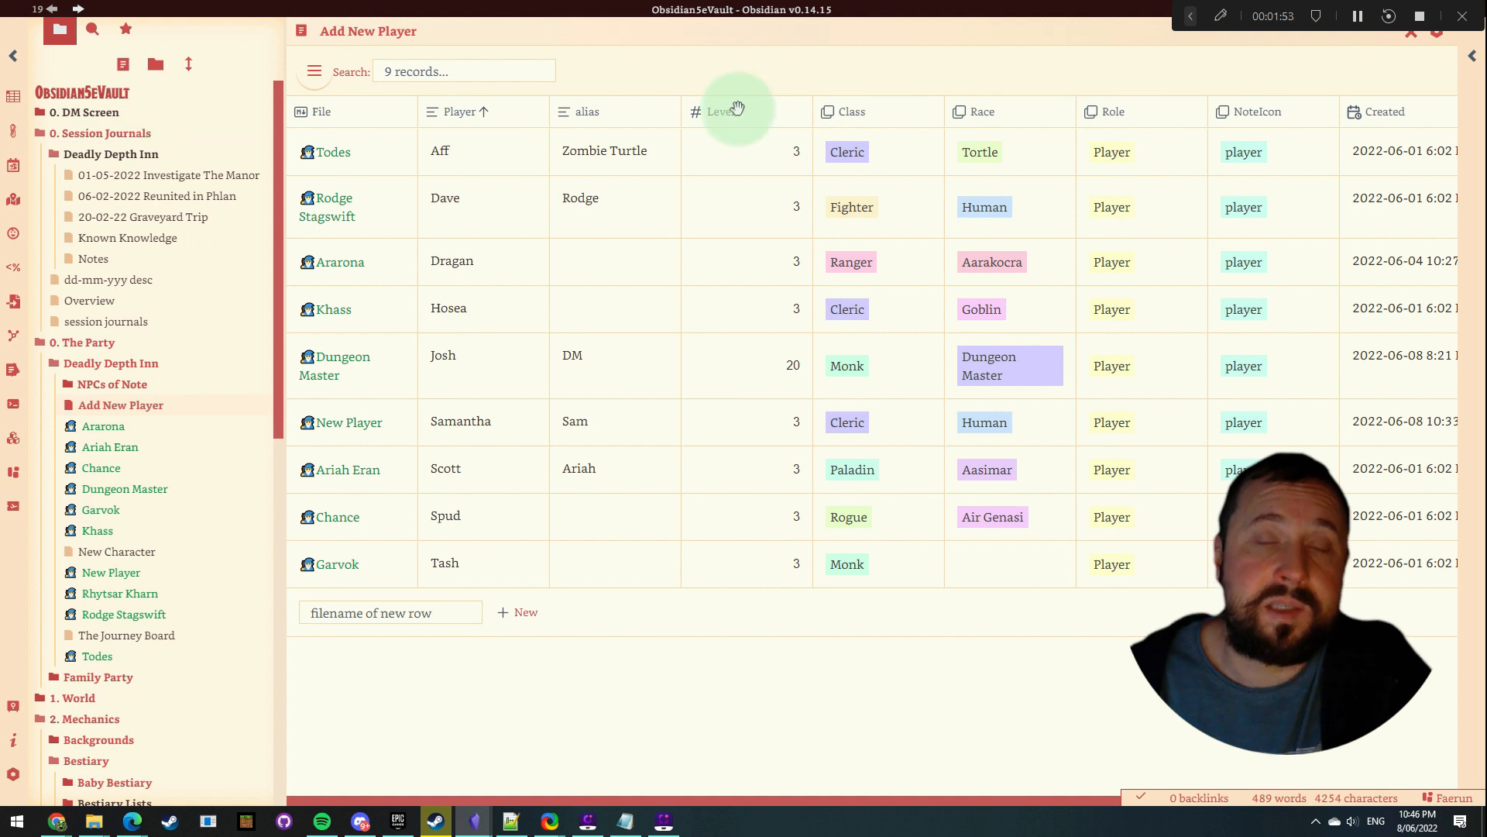
{"action": "mouse_move", "coordinate": [1085, 116]}
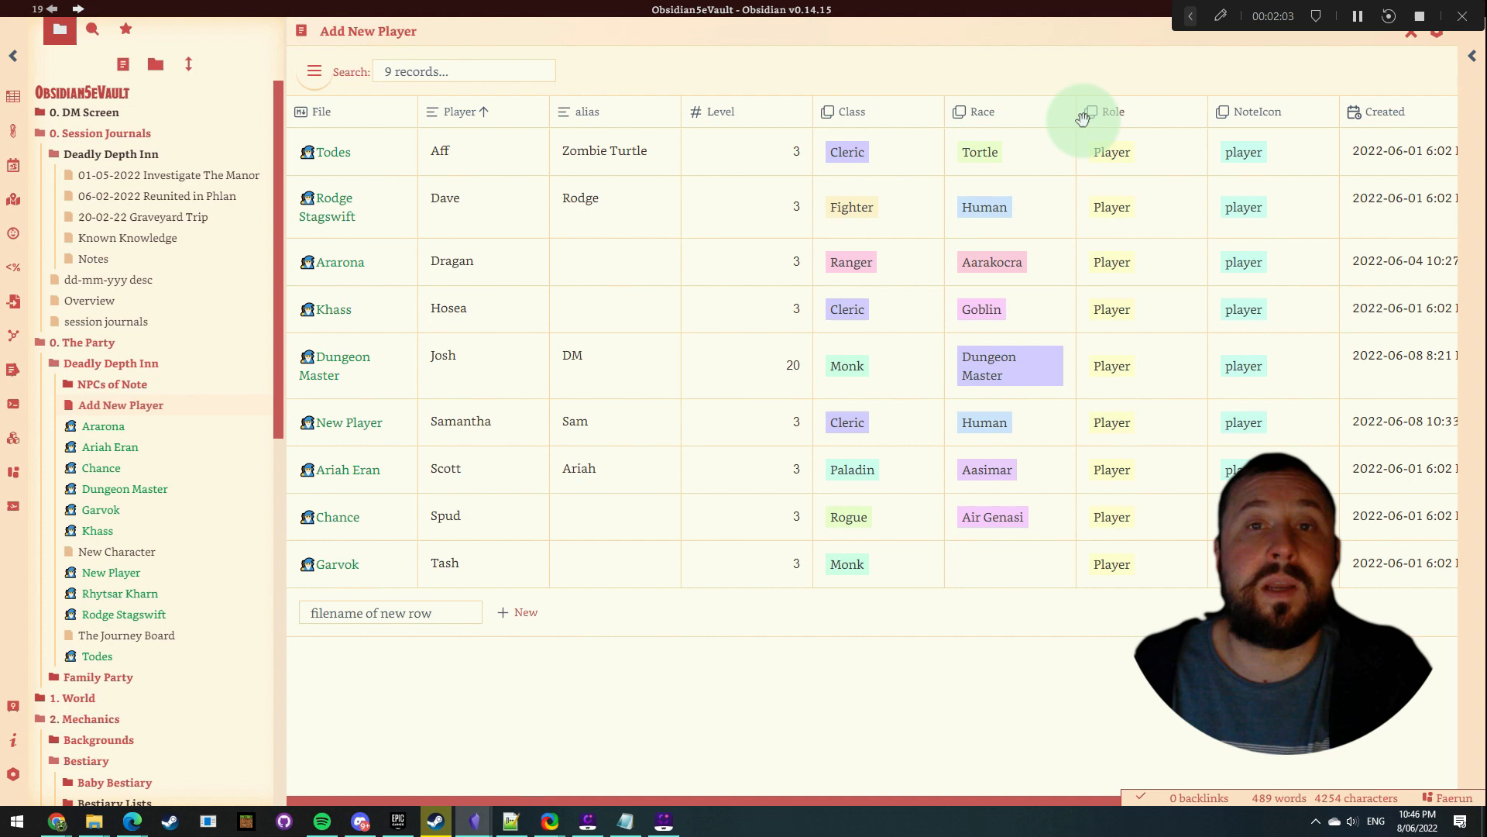
{"action": "mouse_move", "coordinate": [356, 108]}
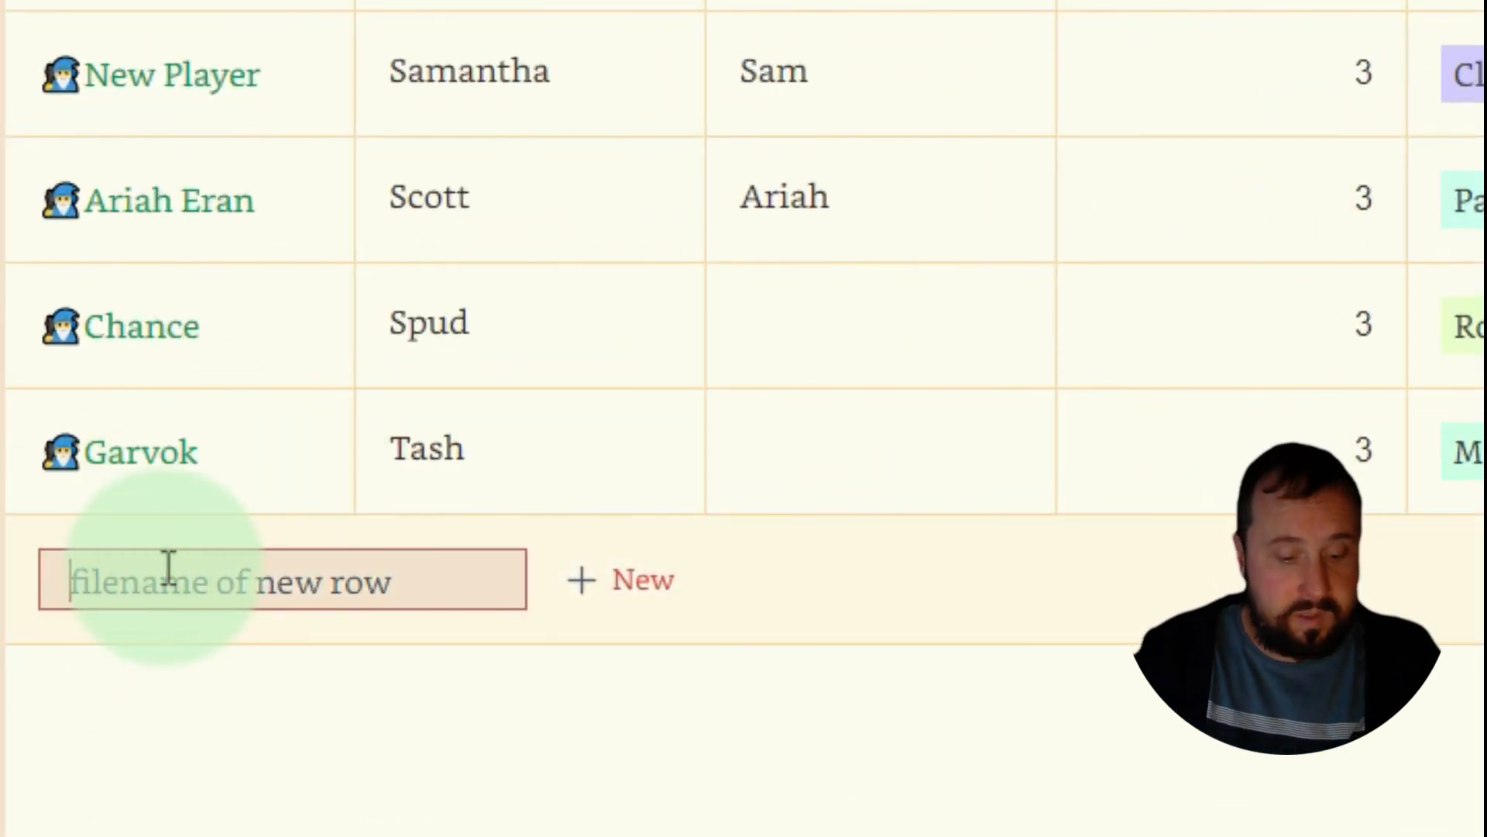
Add a new player row Bob with alias Thomas.
{"action": "type", "text": "Bob"}
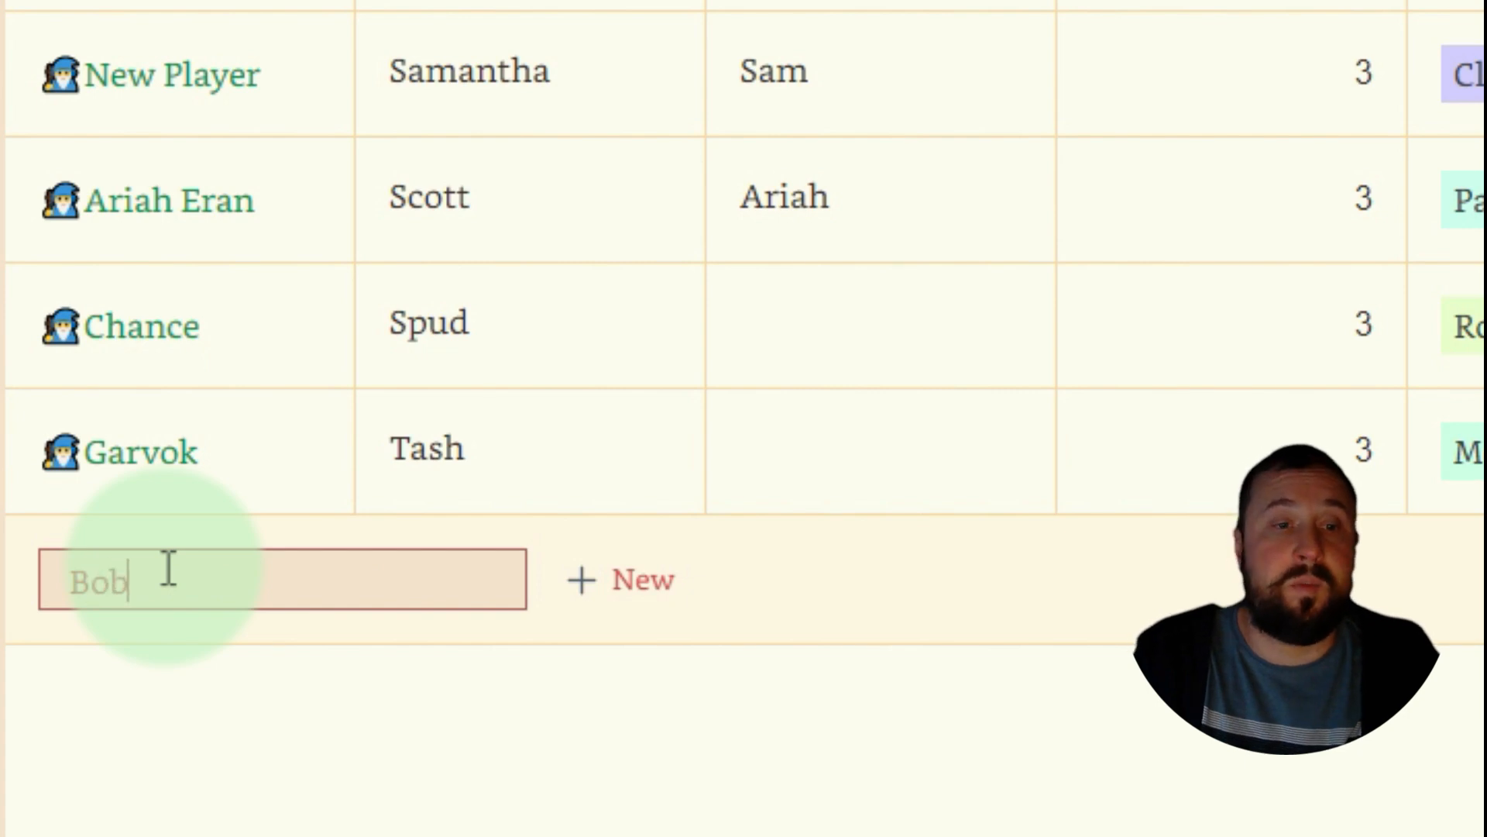
{"action": "key", "text": "Enter"}
{"action": "type", "text": "Tom"}
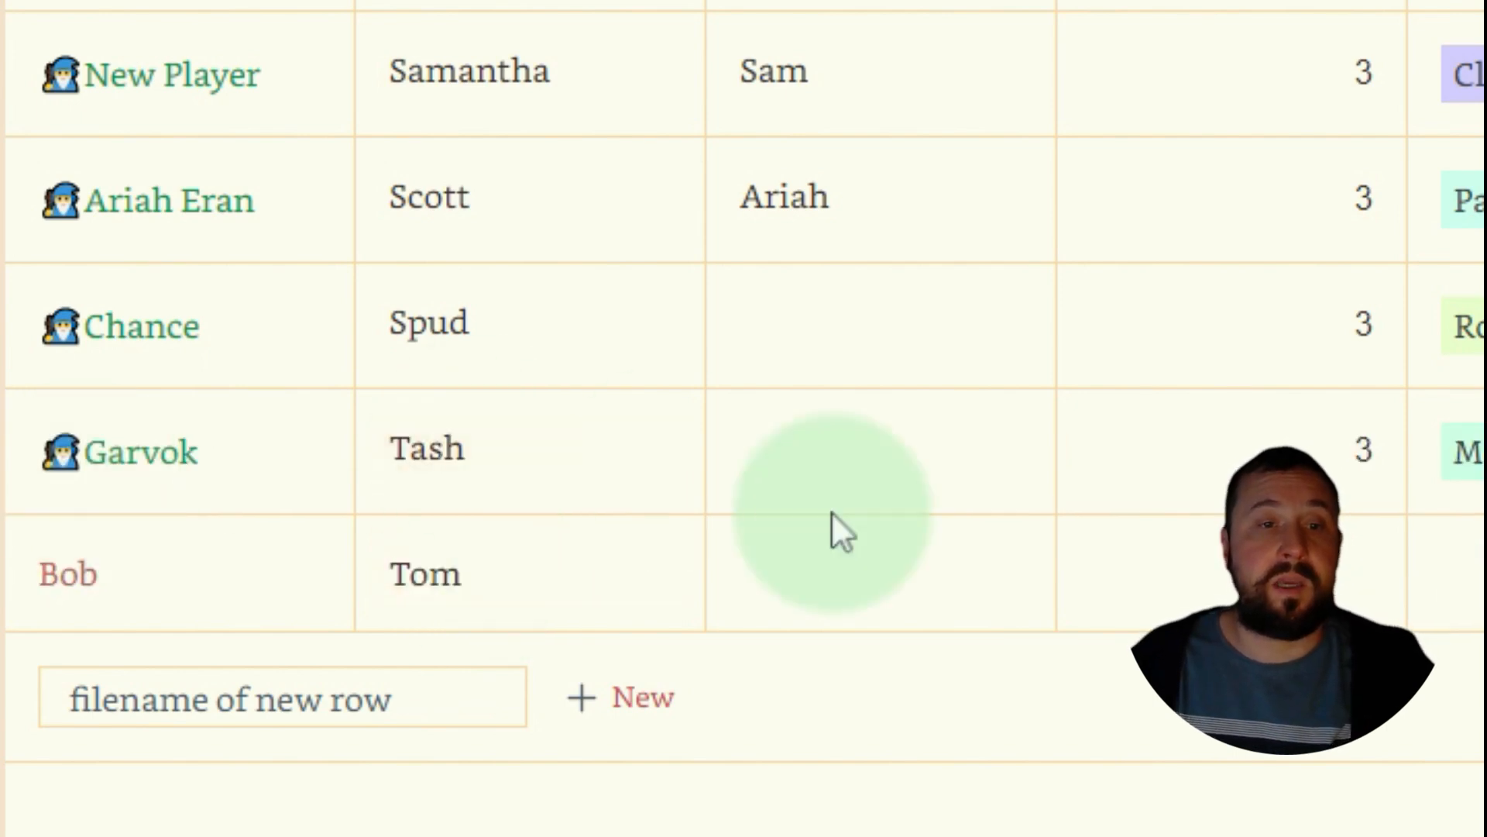
{"action": "left_click", "coordinate": [852, 574]}
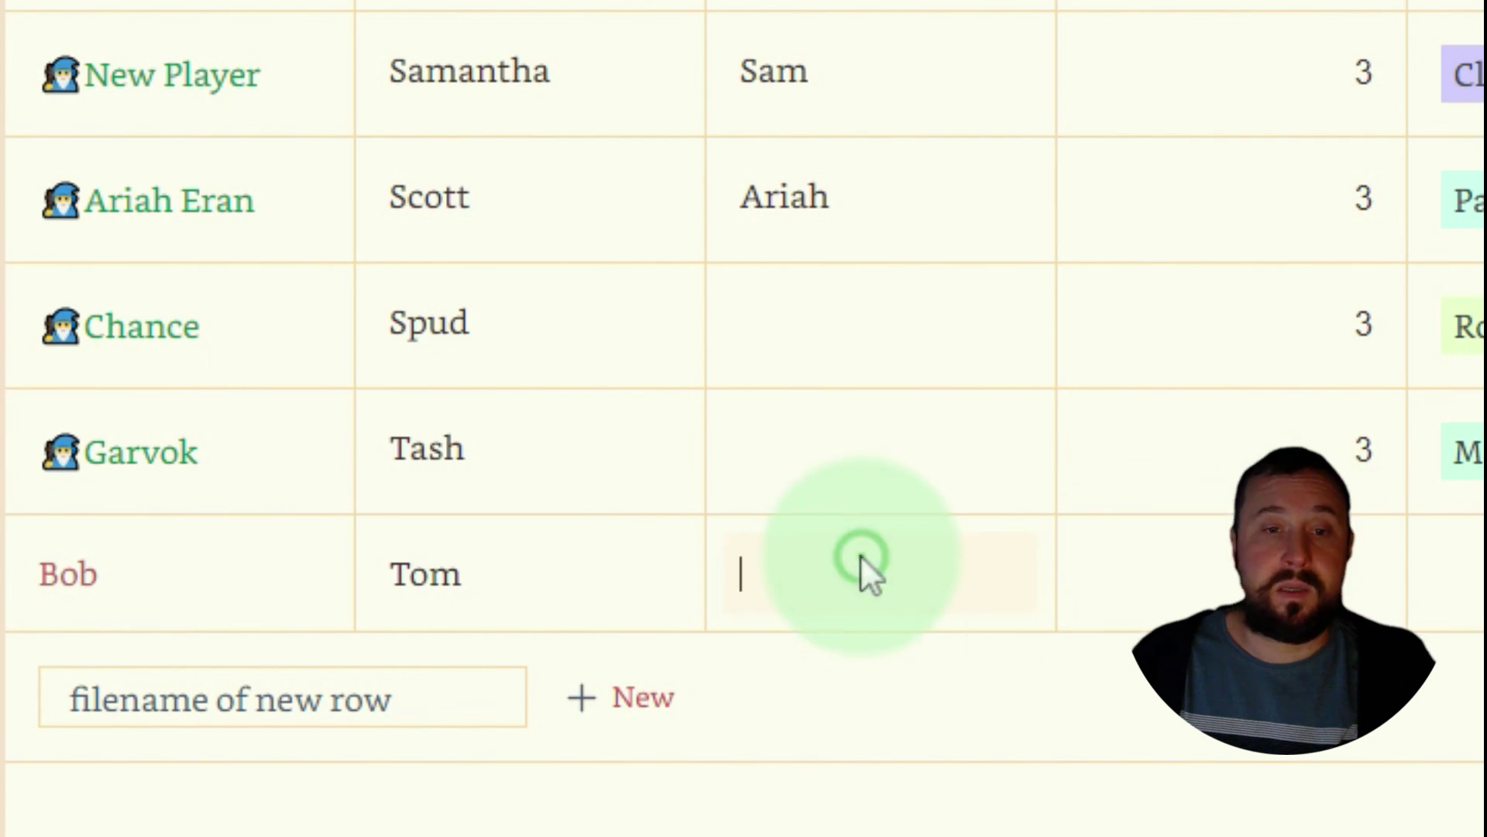
{"action": "type", "text": "Thomas"}
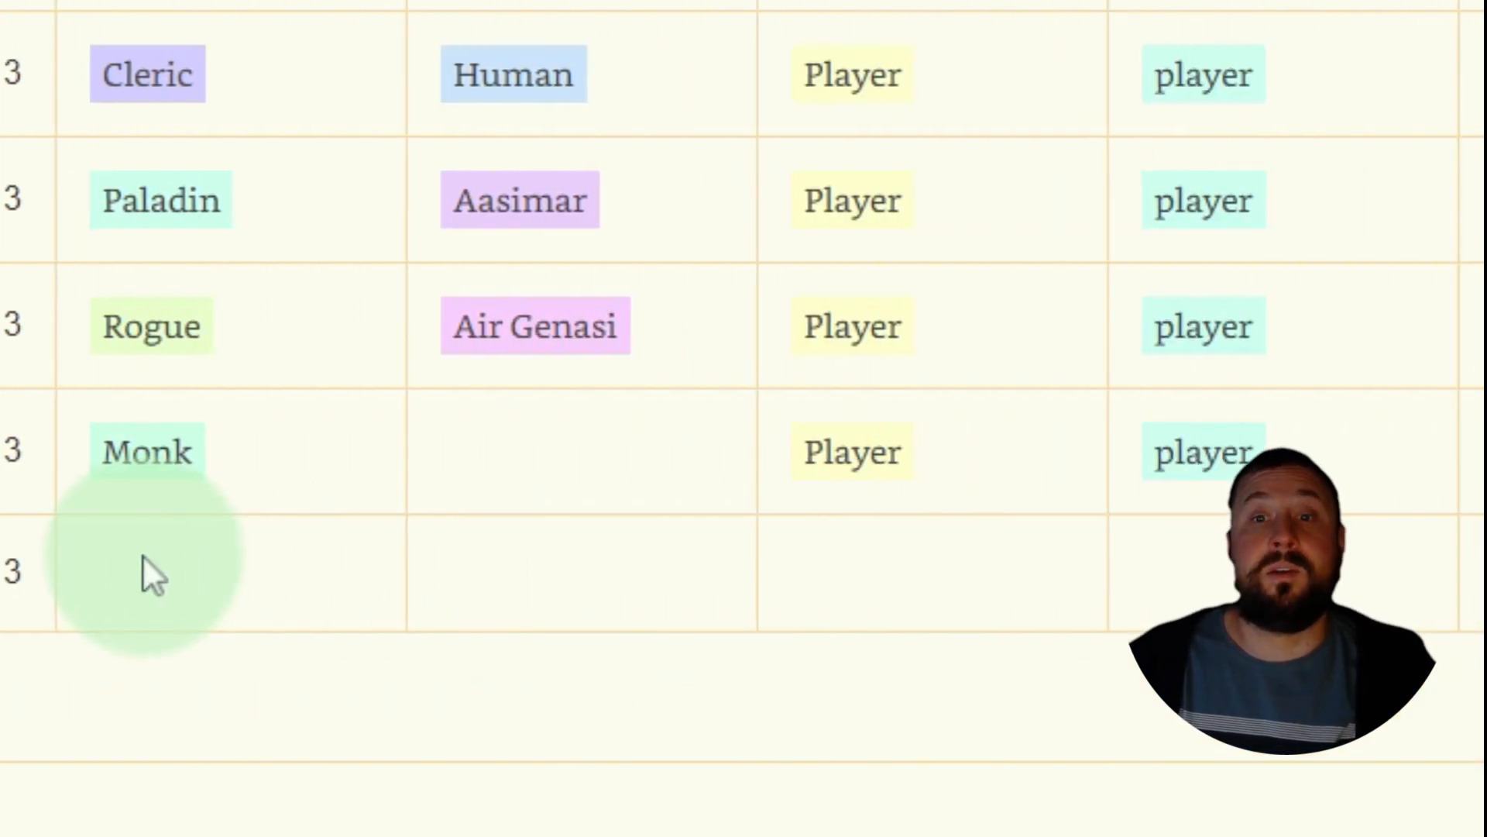
Tag the Bob row as Sorcerer, race Tortle and role Player.
{"action": "left_click", "coordinate": [151, 579]}
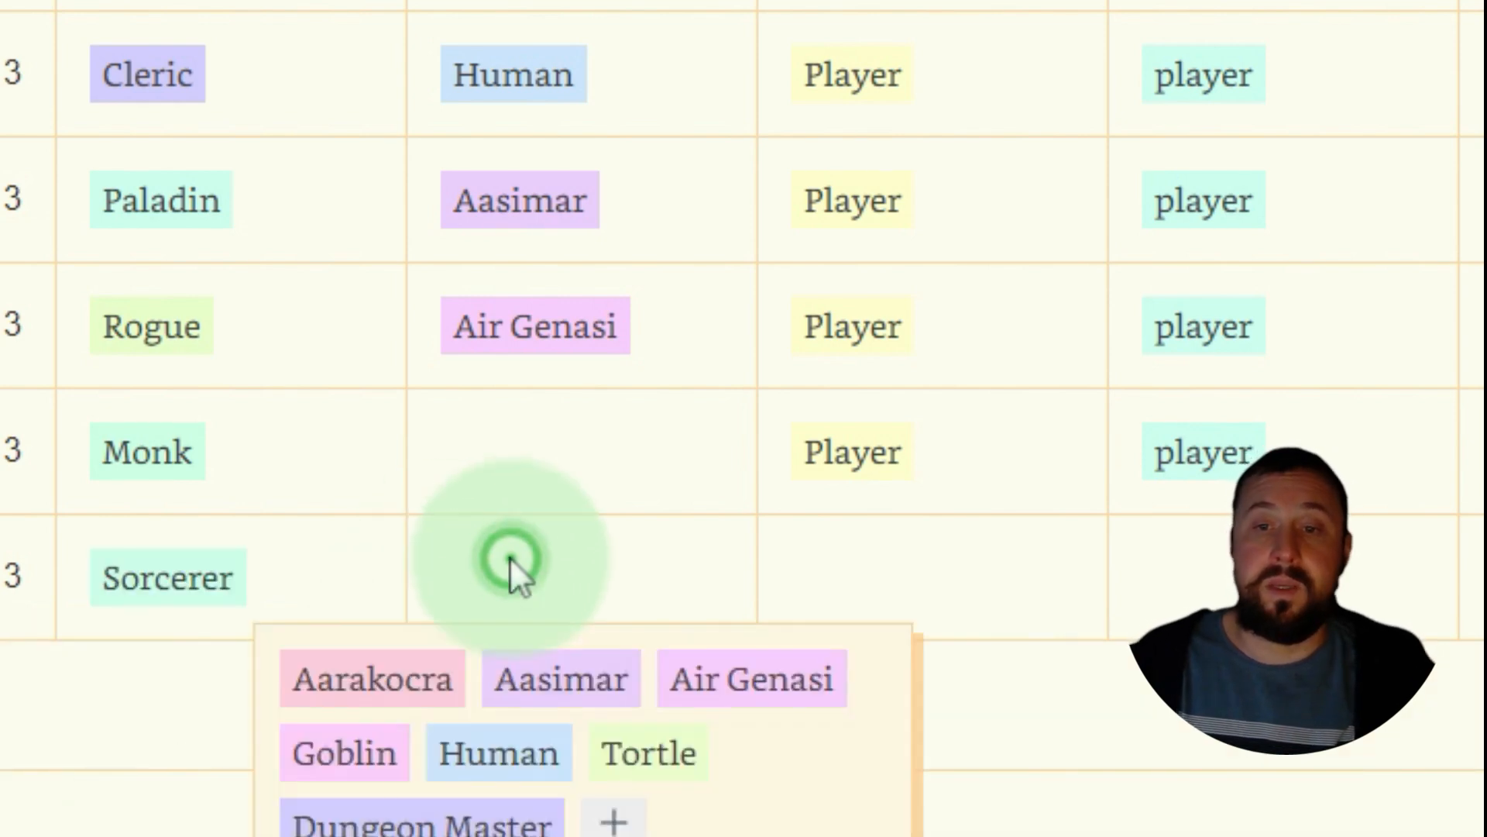
{"action": "left_click", "coordinate": [652, 753]}
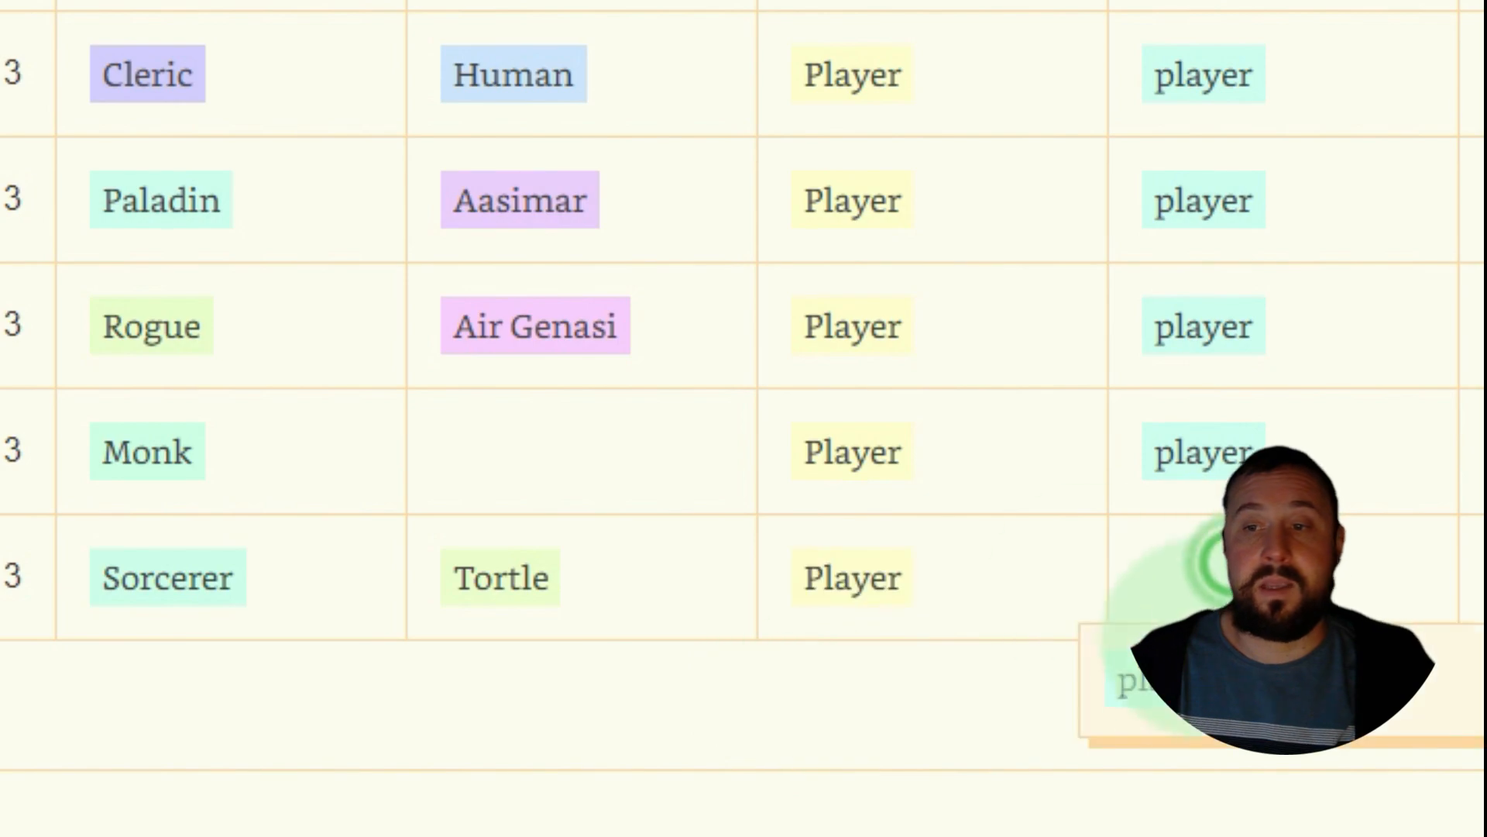
{"action": "scroll", "scroll_direction": "right", "scroll_amount": 3}
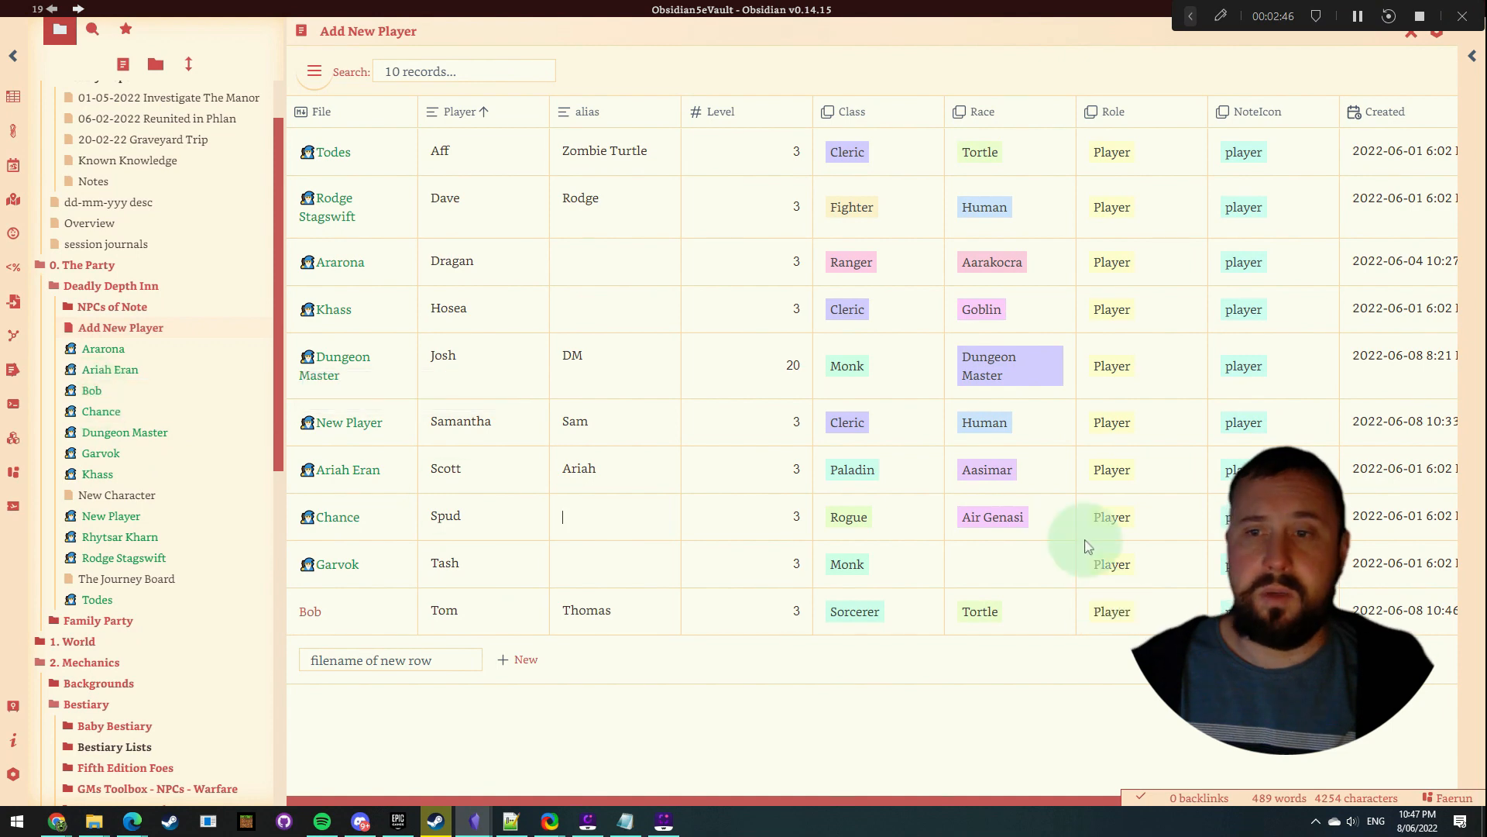
{"action": "mouse_move", "coordinate": [91, 391]}
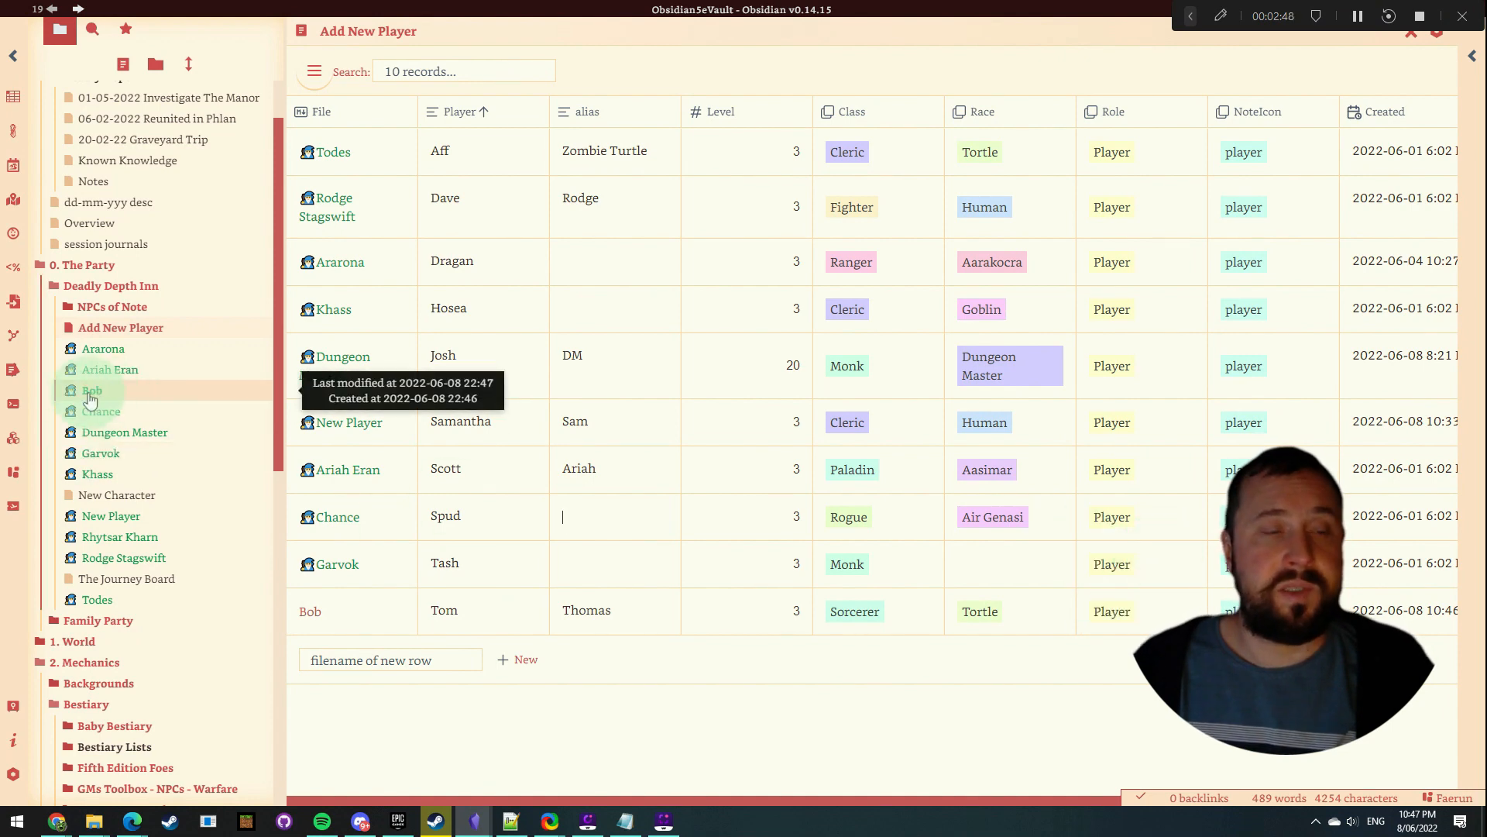
{"action": "left_click", "coordinate": [93, 391]}
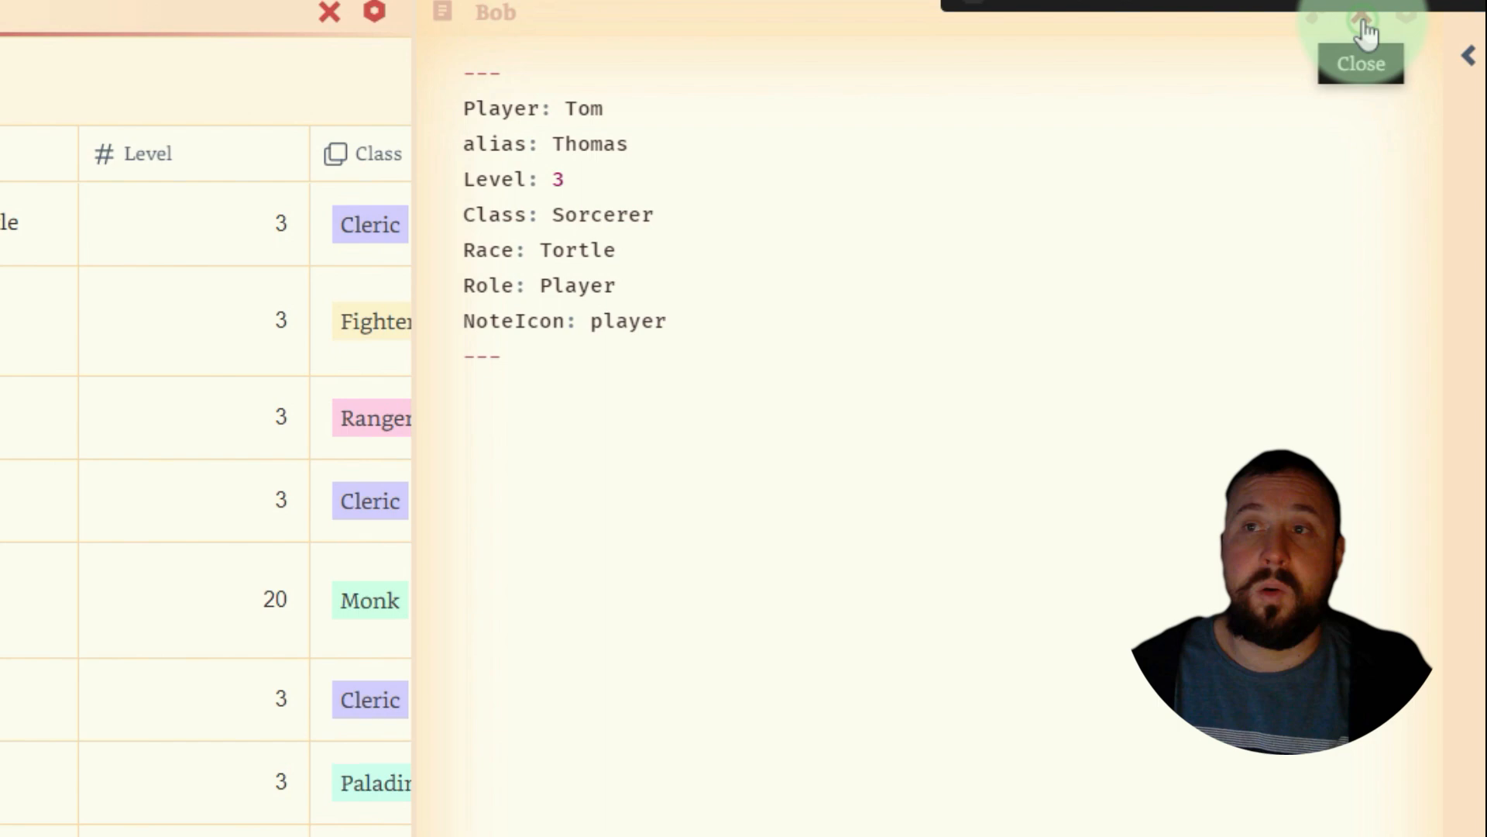
{"action": "left_click", "coordinate": [1360, 20]}
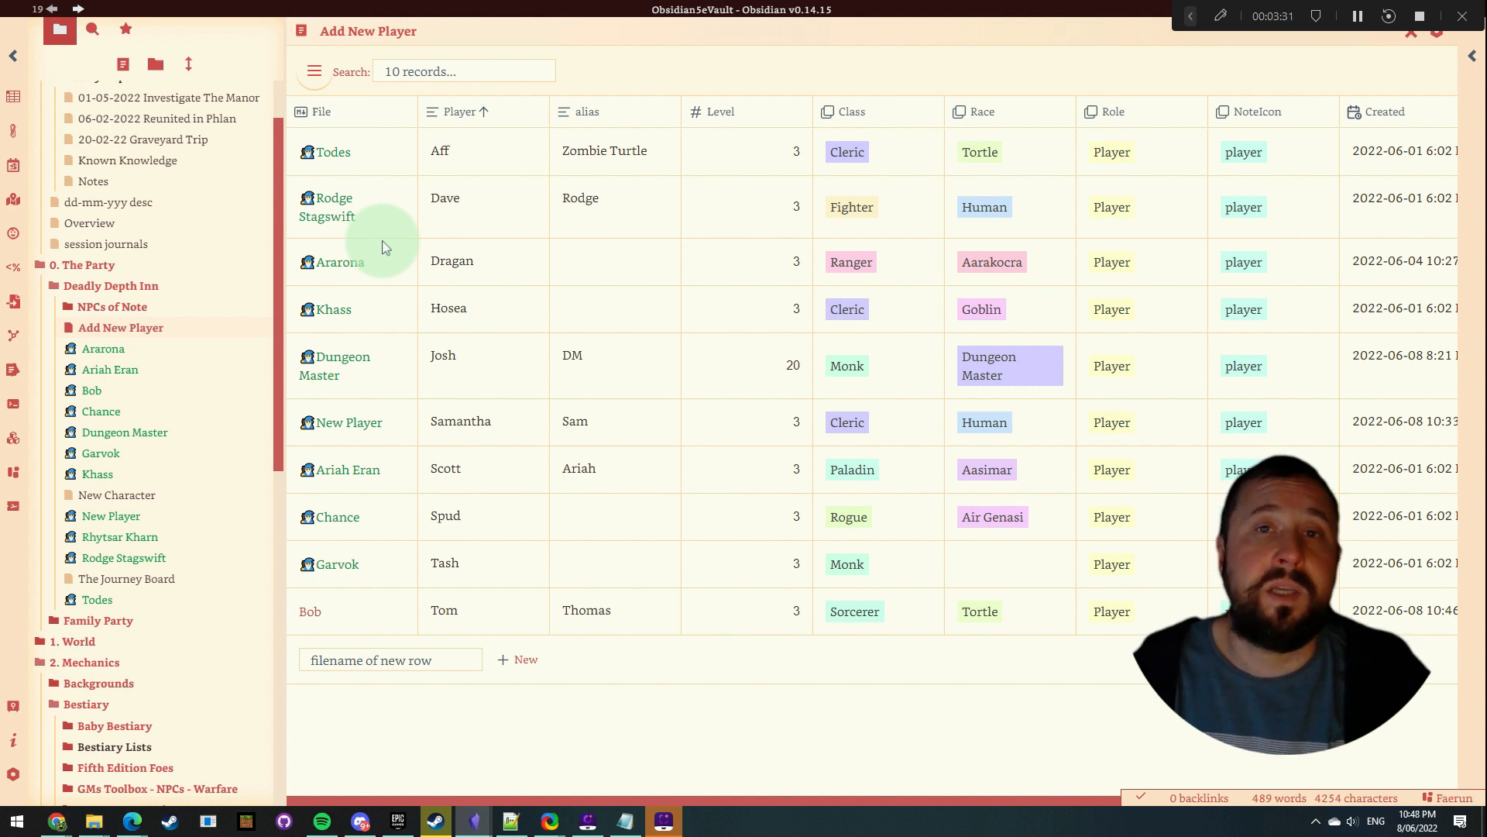
{"action": "mouse_move", "coordinate": [493, 443]}
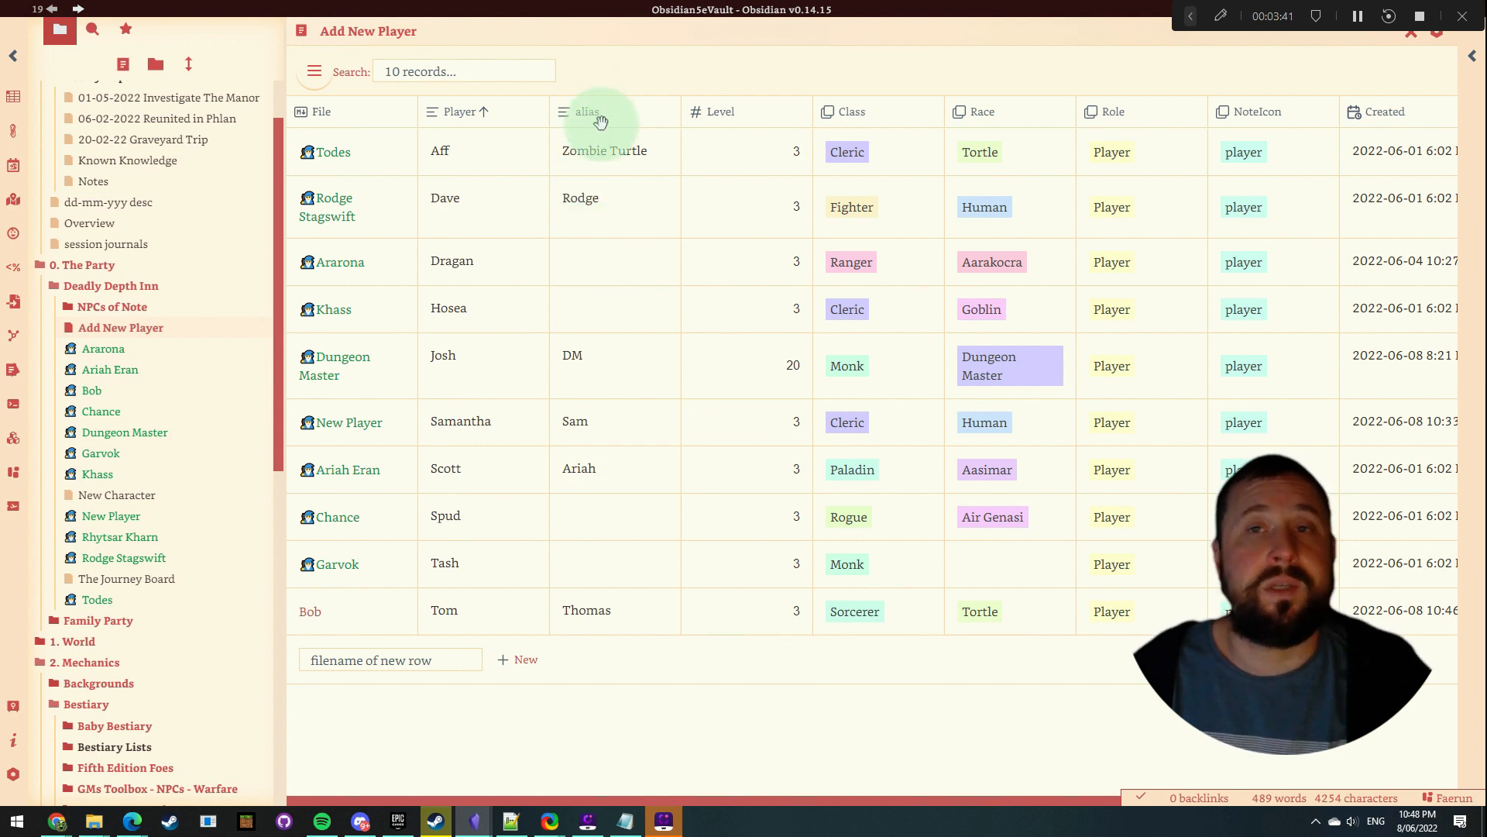
{"action": "mouse_move", "coordinate": [1098, 585]}
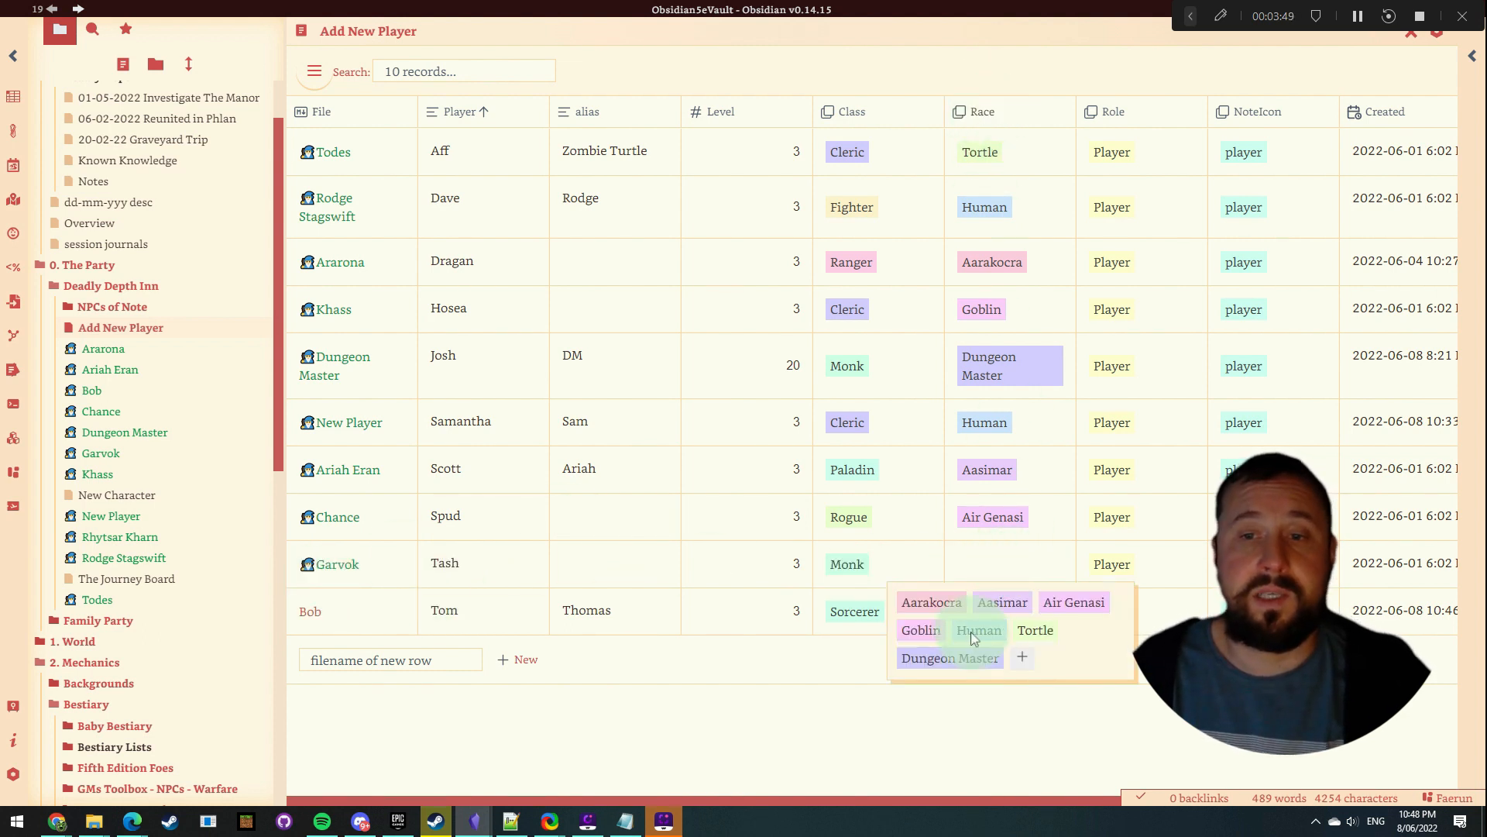
{"action": "left_click", "coordinate": [1035, 629]}
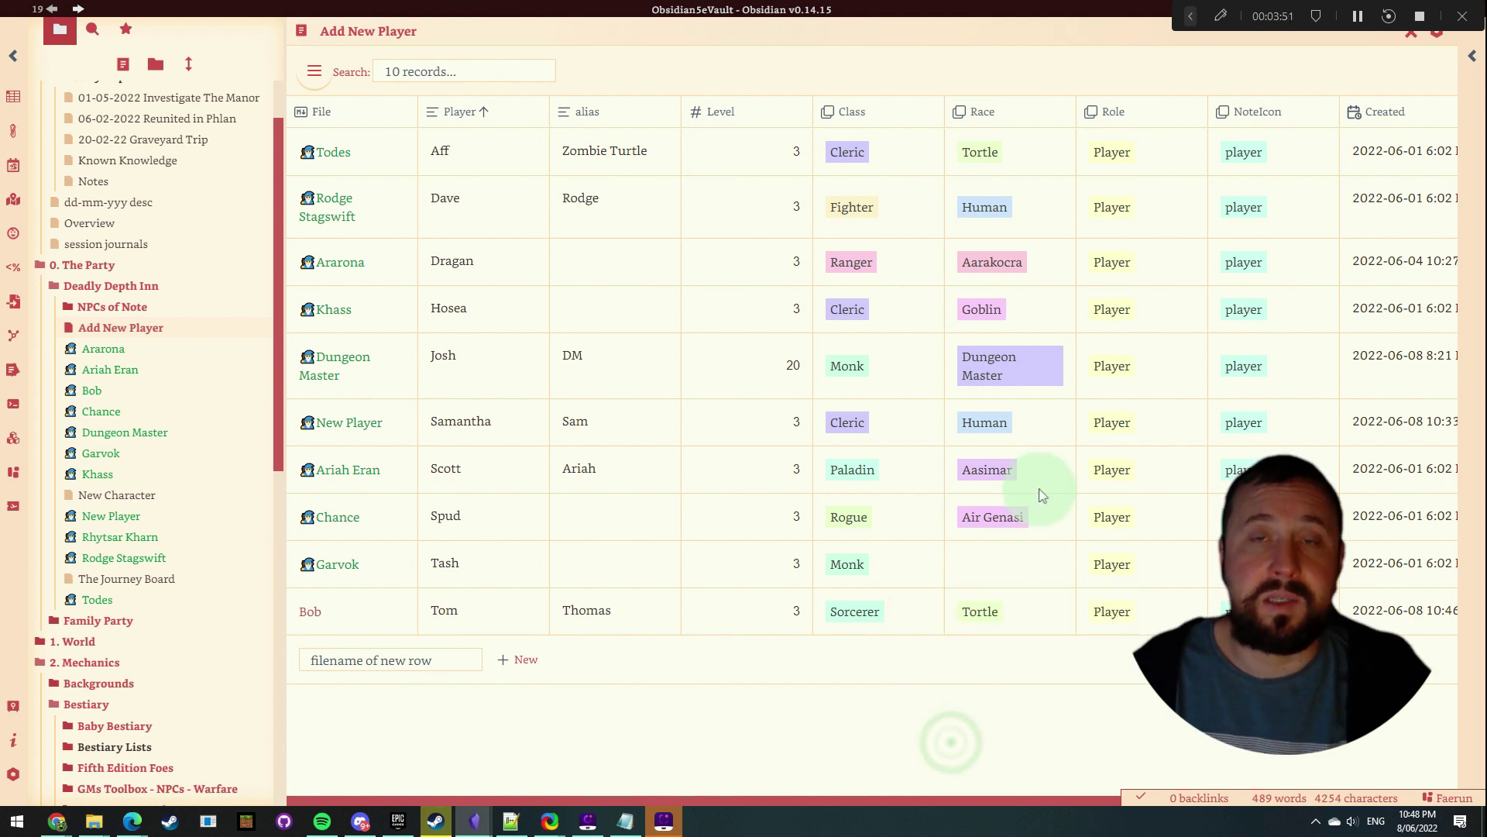
{"action": "mouse_move", "coordinate": [511, 199]}
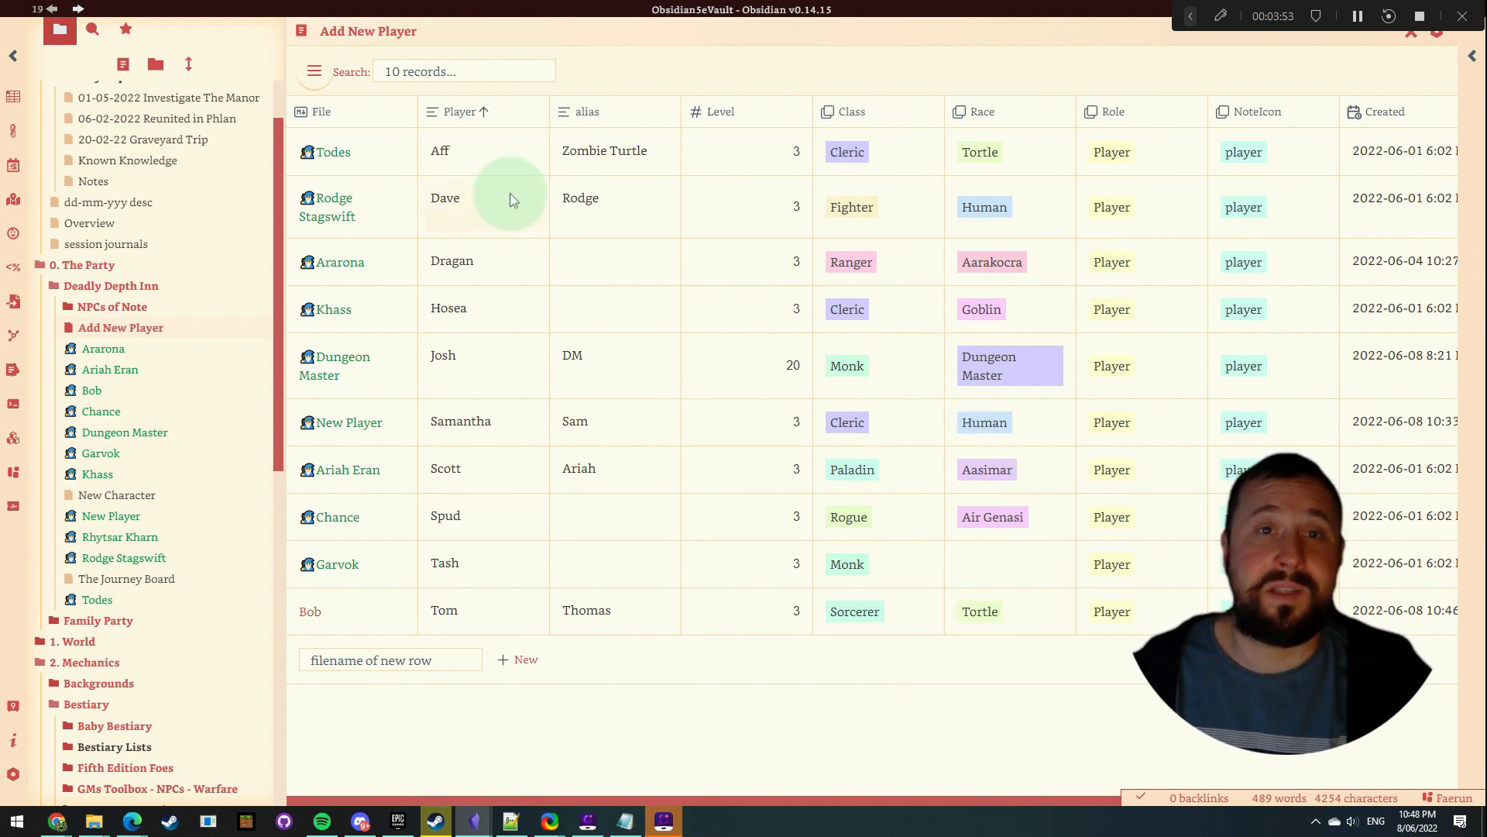
{"action": "mouse_move", "coordinate": [864, 802]}
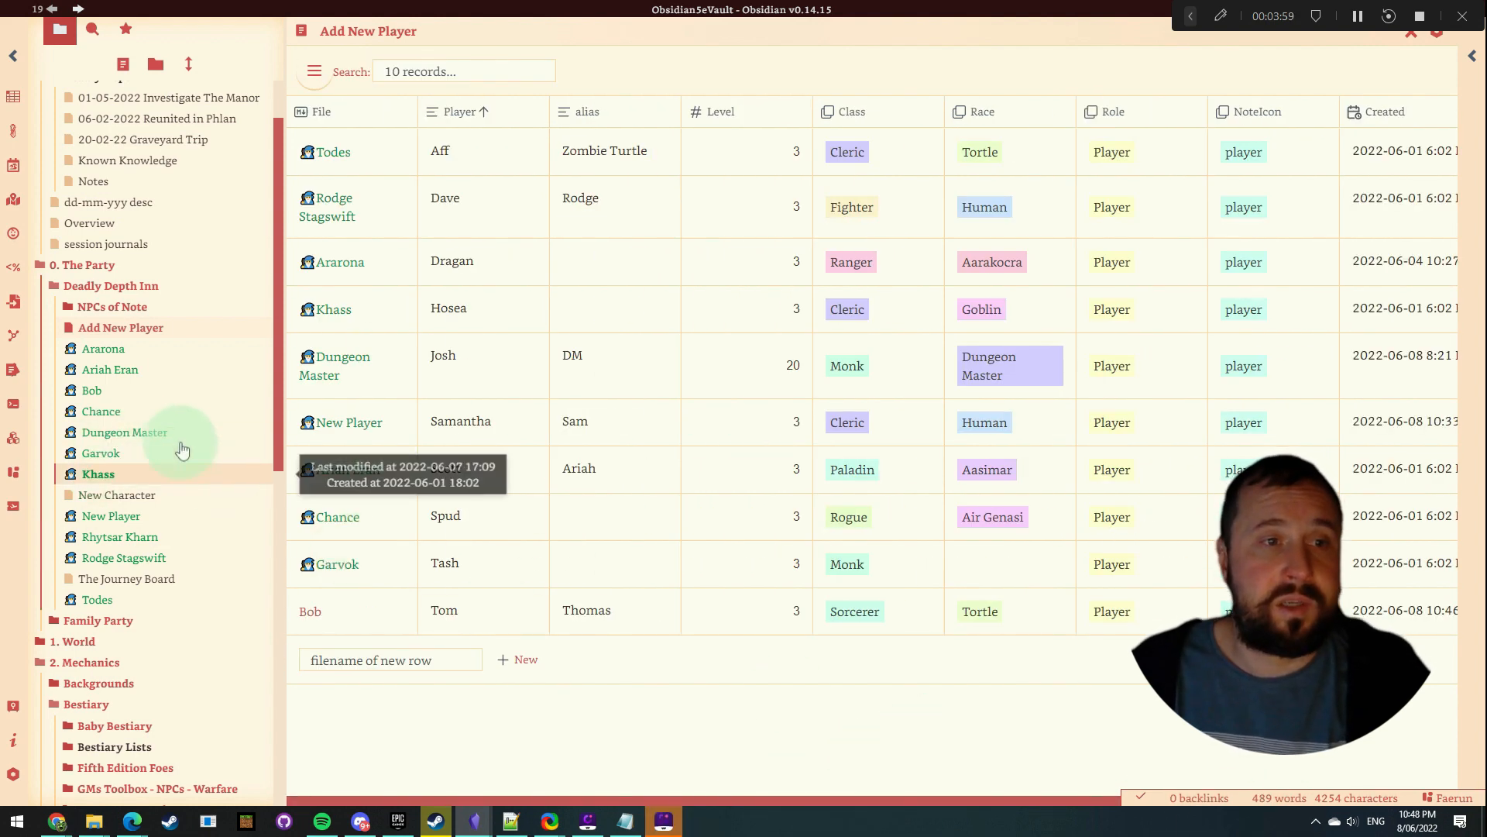
{"action": "left_click", "coordinate": [124, 432]}
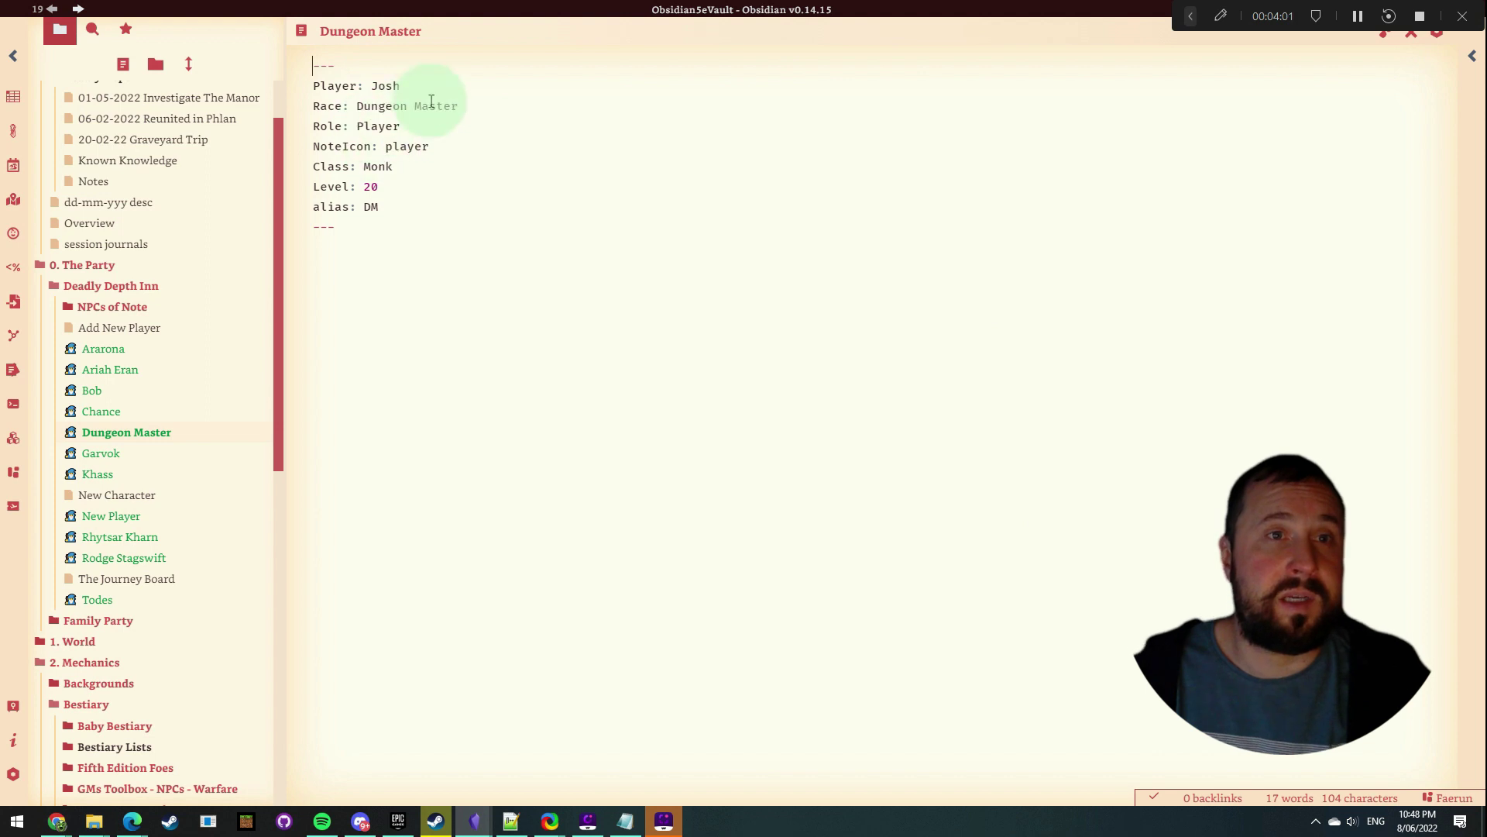
{"action": "double_click", "coordinate": [387, 105]}
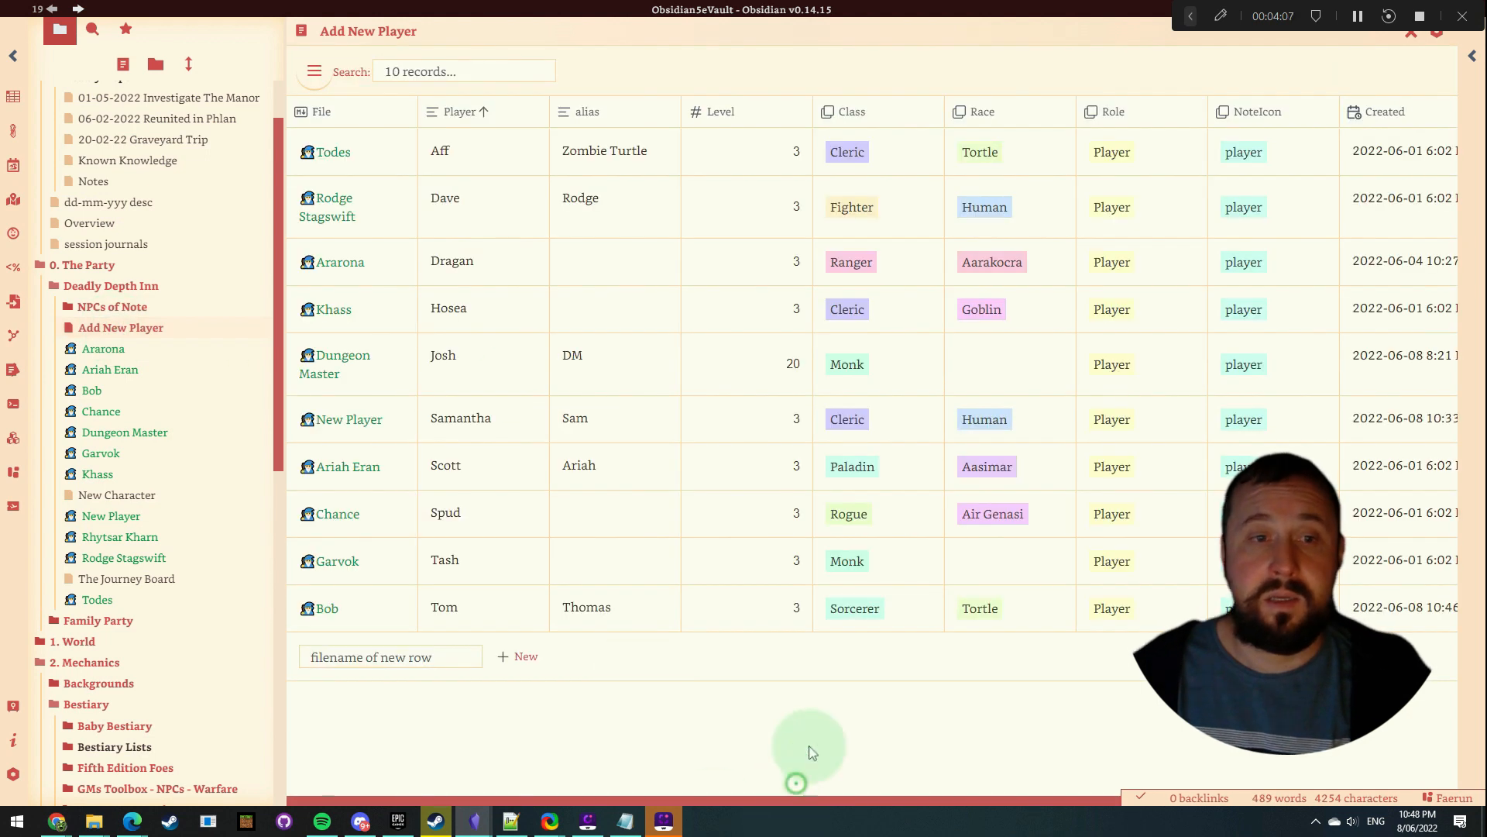
{"action": "mouse_move", "coordinate": [1010, 348]}
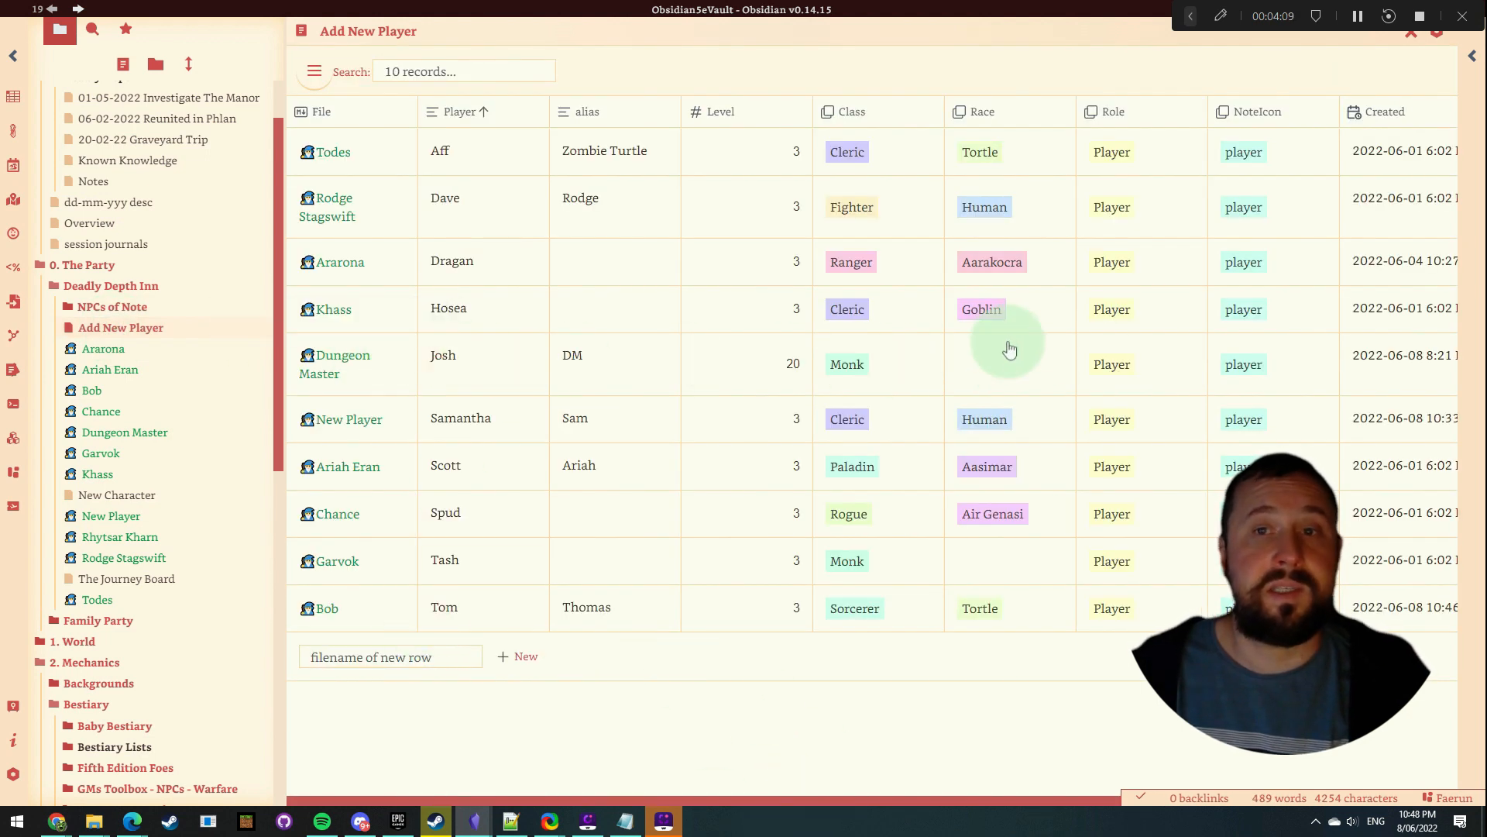
{"action": "left_click", "coordinate": [1009, 362]}
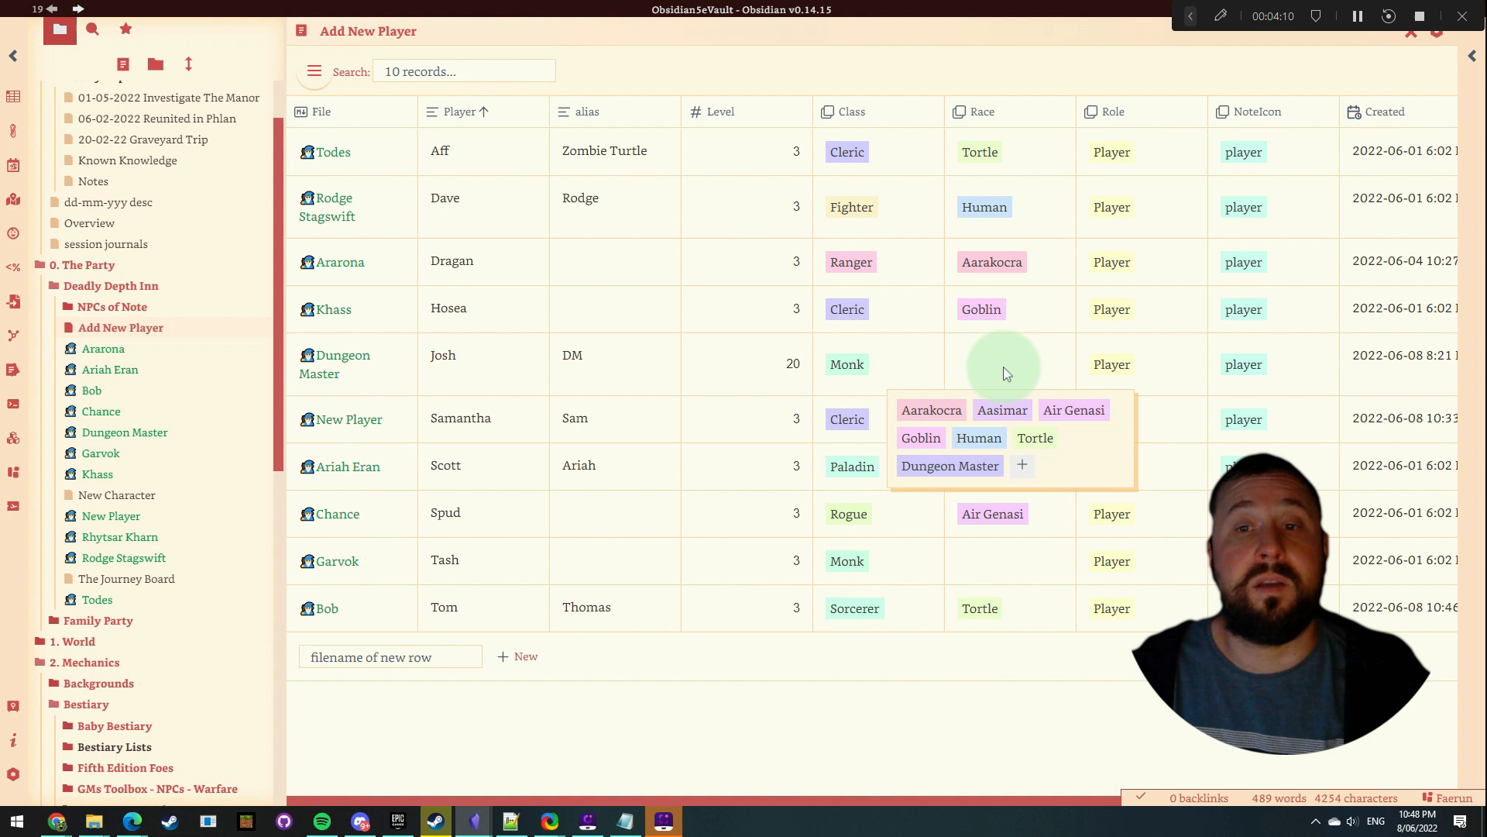
{"action": "left_click", "coordinate": [949, 465]}
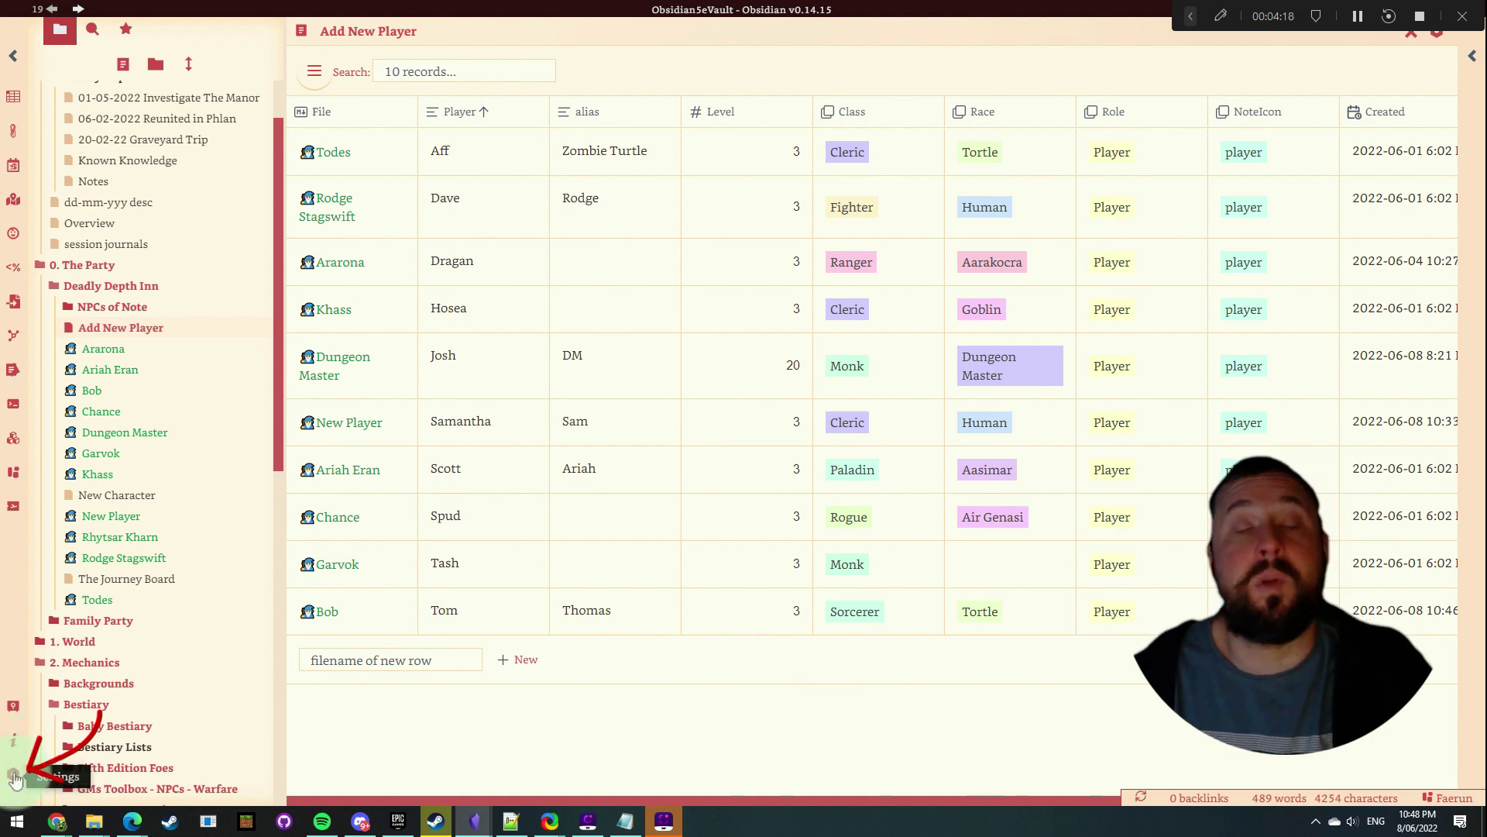
Find Dataview in the community plugin catalogue and review its details and query examples.
{"action": "left_click", "coordinate": [12, 775]}
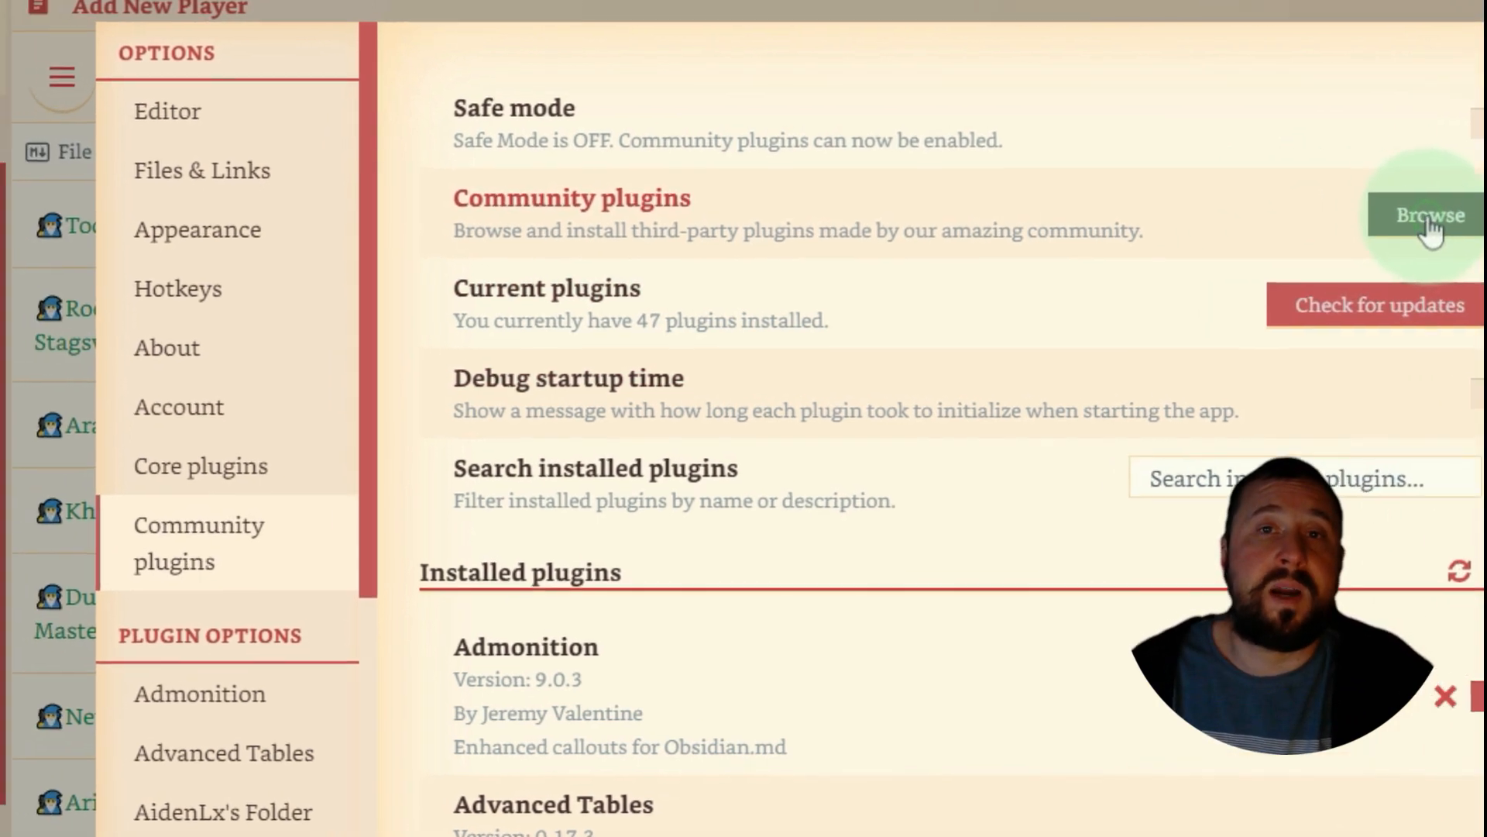
{"action": "left_click", "coordinate": [1426, 216]}
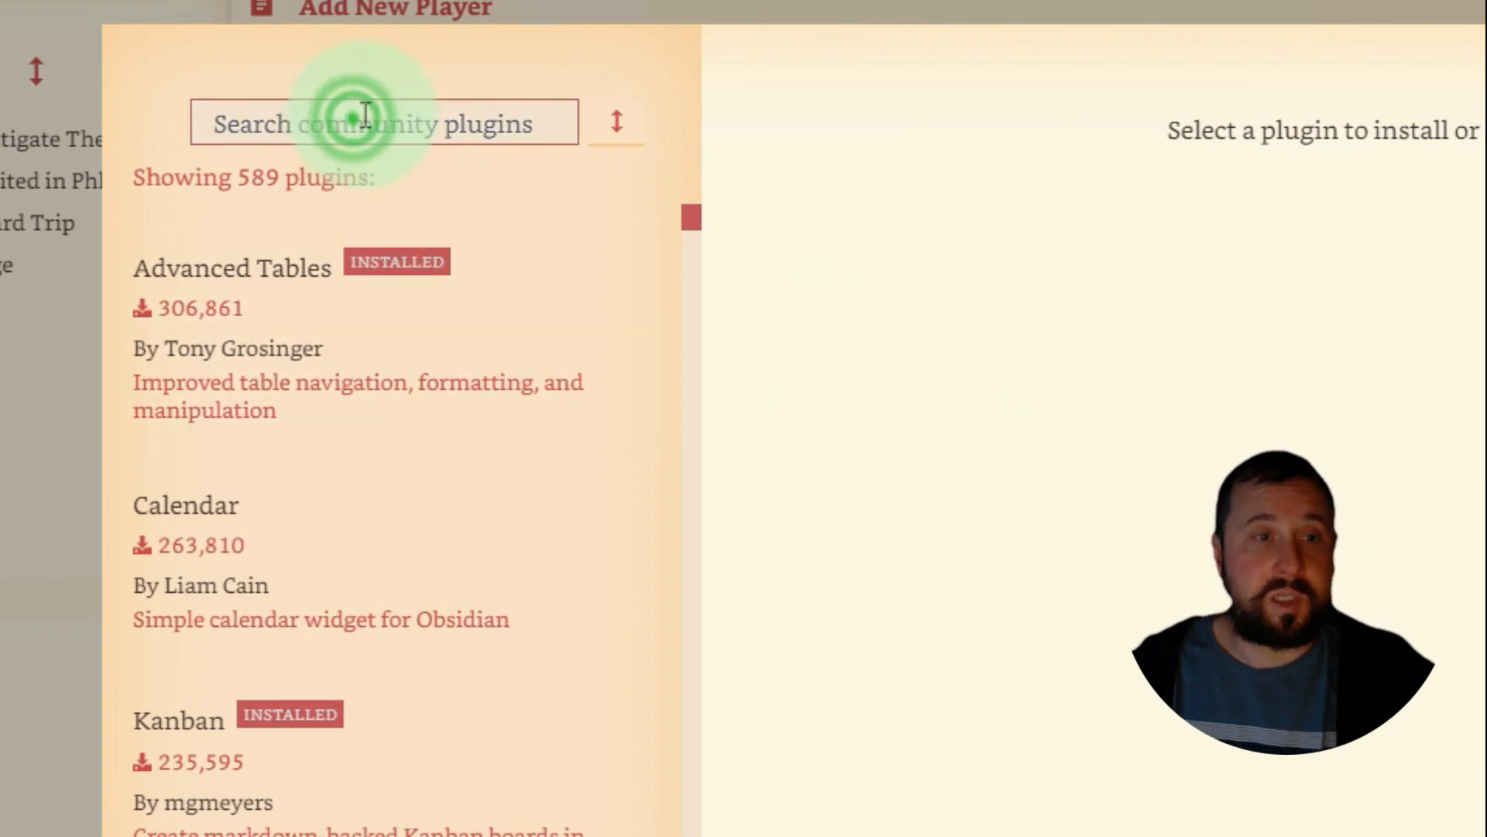
{"action": "type", "text": "Dataview"}
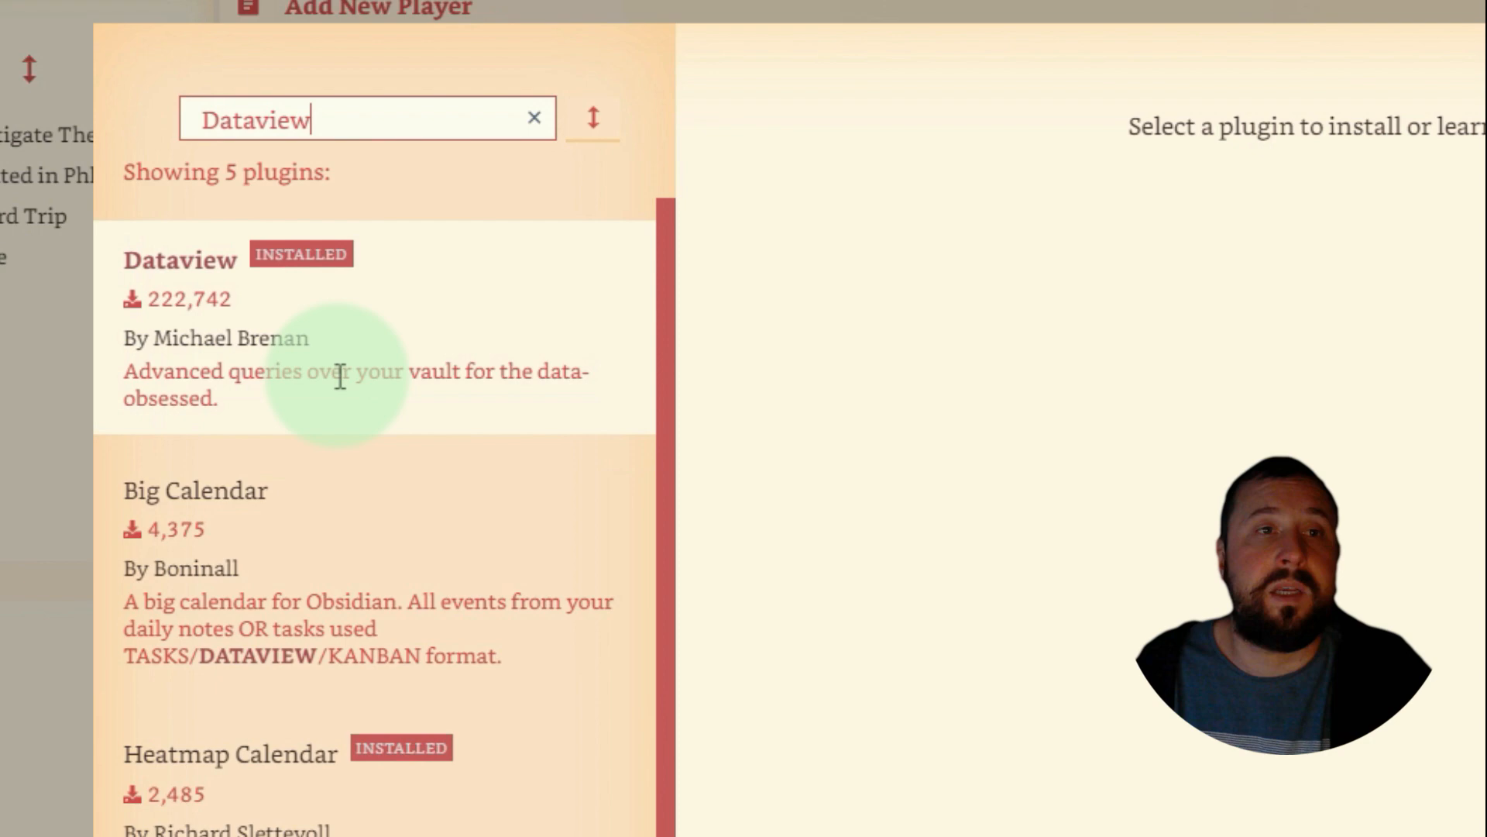
{"action": "left_click", "coordinate": [180, 260]}
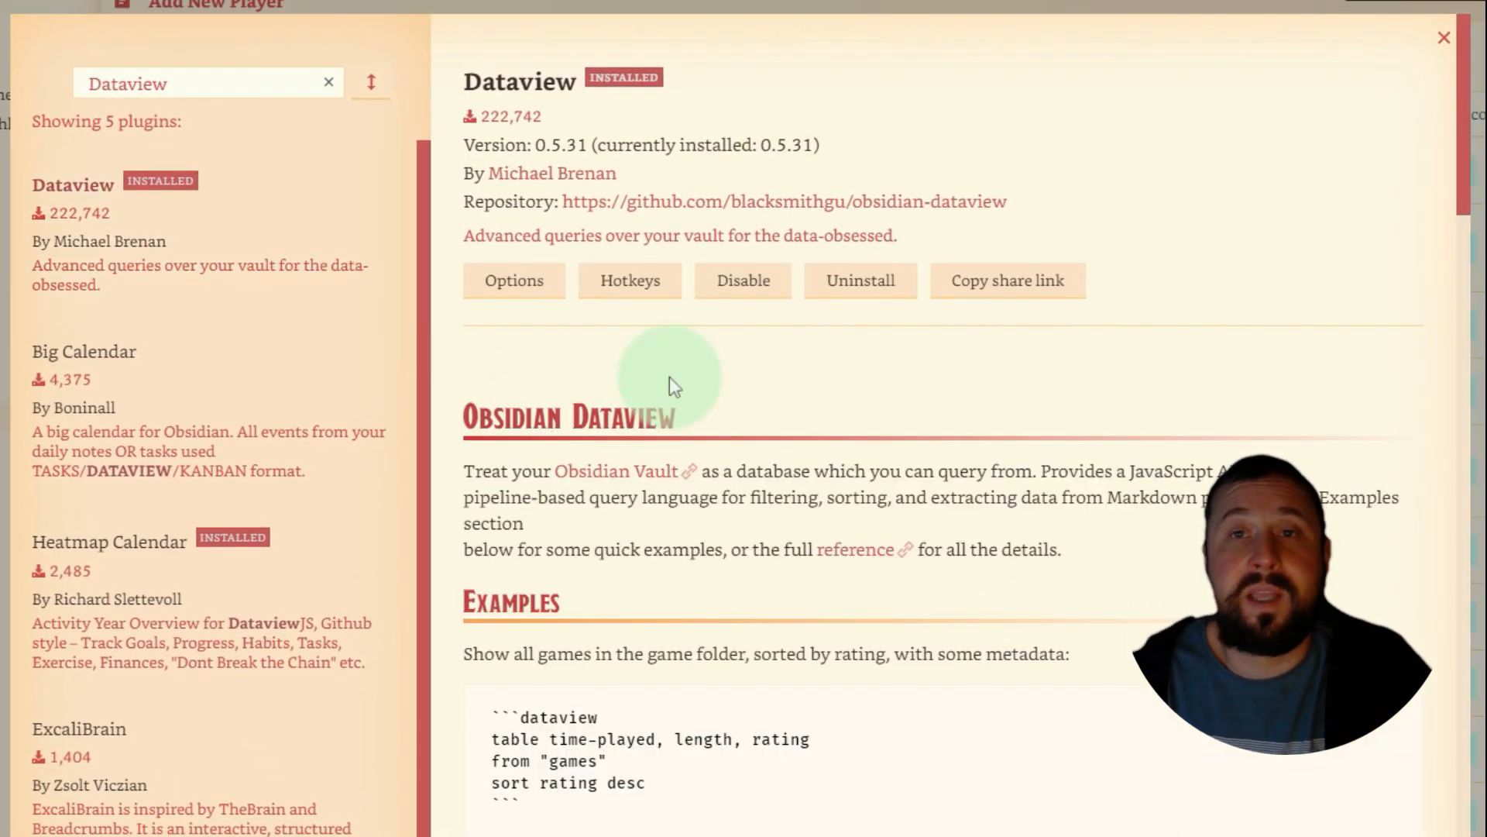
{"action": "mouse_move", "coordinate": [1056, 387]}
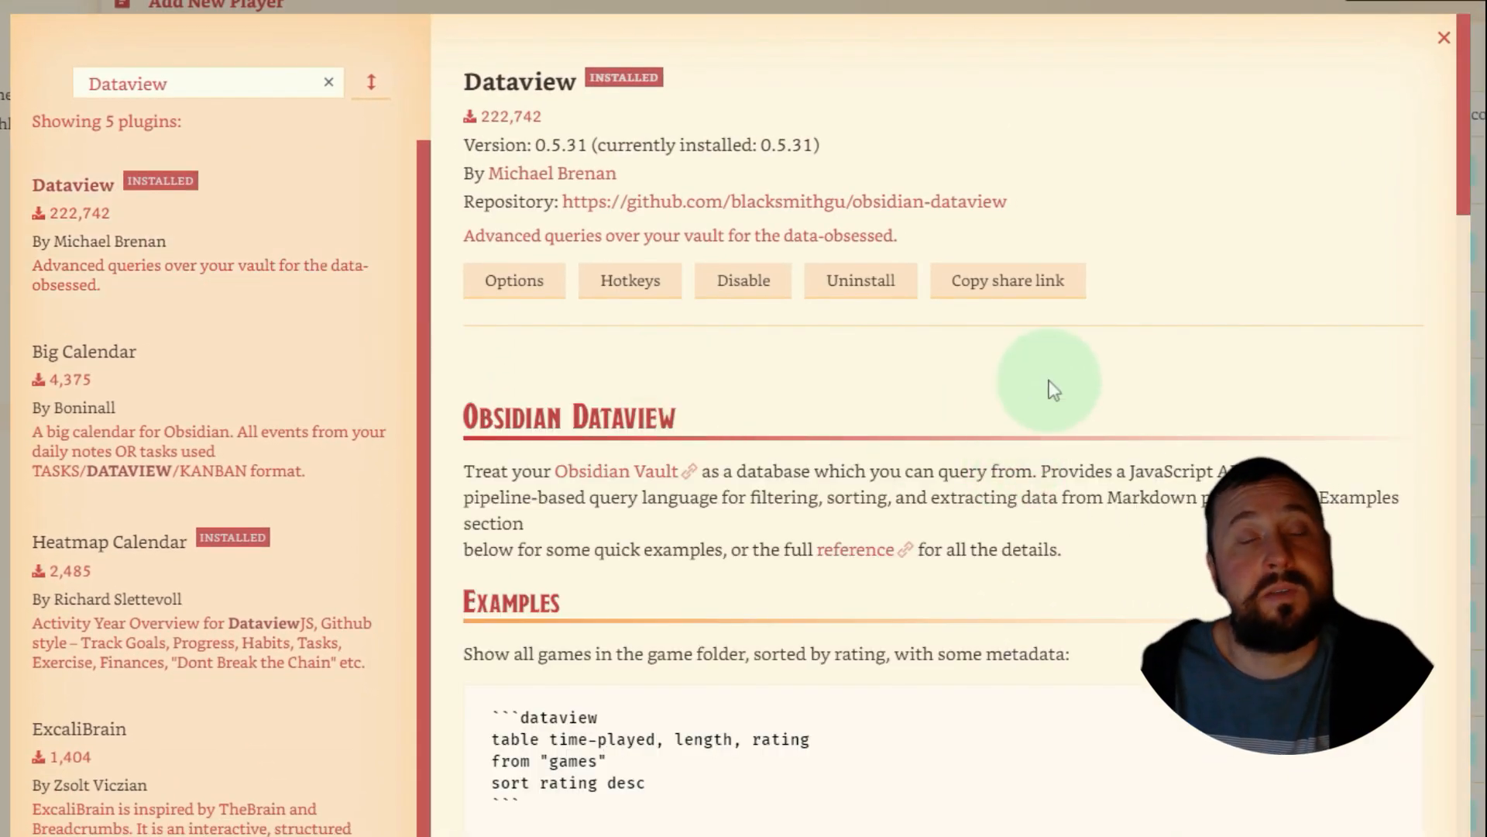
{"action": "scroll", "scroll_direction": "down", "scroll_amount": 3}
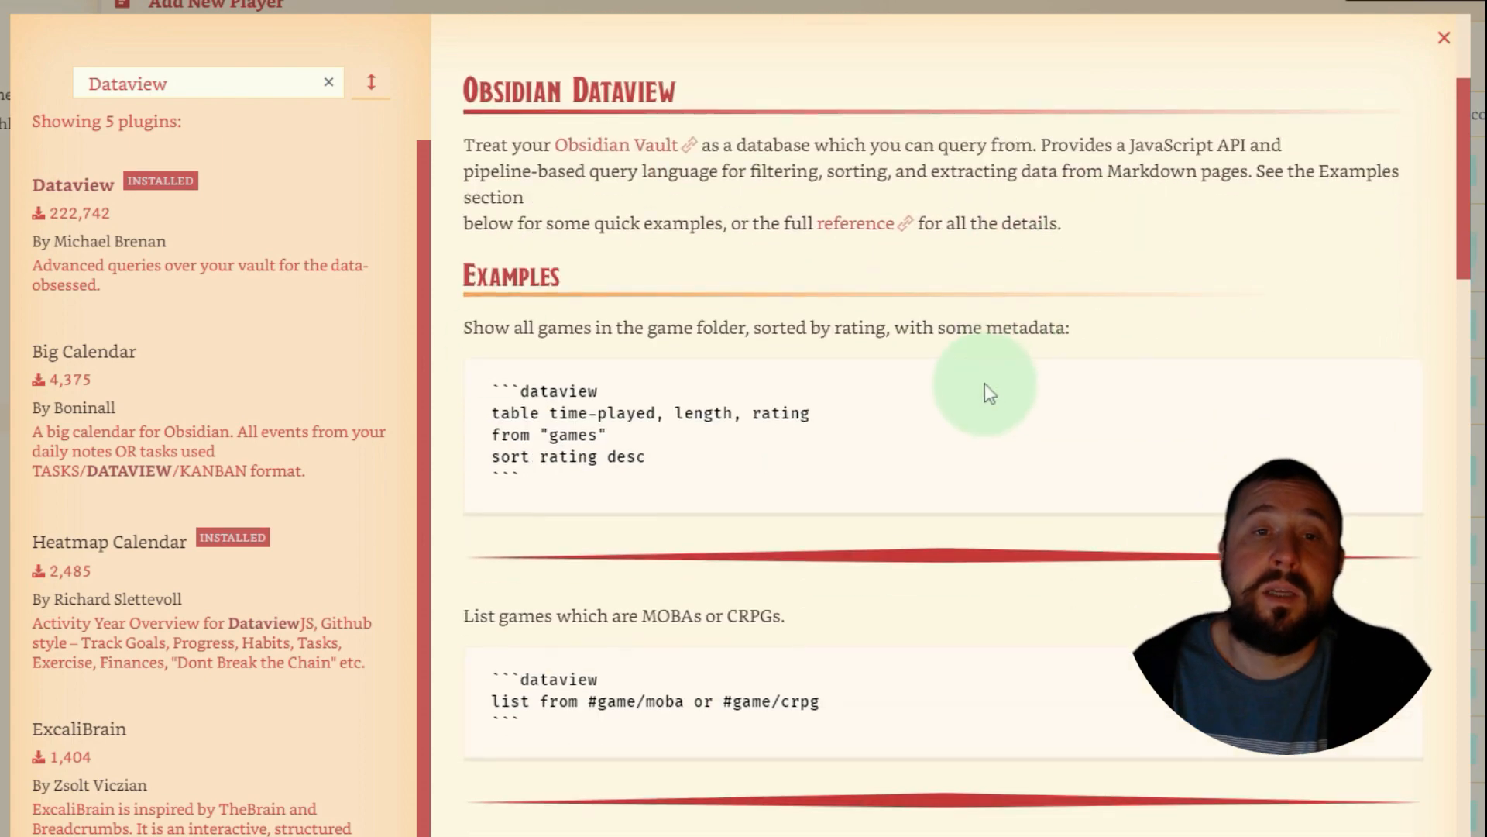
{"action": "mouse_move", "coordinate": [554, 482]}
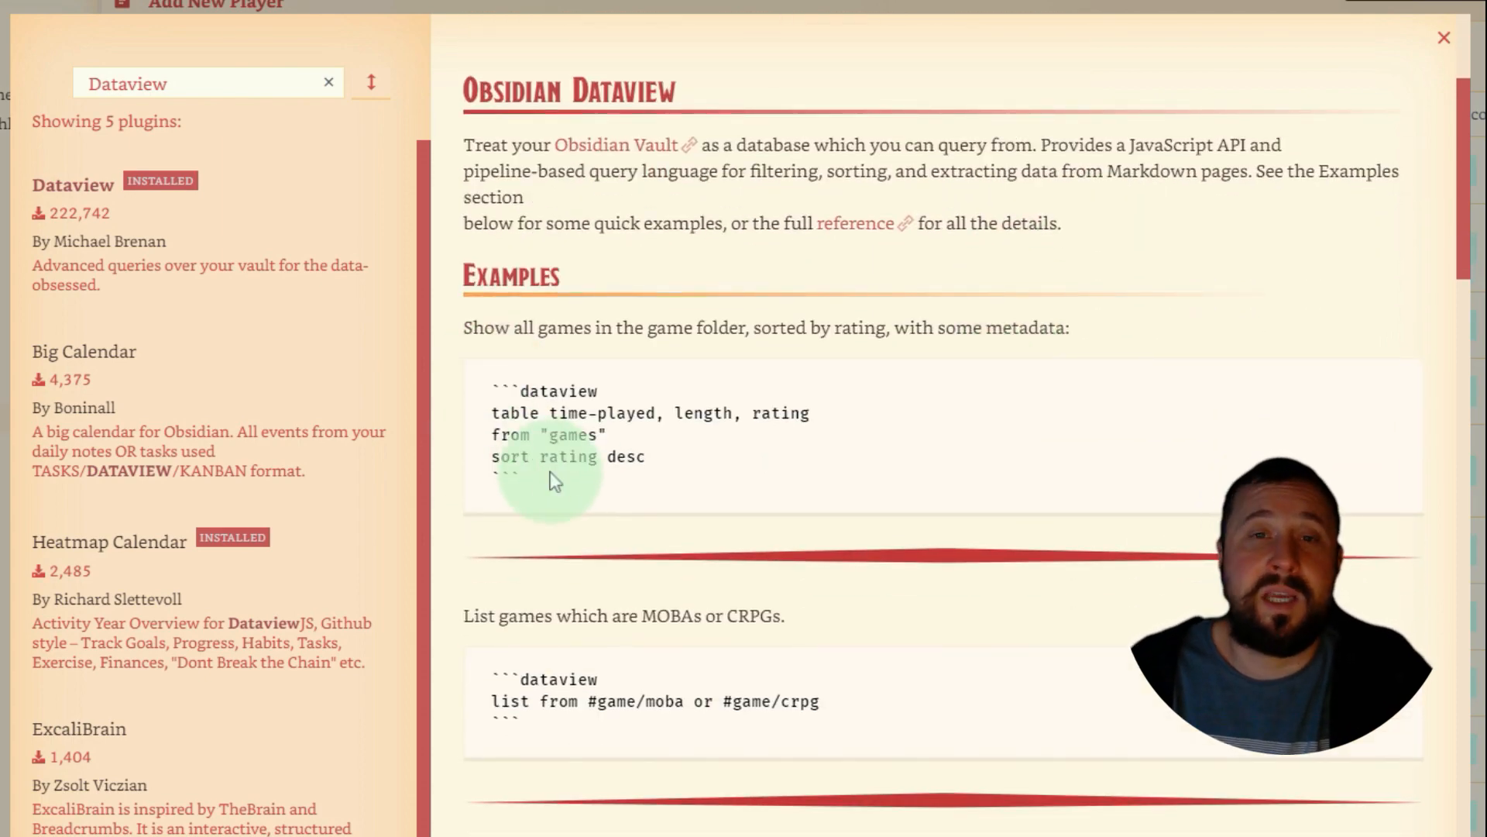
{"action": "scroll", "scroll_direction": "down", "scroll_amount": 3}
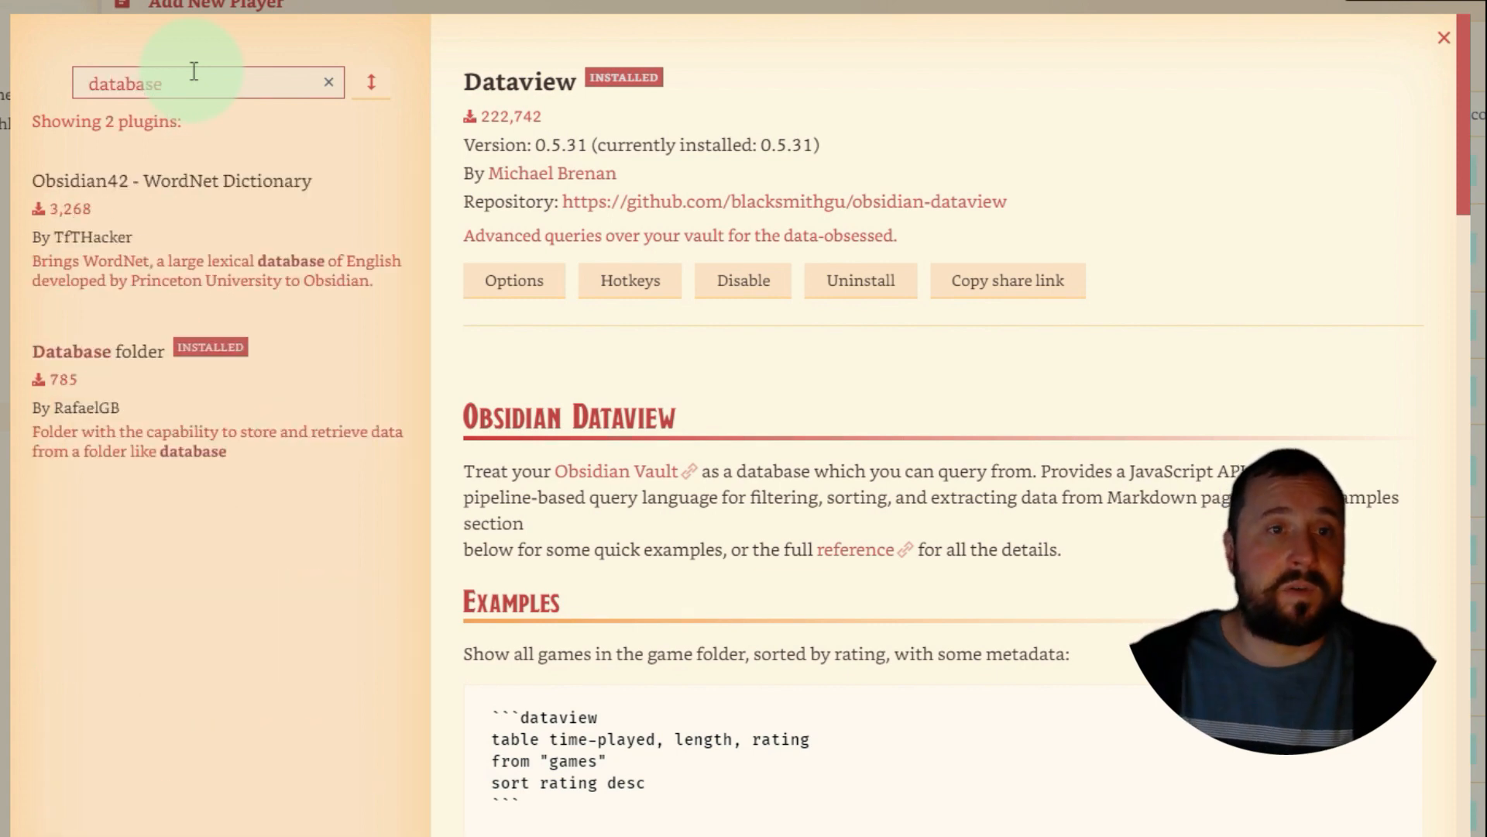
Review the Database folder plugin's readme describing its Notion-like folder database.
{"action": "left_click", "coordinate": [96, 350]}
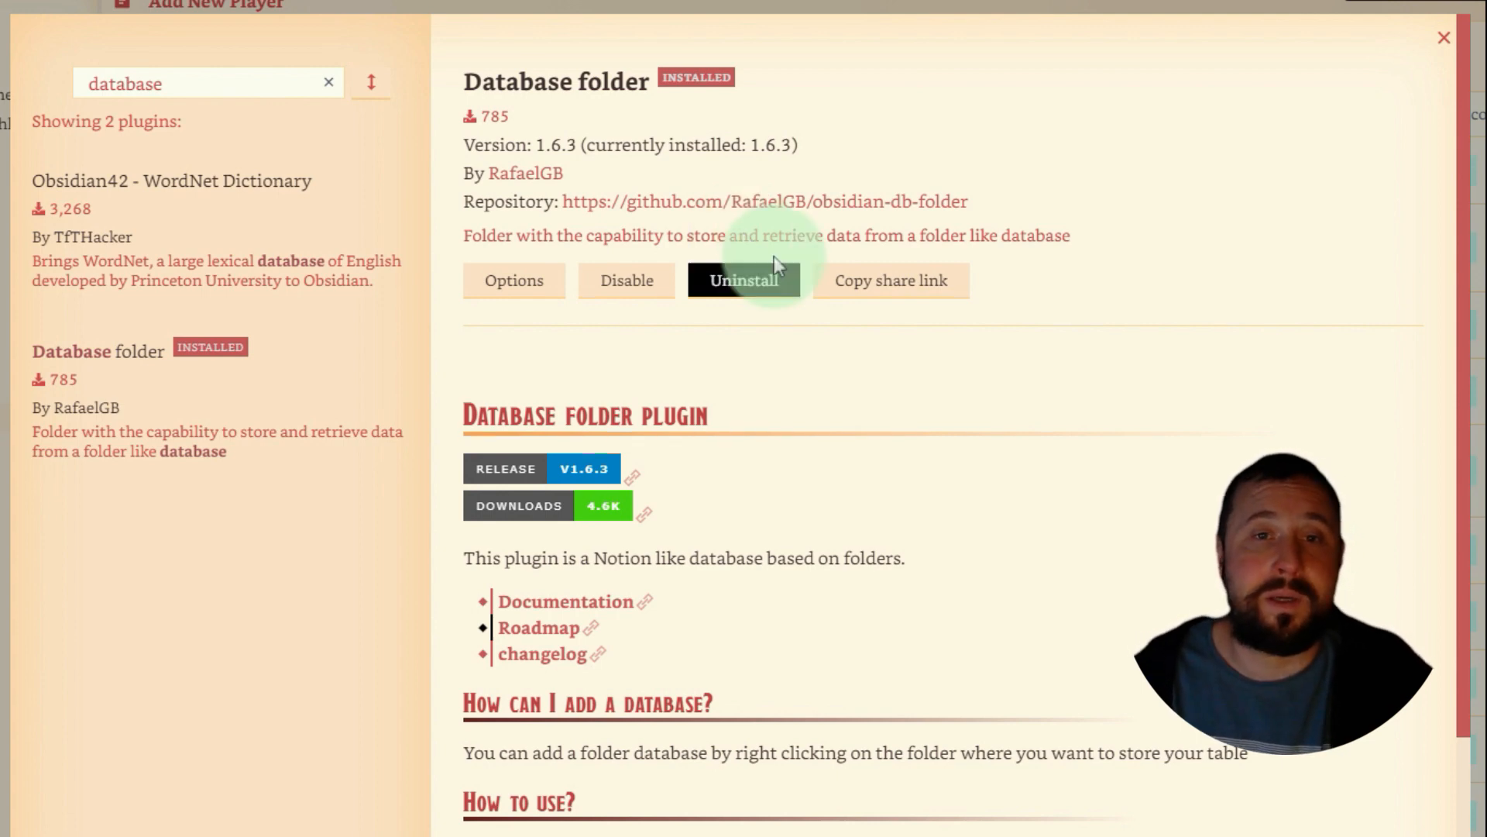
{"action": "mouse_move", "coordinate": [728, 149]}
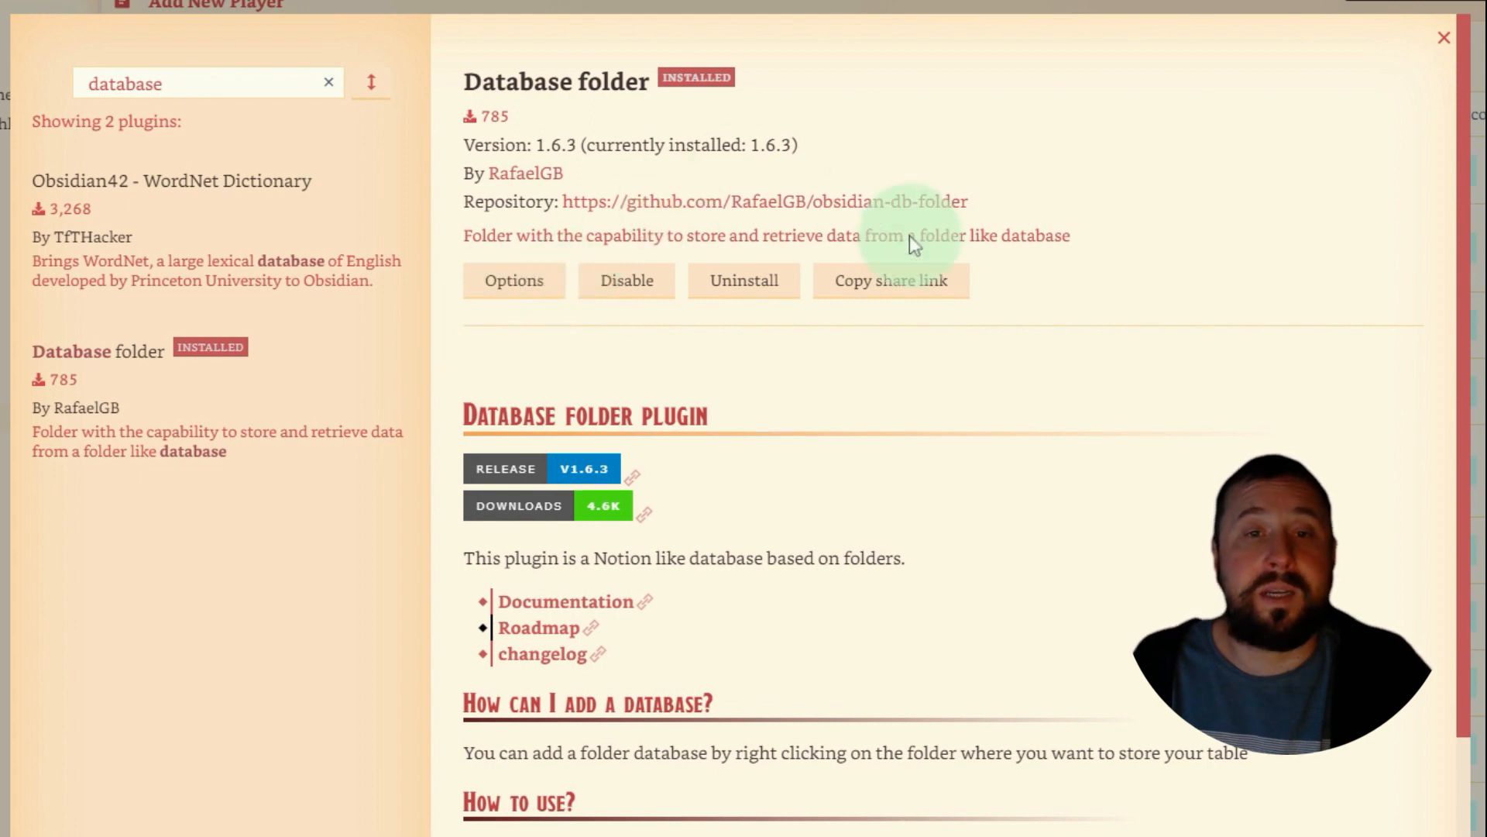
{"action": "scroll", "scroll_direction": "down", "scroll_amount": 3}
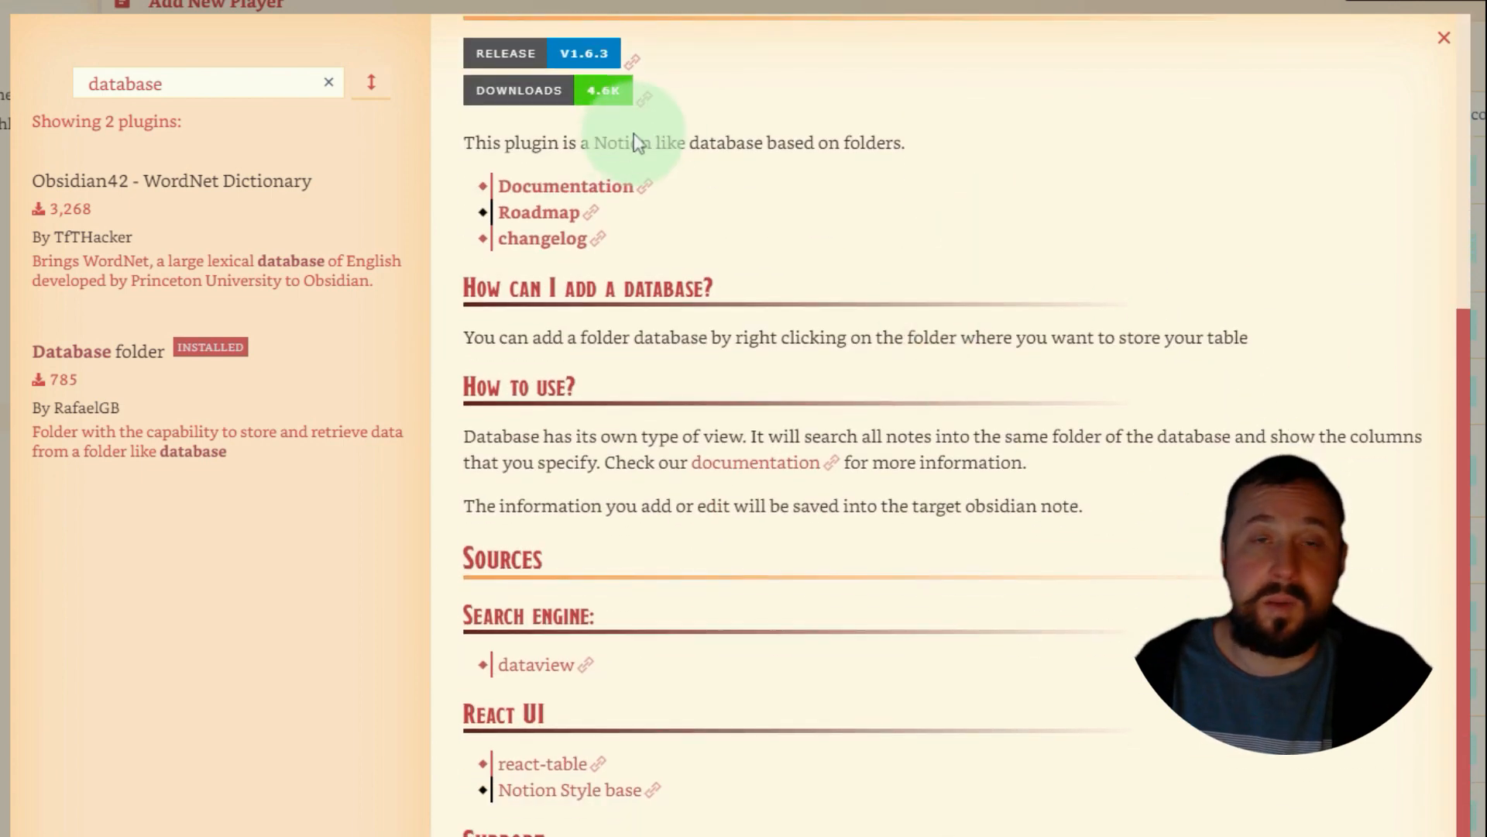
{"action": "mouse_move", "coordinate": [798, 779]}
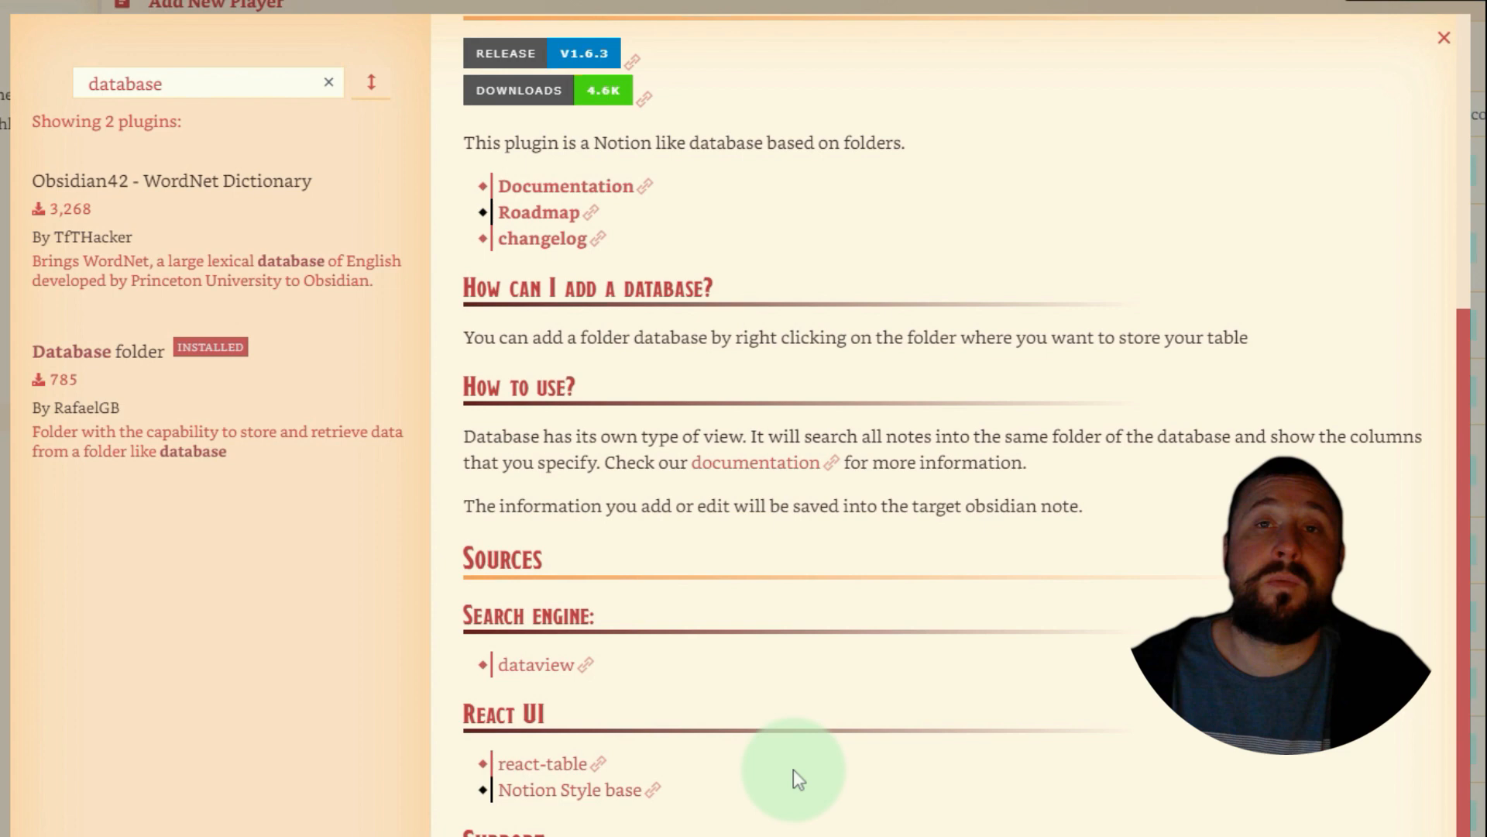
{"action": "mouse_move", "coordinate": [844, 746]}
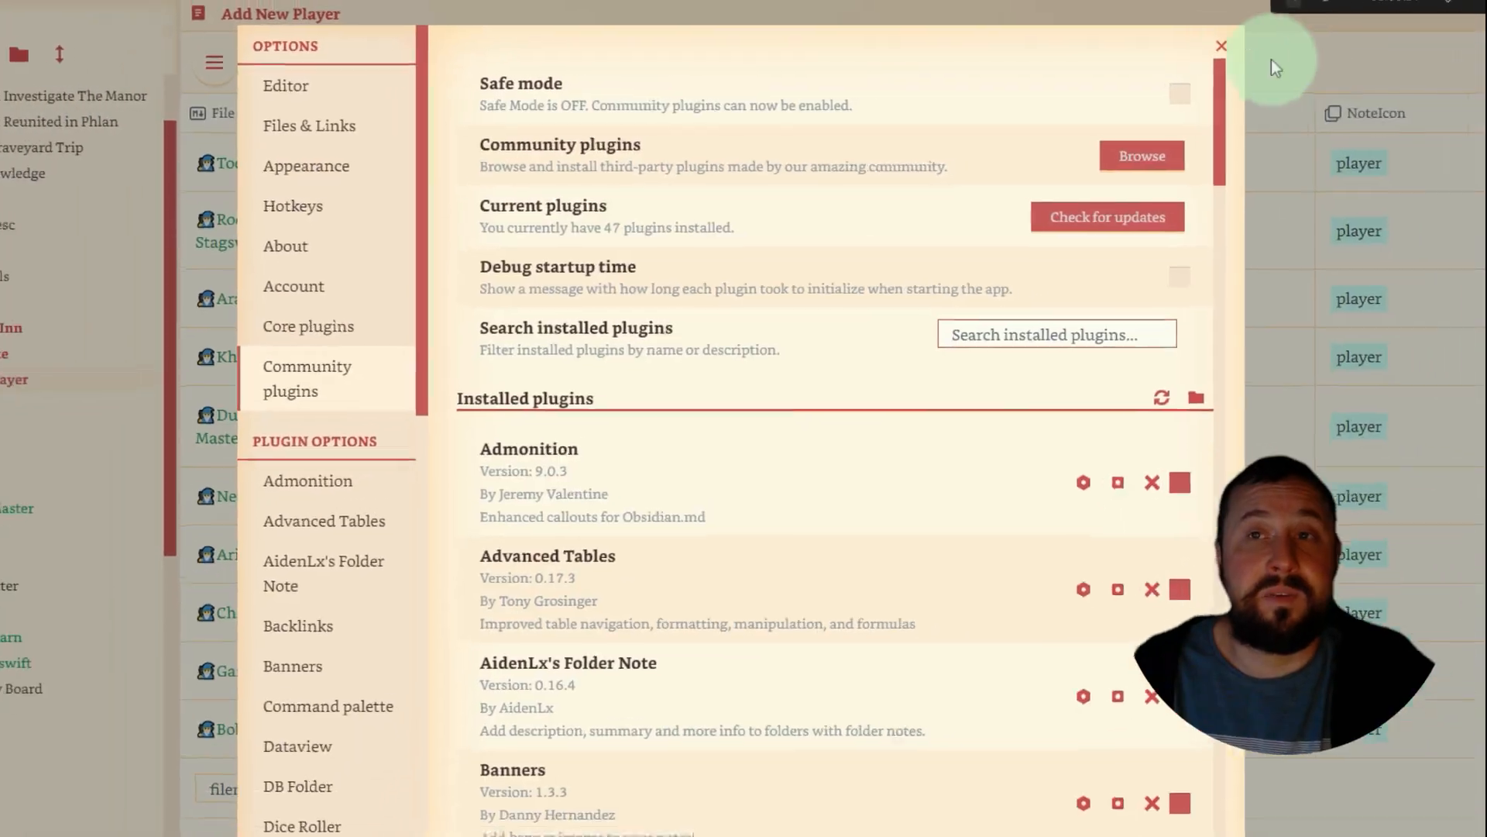
Leave Settings and turn the Deadly Depth Inn session folder into a new database folder.
{"action": "left_click", "coordinate": [1221, 45]}
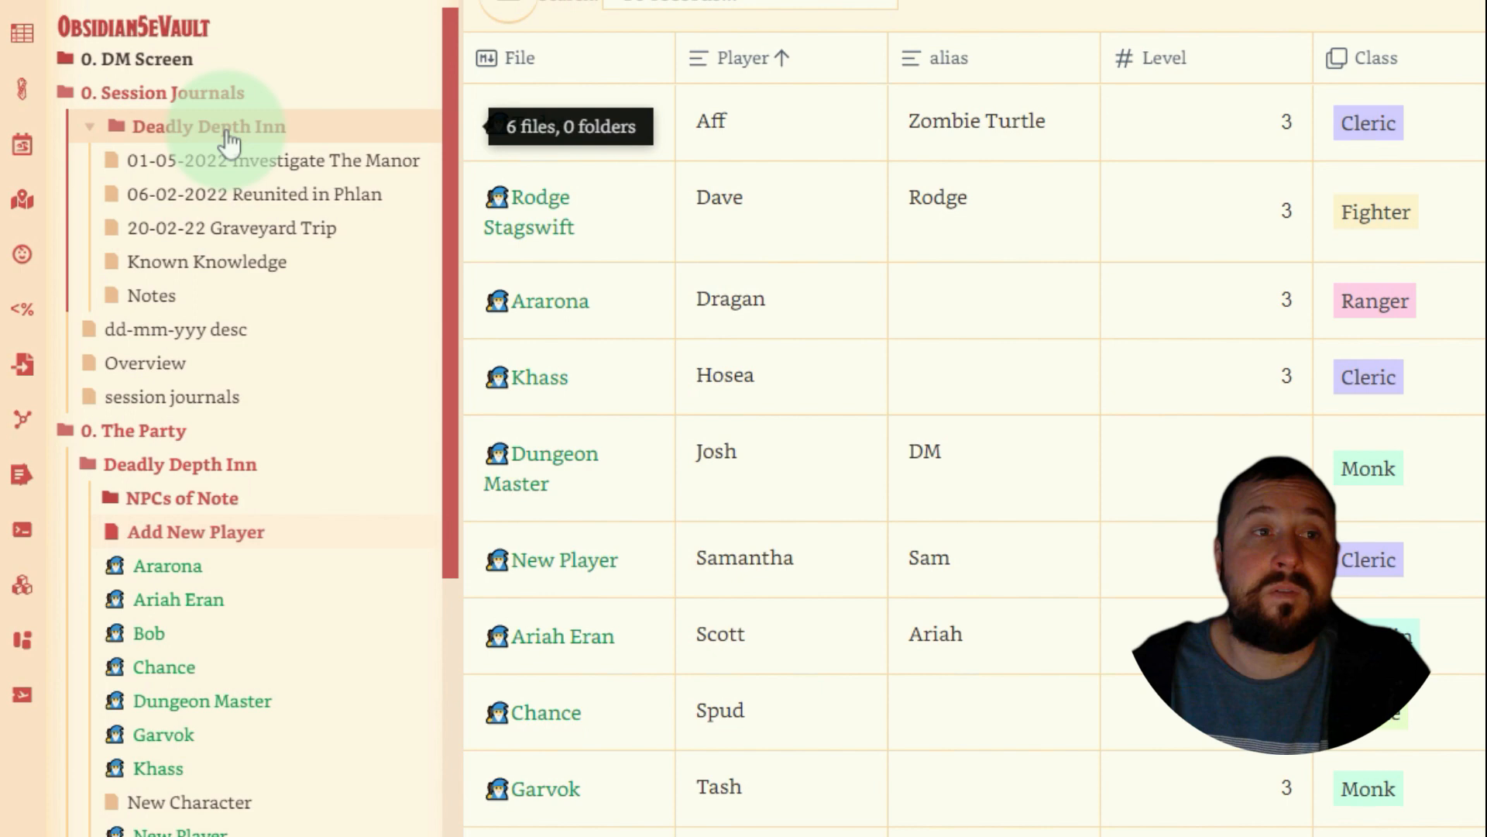
{"action": "right_click", "coordinate": [209, 127]}
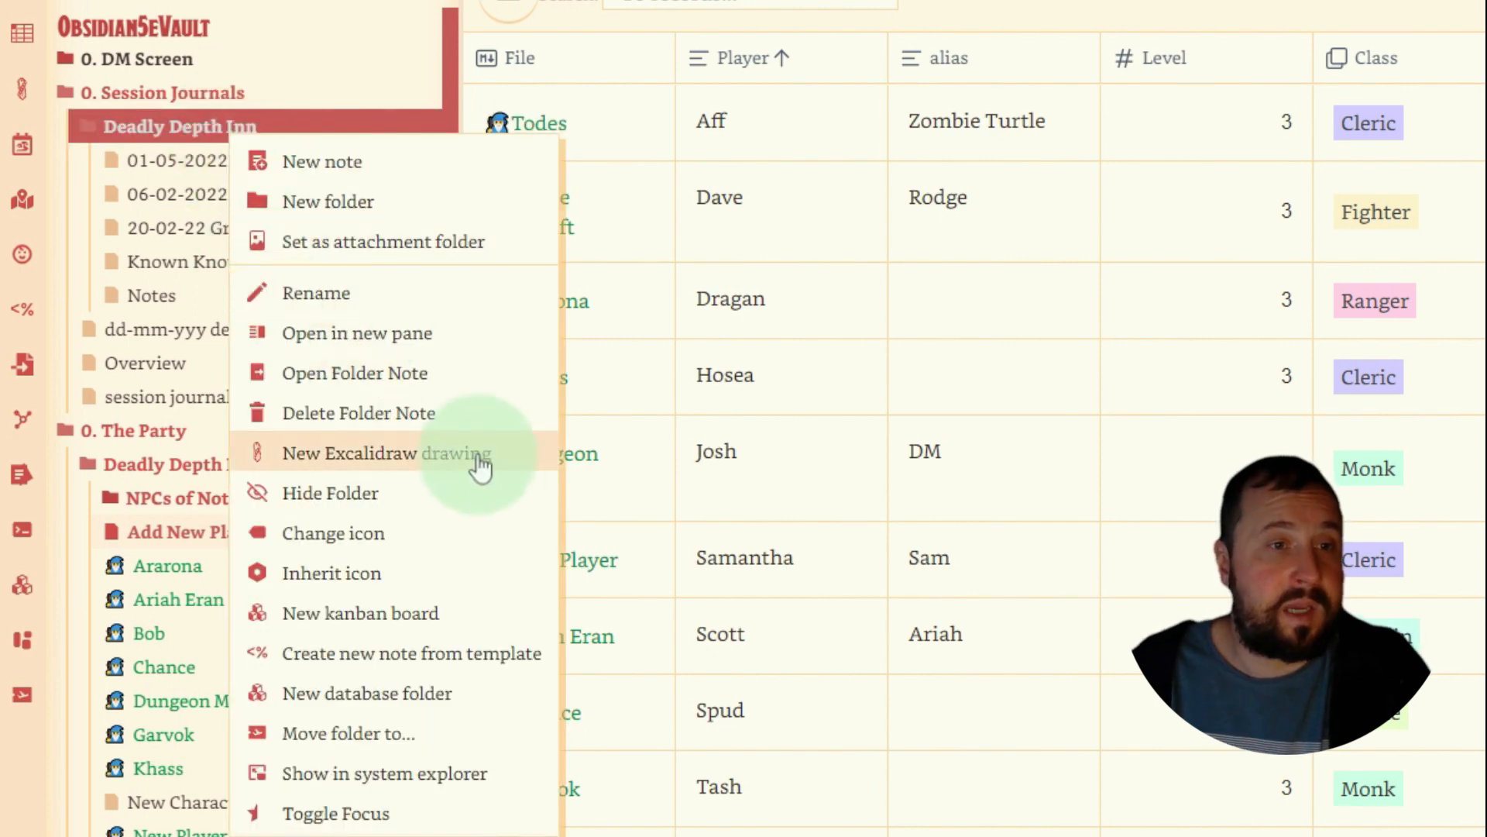
{"action": "mouse_move", "coordinate": [350, 713]}
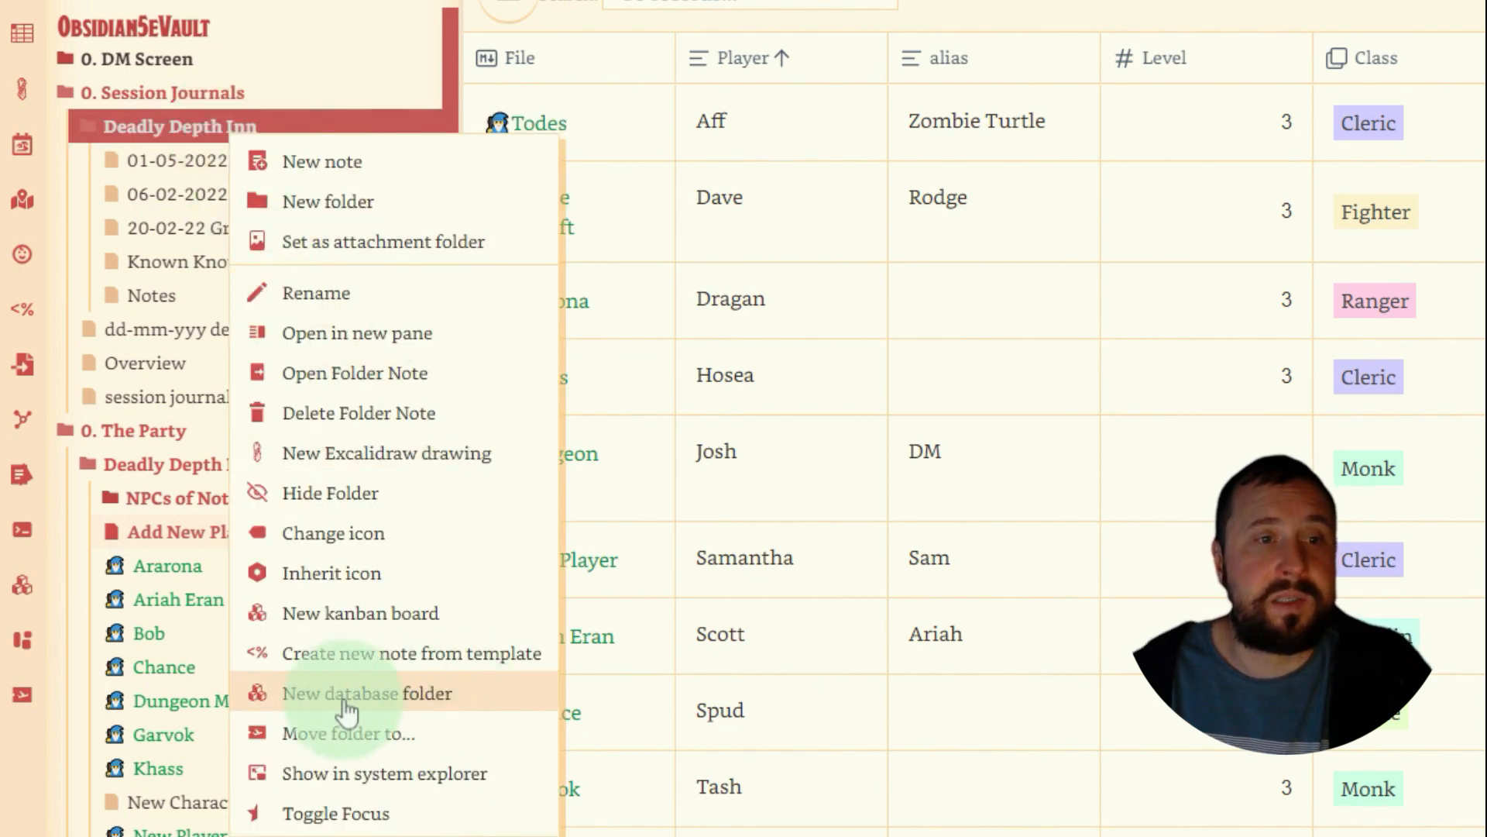
{"action": "left_click", "coordinate": [366, 693]}
{"action": "type", "text": "Create New"}
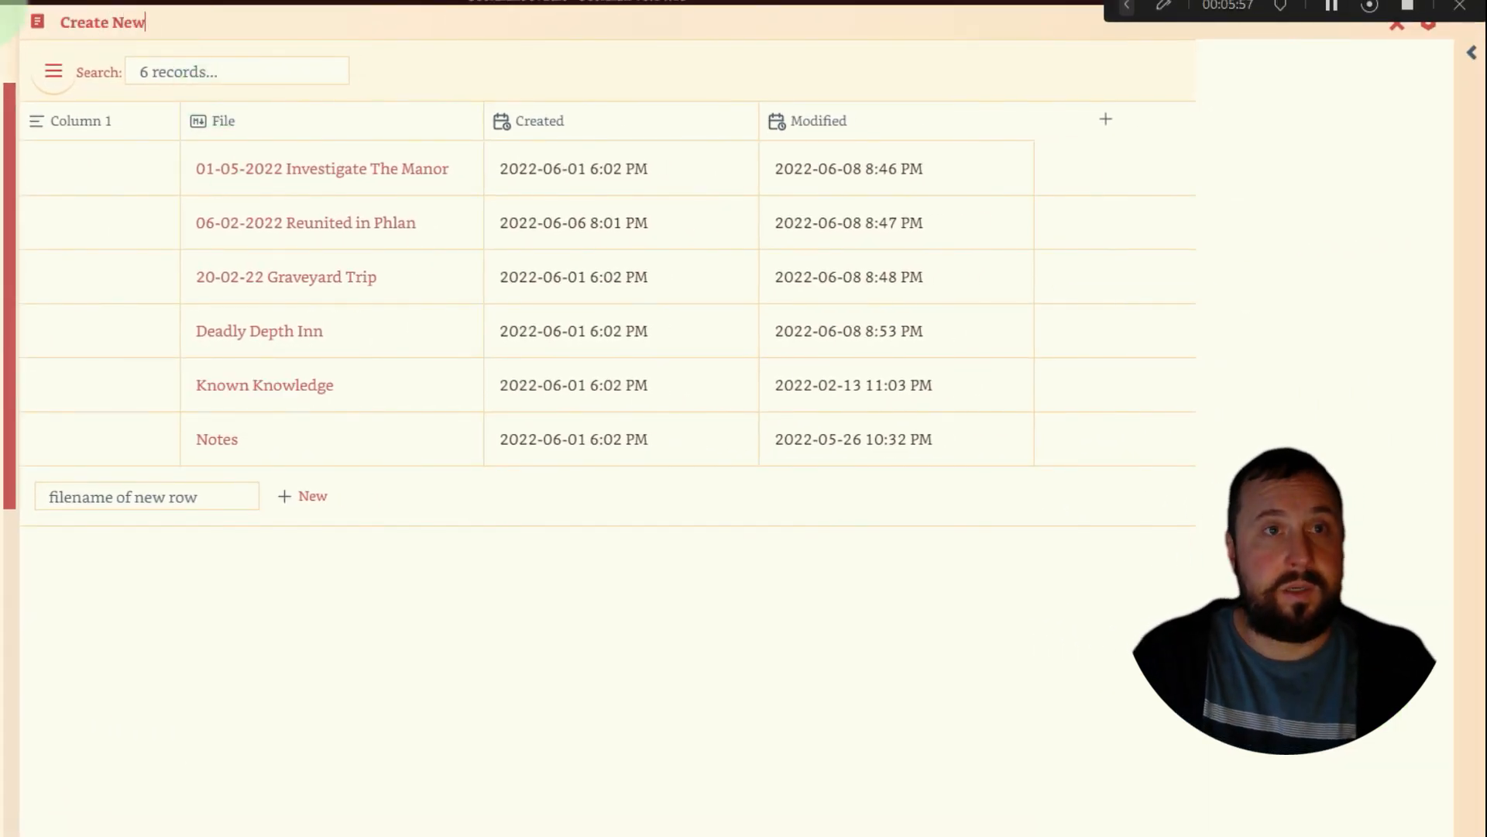
Name the new database note 'Create New Session Journal'.
{"action": "type", "text": "Session"}
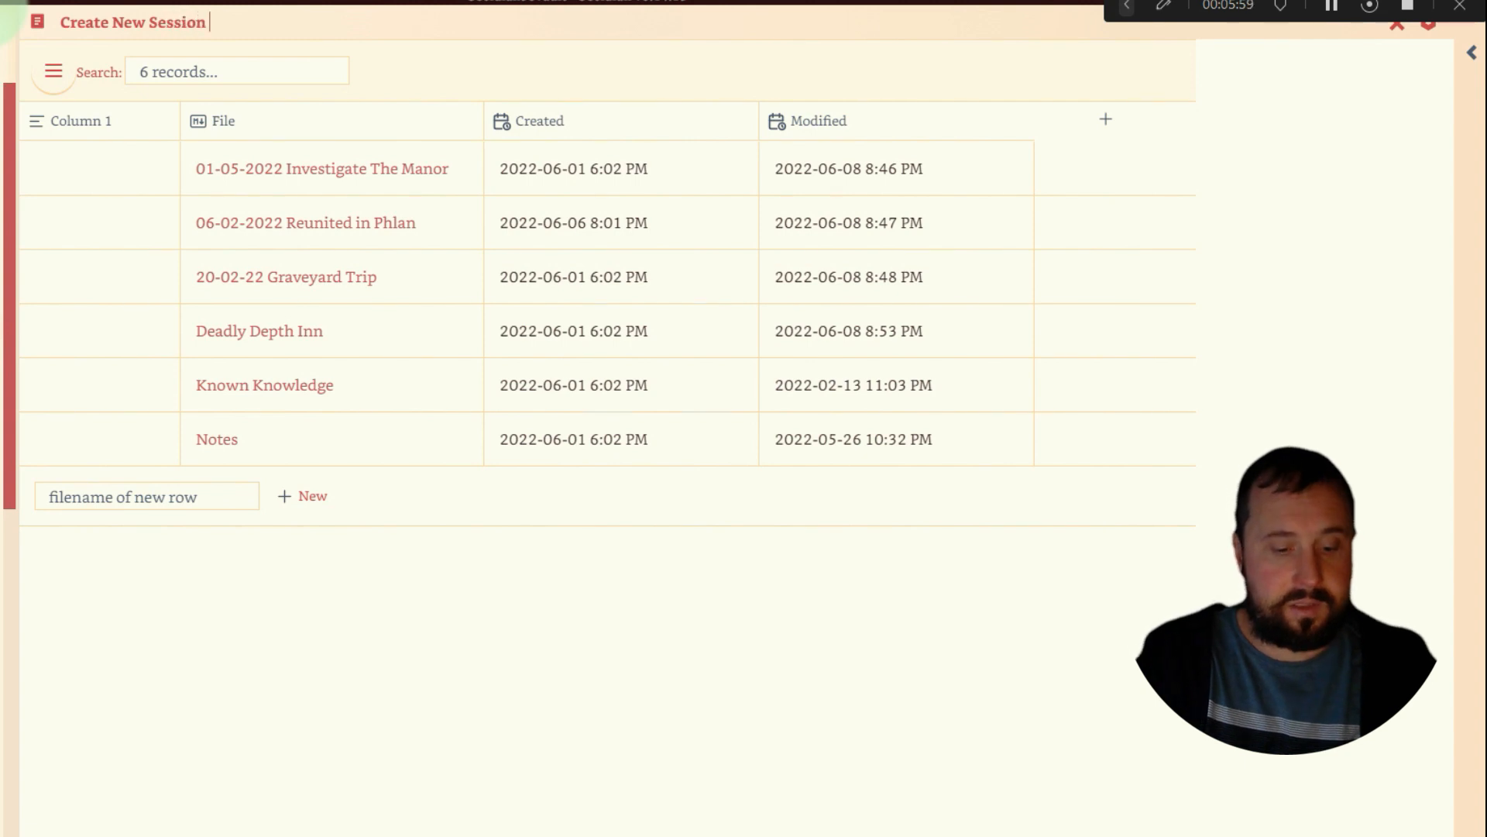
{"action": "type", "text": "Jou"}
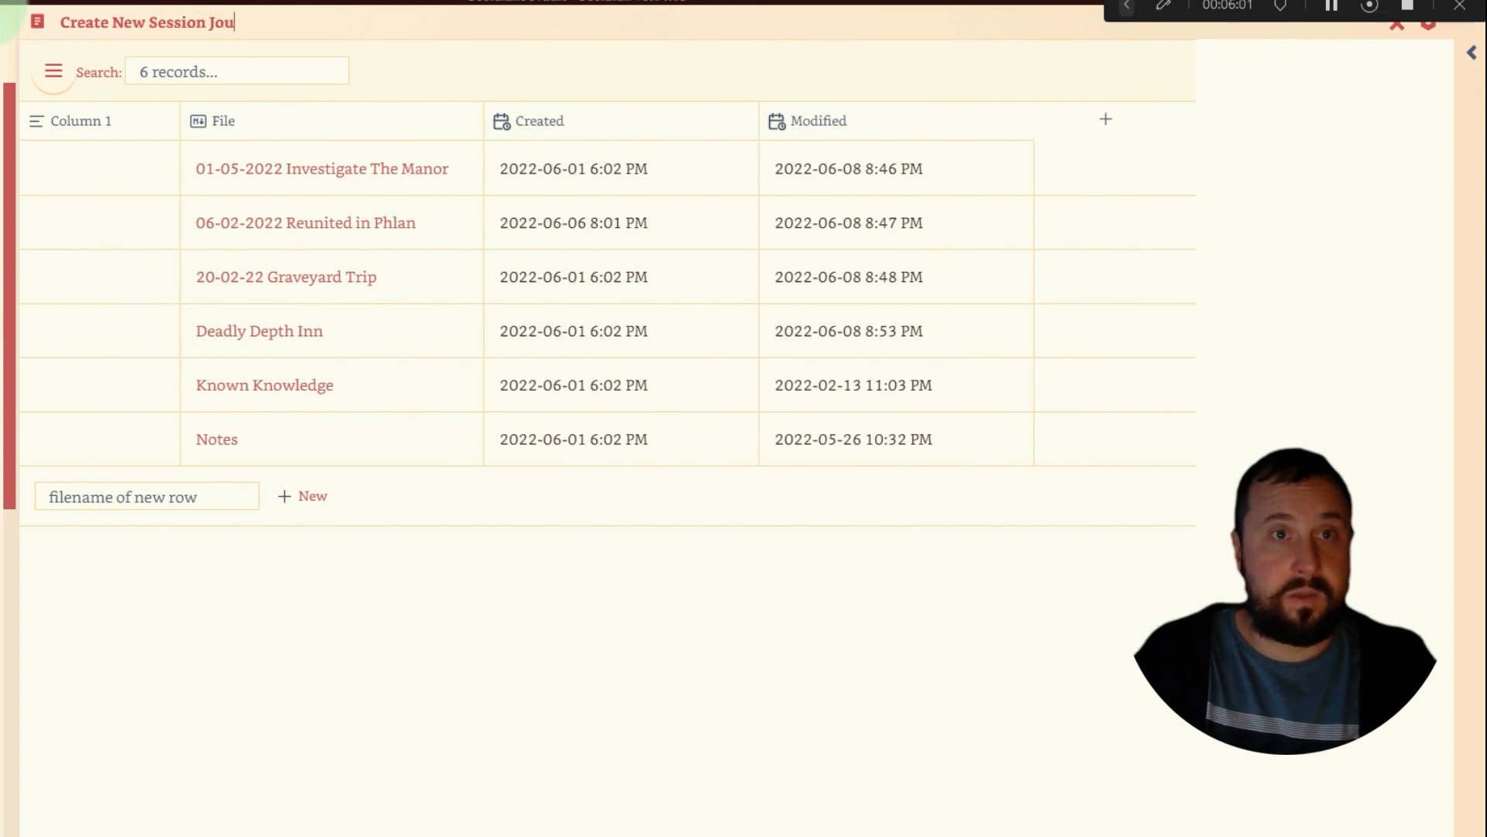
{"action": "left_click", "coordinate": [426, 626]}
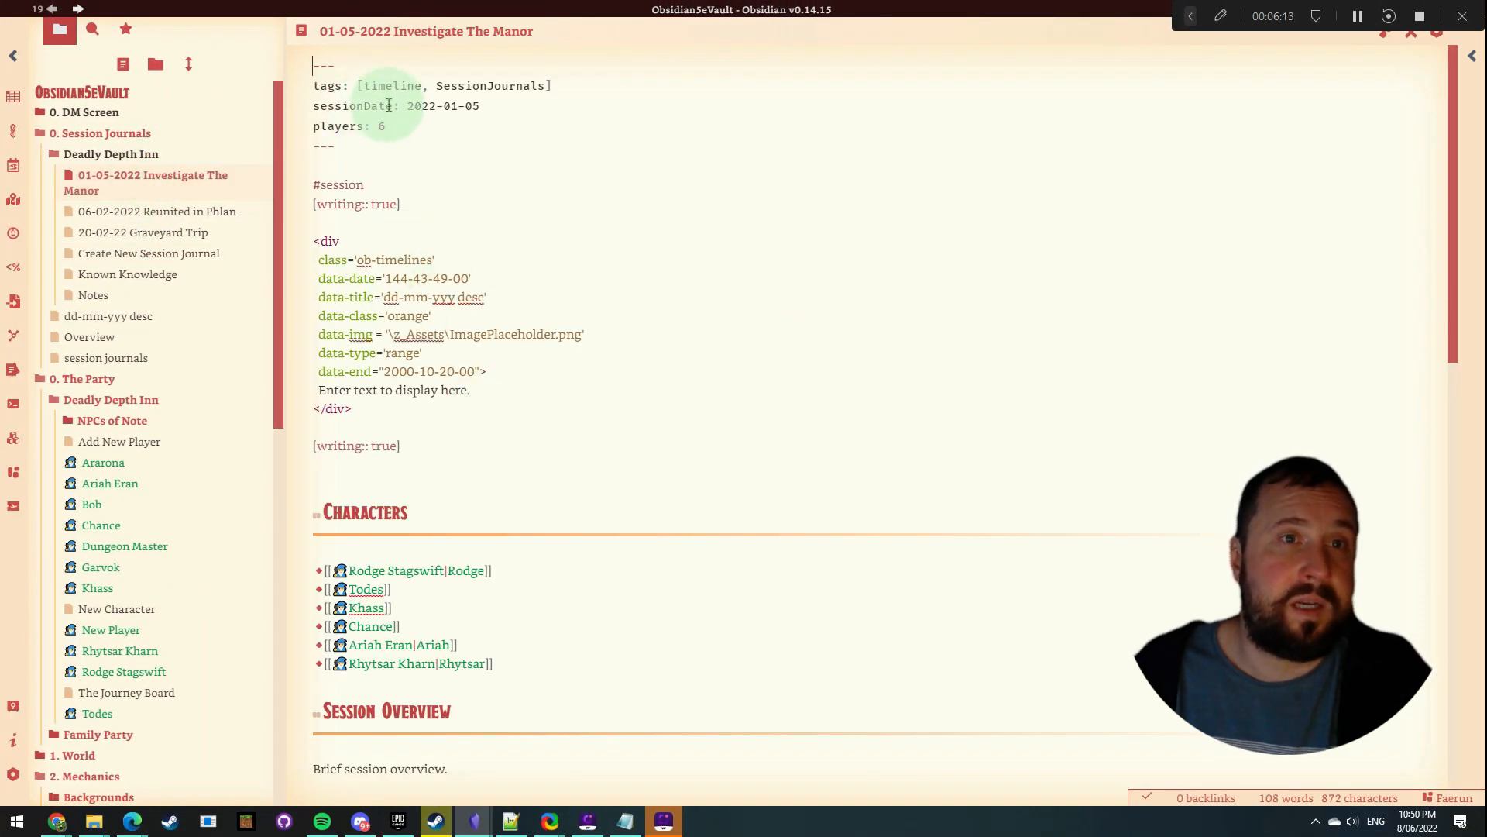
Copy the sessionDate property name and reopen the Create New Session Journal table.
{"action": "double_click", "coordinate": [353, 105]}
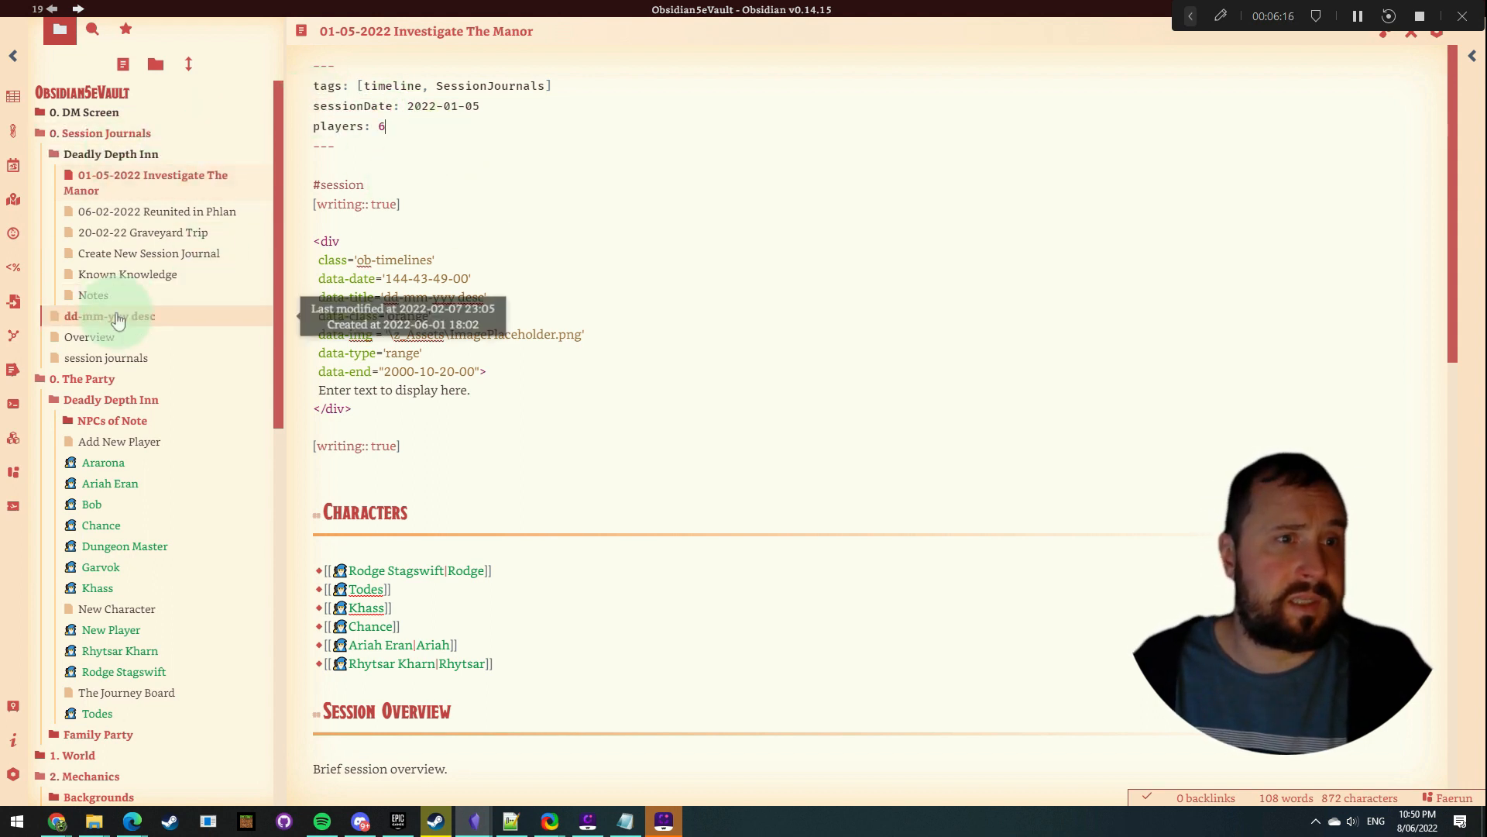
{"action": "left_click", "coordinate": [148, 238]}
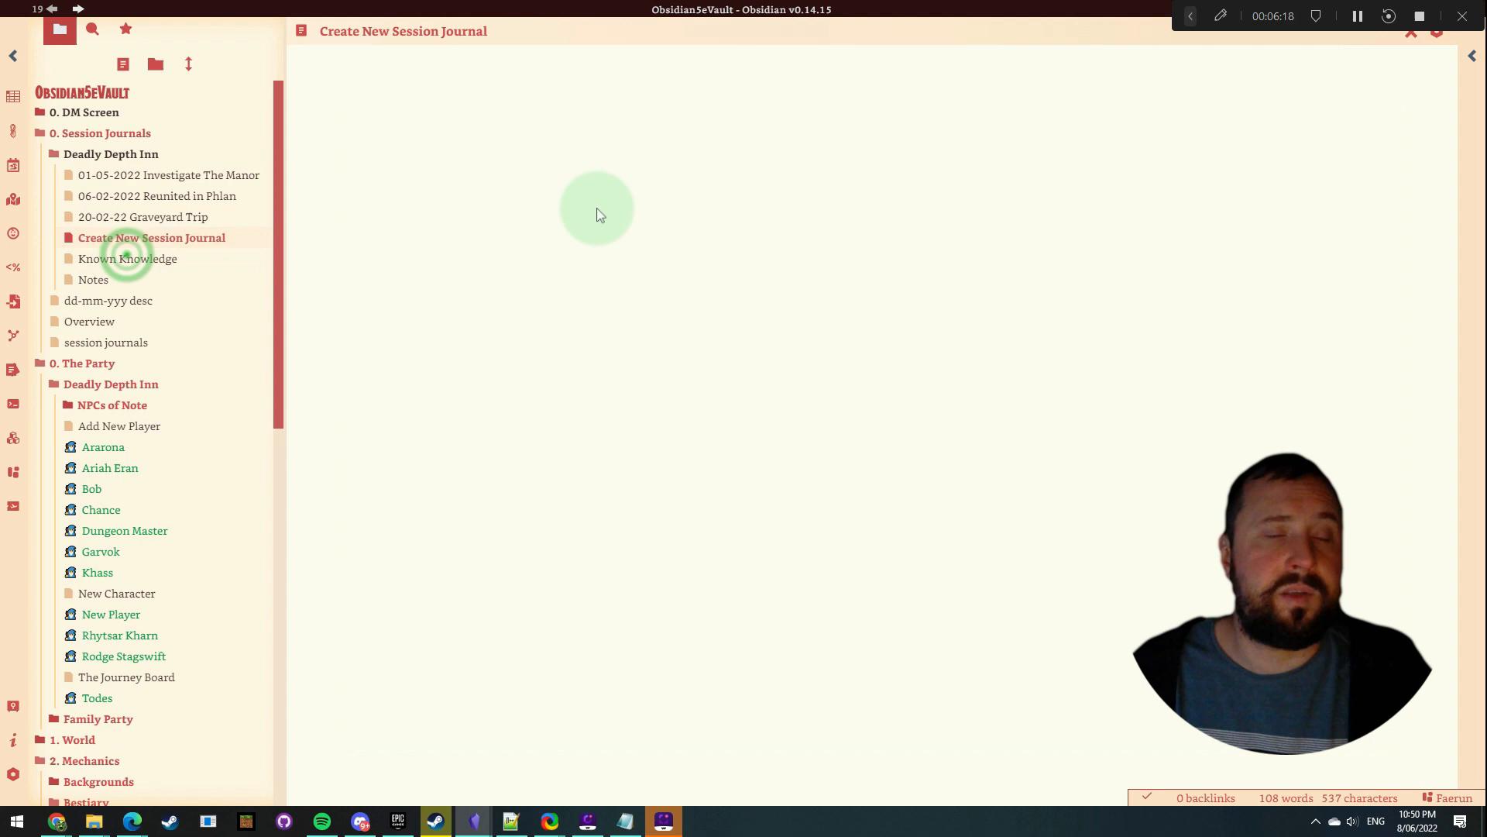
{"action": "left_click", "coordinate": [127, 120]}
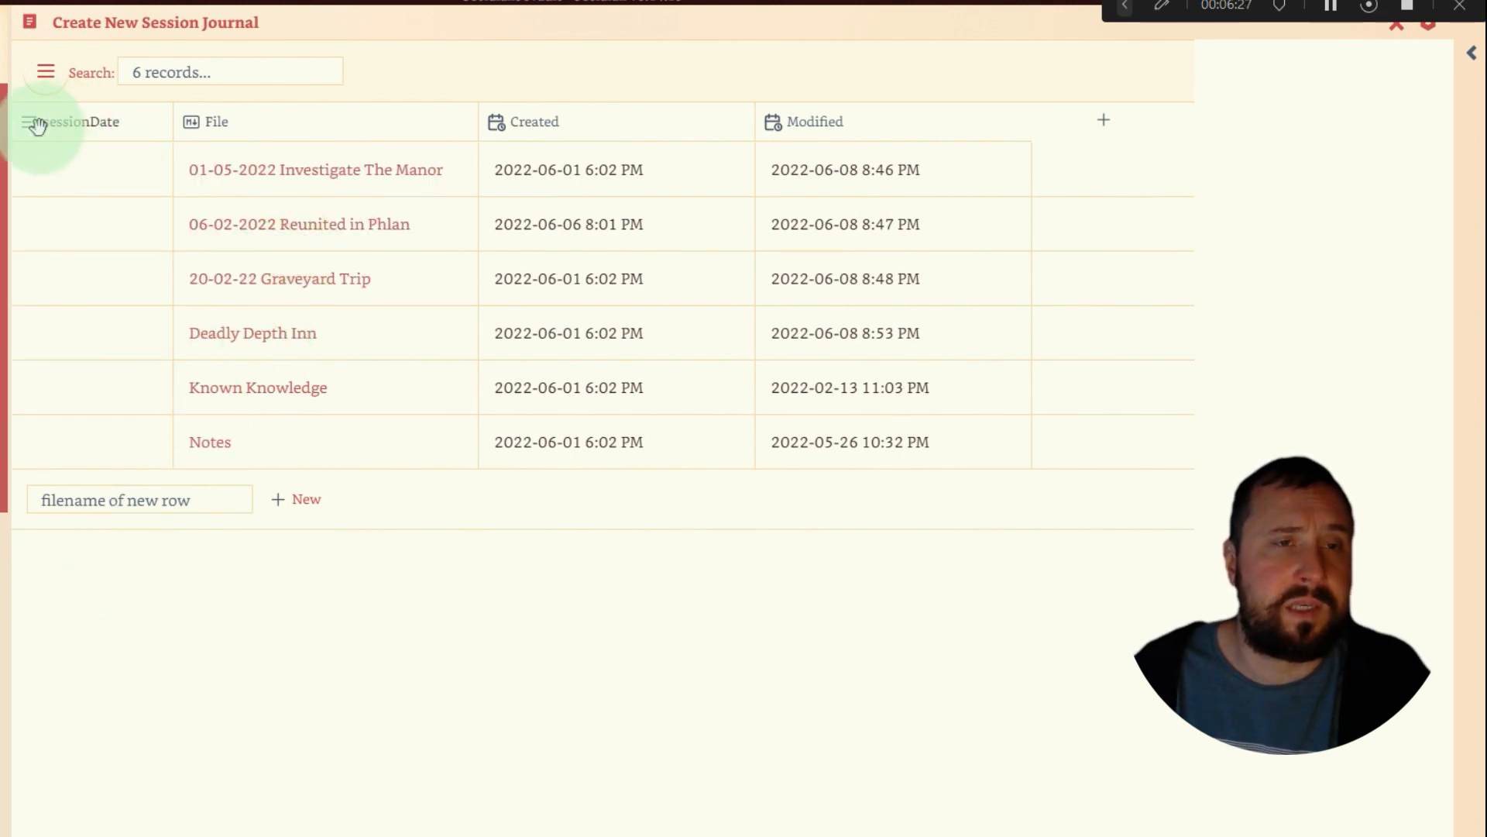
Make sessionDate a Date column after File, showing 2022-01-05, 2022-02-06 and 2022-02-20.
{"action": "left_click", "coordinate": [69, 121]}
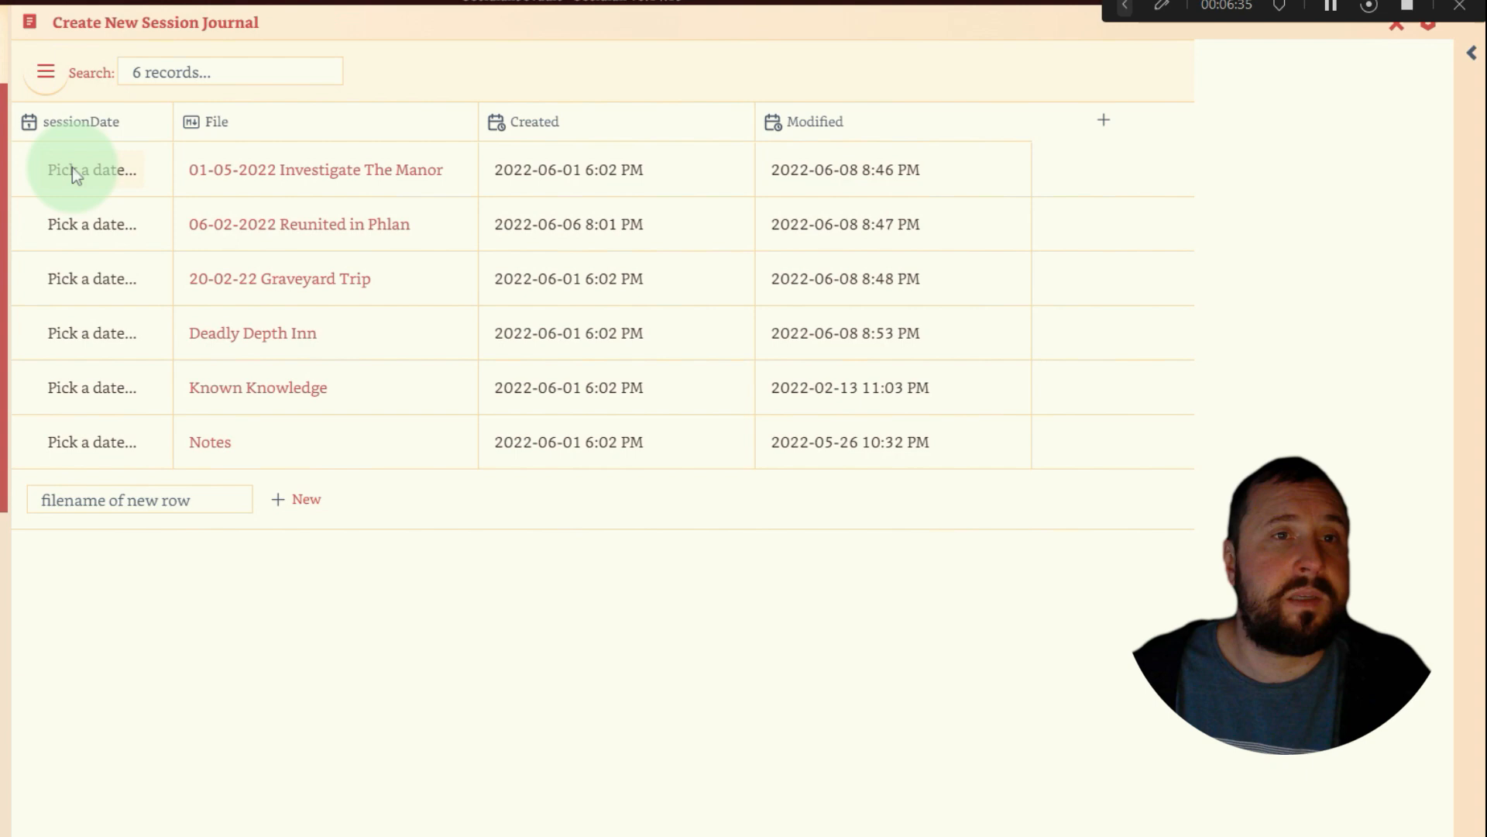
{"action": "mouse_move", "coordinate": [263, 605]}
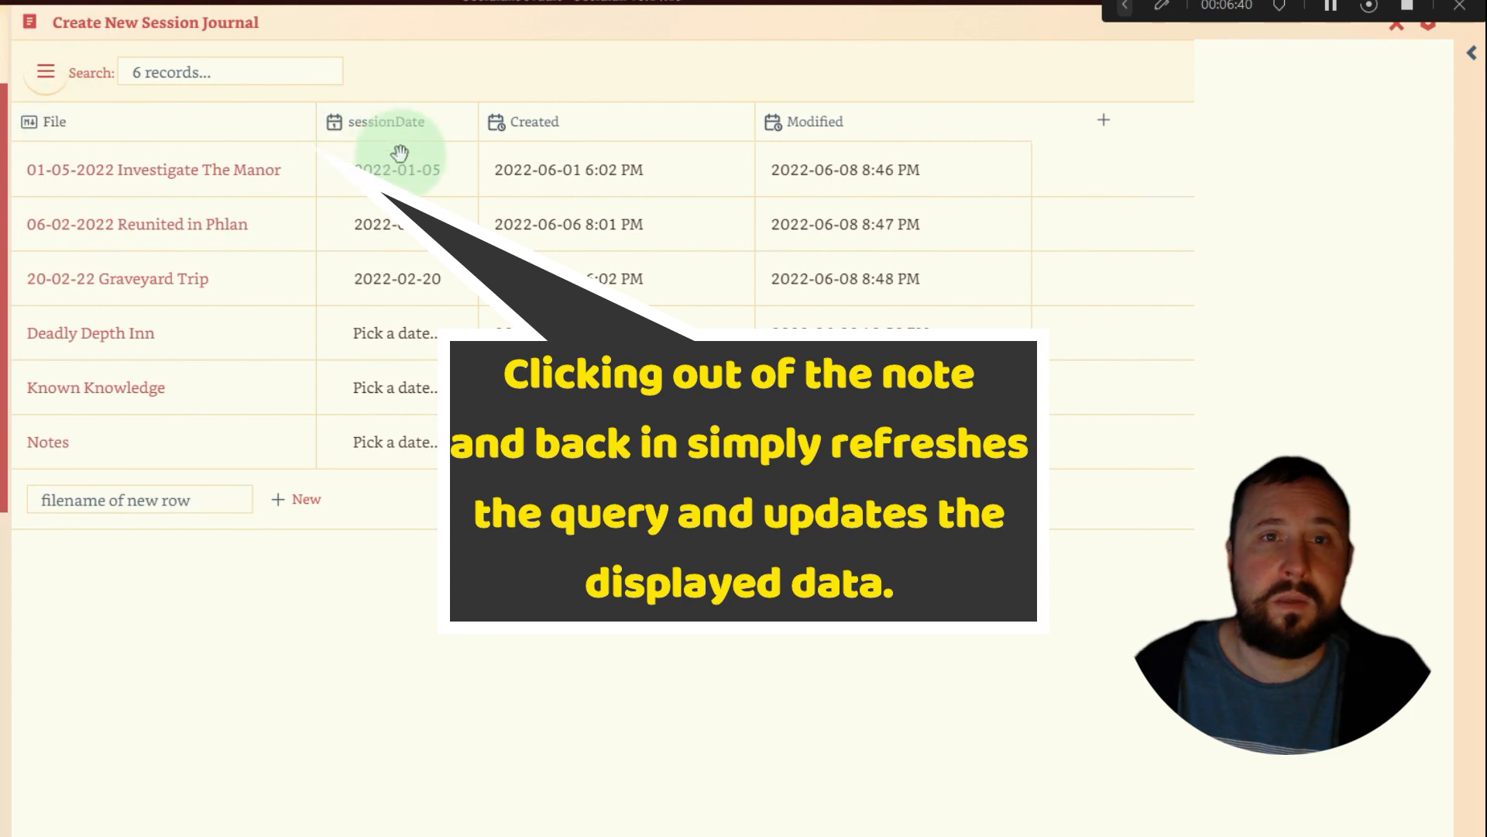
{"action": "mouse_move", "coordinate": [408, 331]}
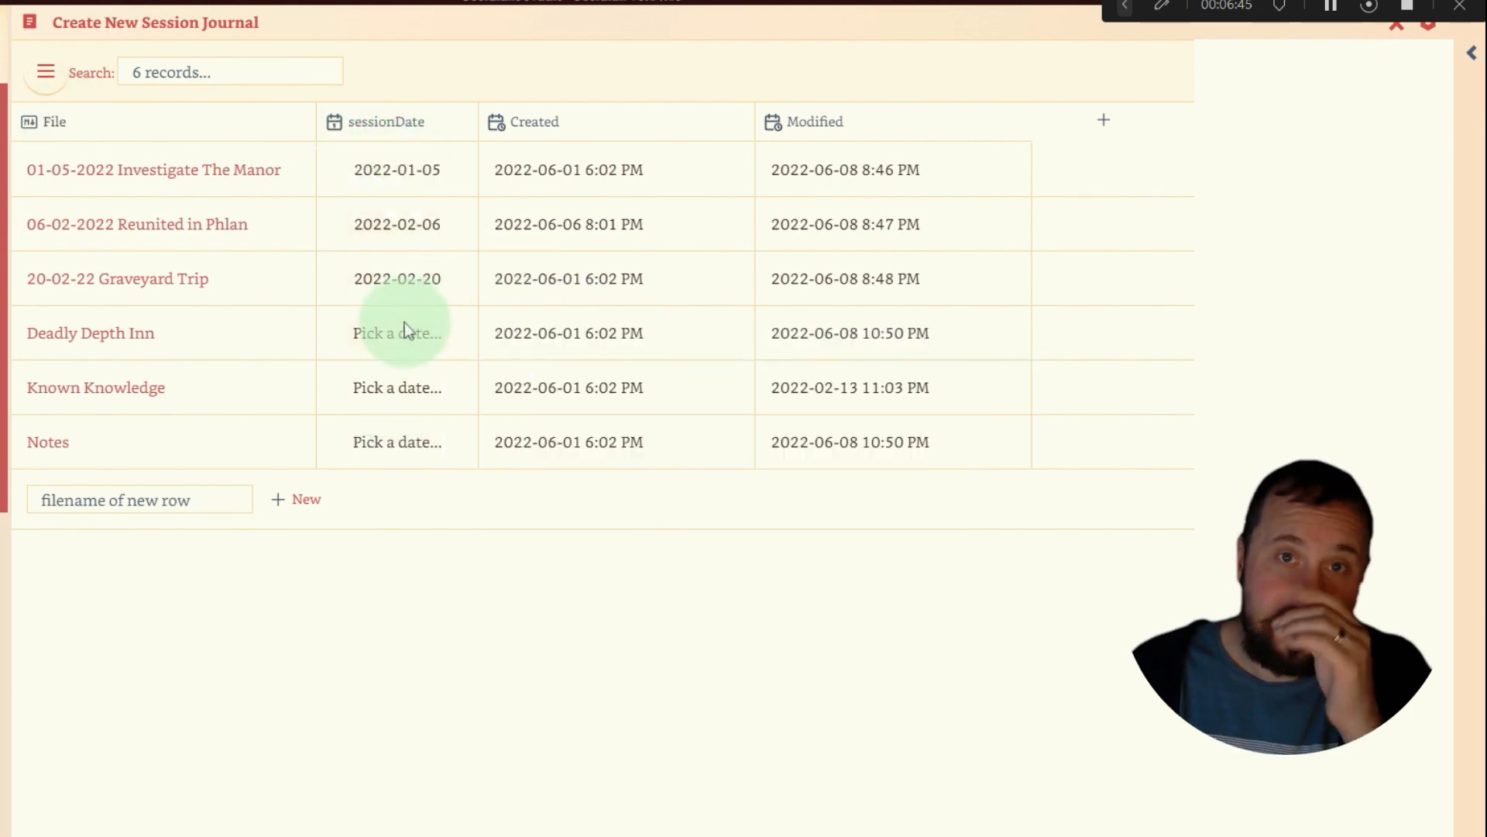
{"action": "left_click", "coordinate": [155, 170]}
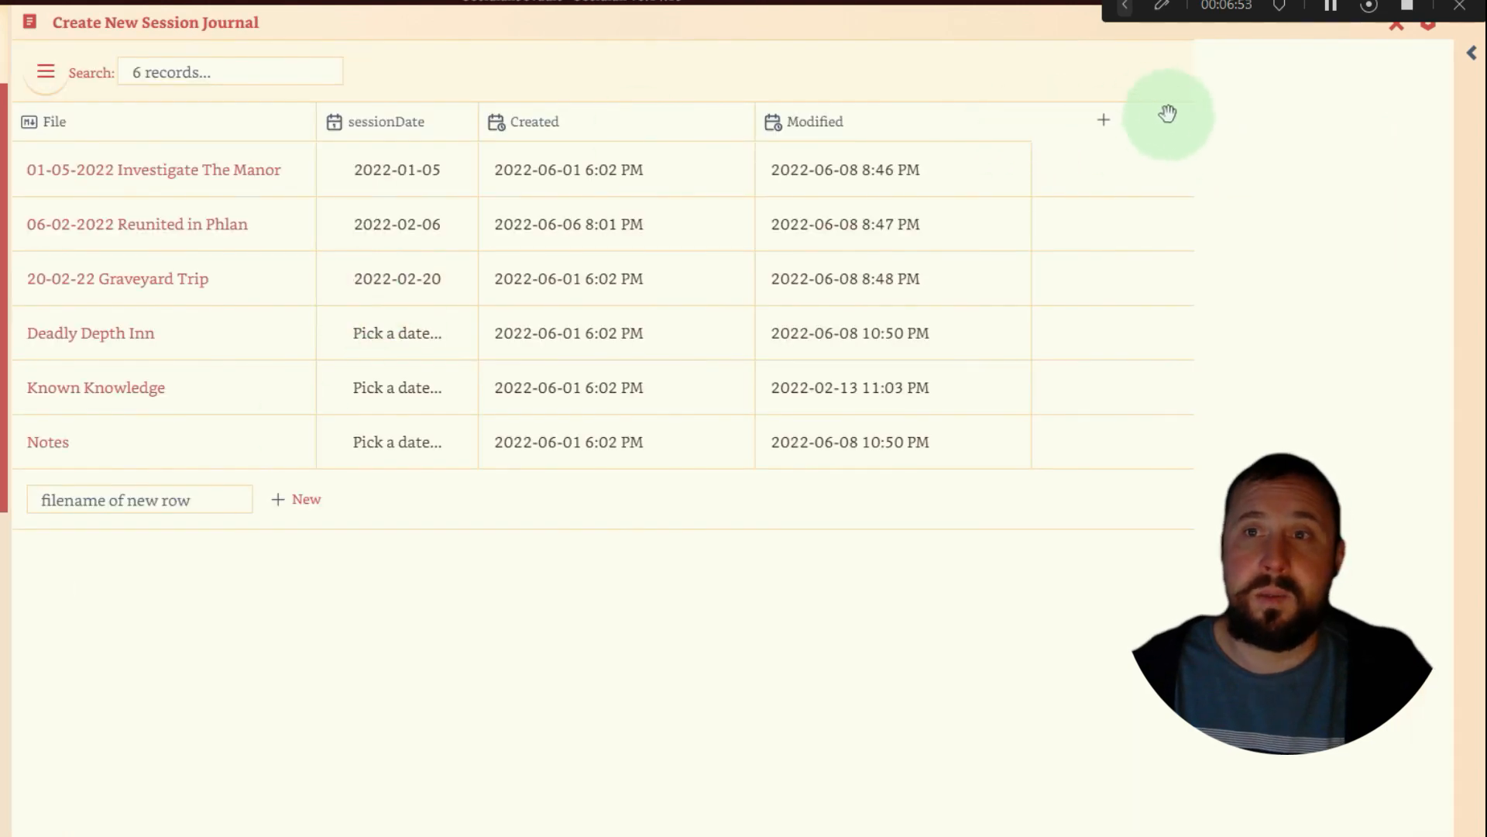
Add a numeric players column after sessionDate holding counts 6, 6 and 4.
{"action": "left_click", "coordinate": [1103, 121]}
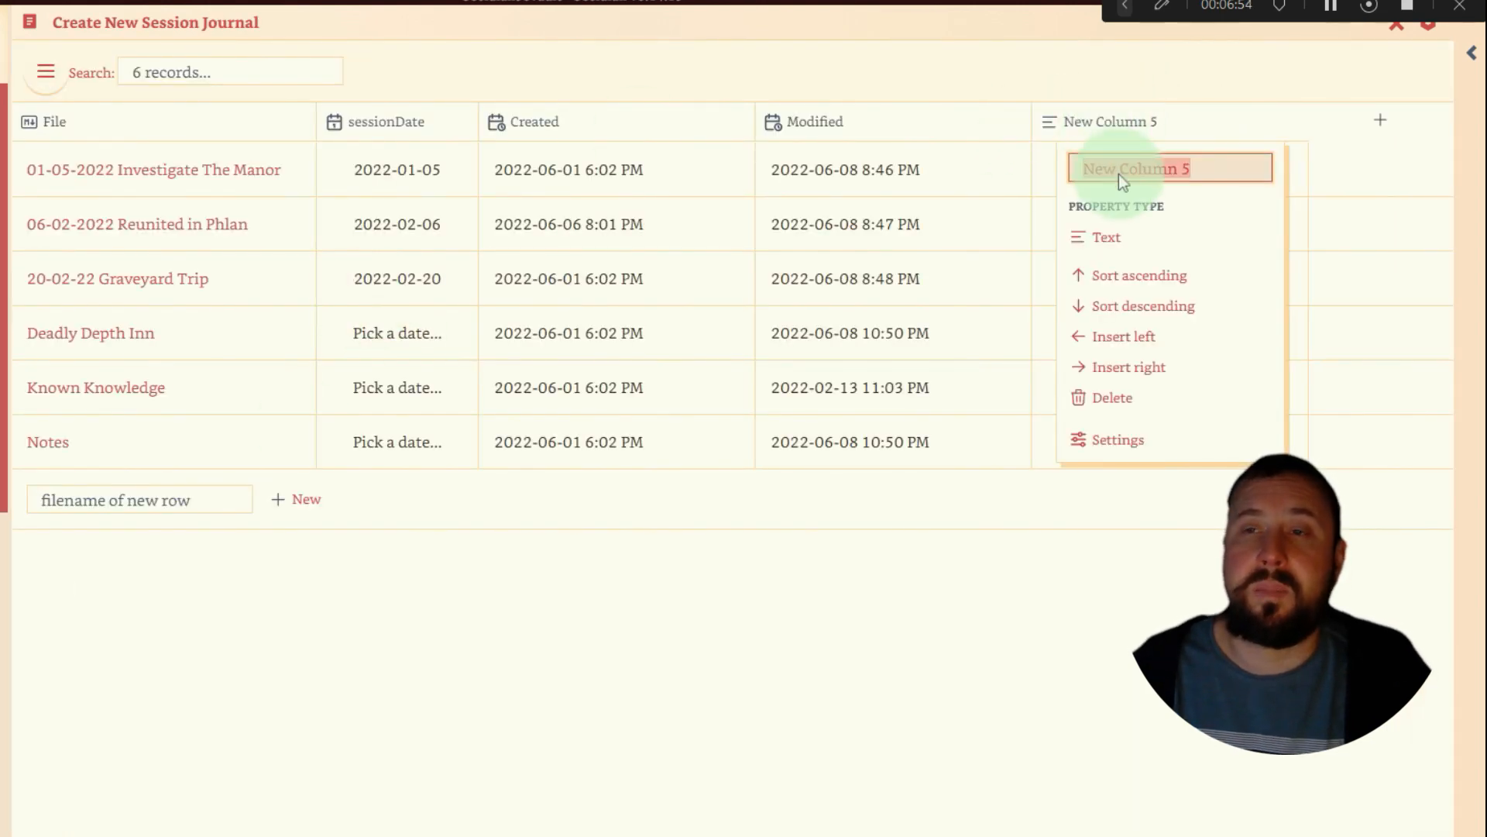
{"action": "type", "text": "players"}
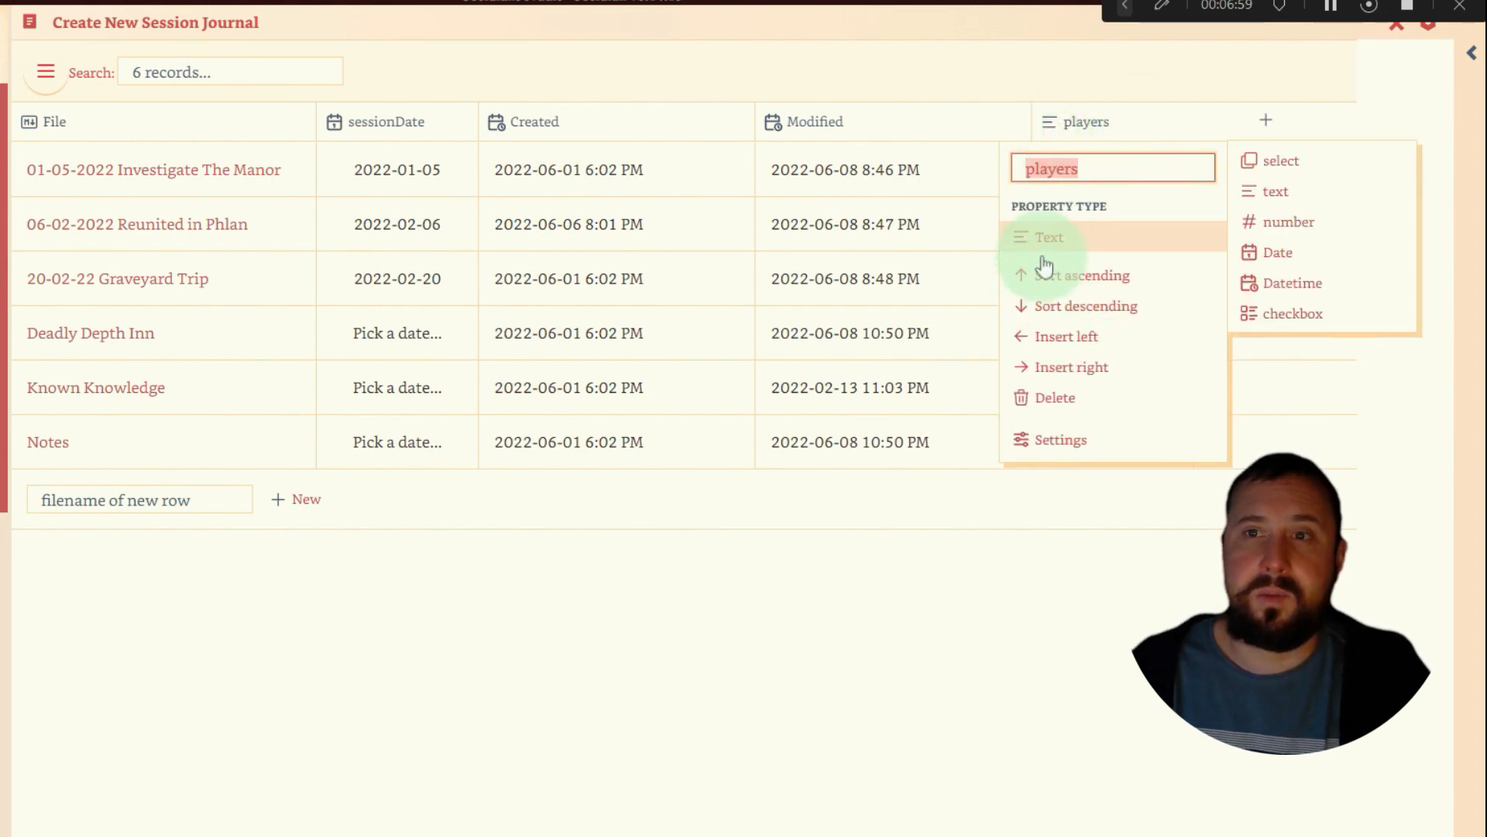
{"action": "left_click", "coordinate": [1289, 223]}
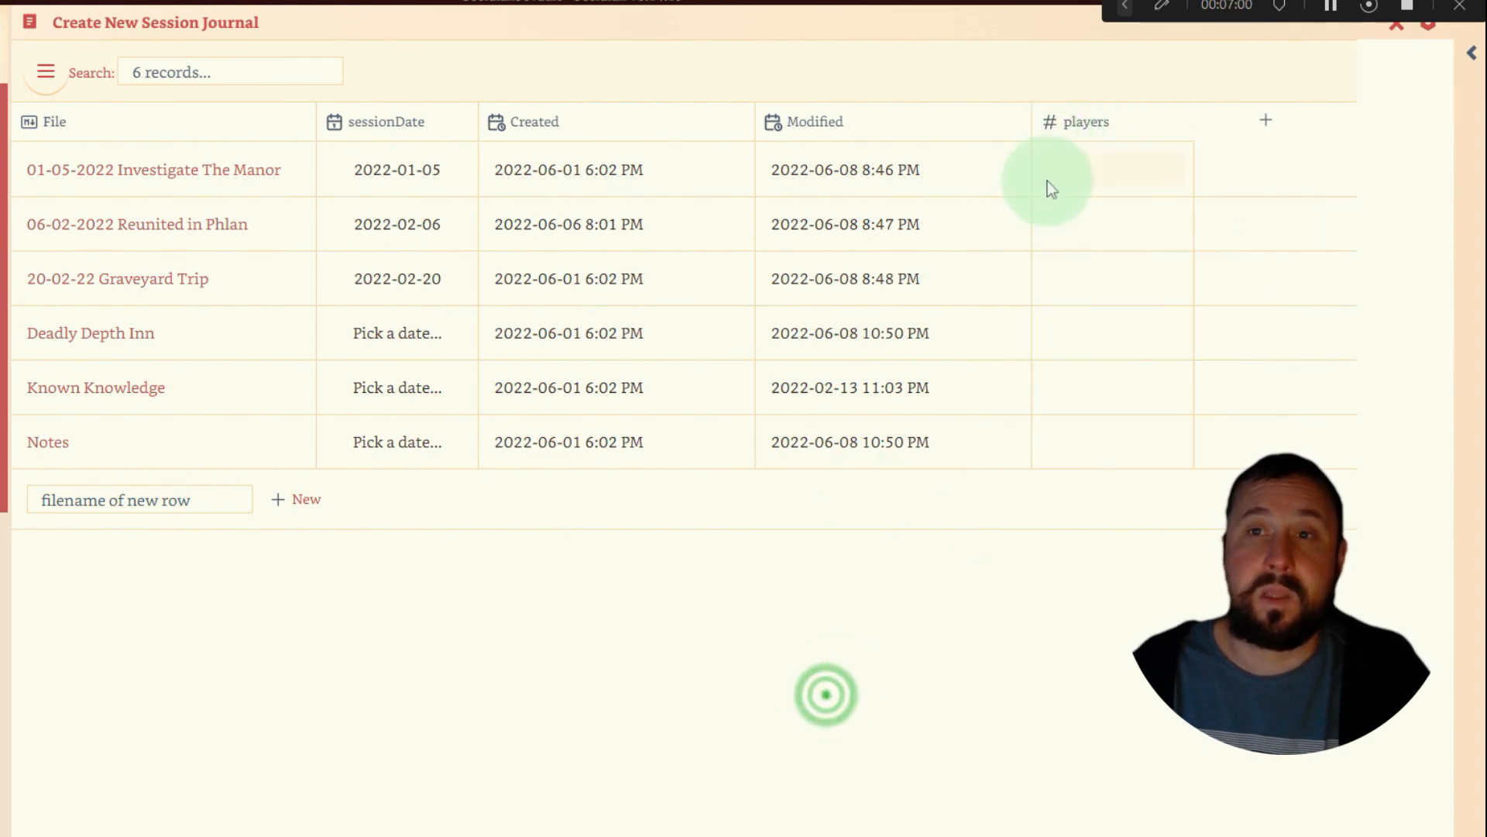
{"action": "left_click_drag", "start_coordinate": [1086, 121], "coordinate": [550, 121]}
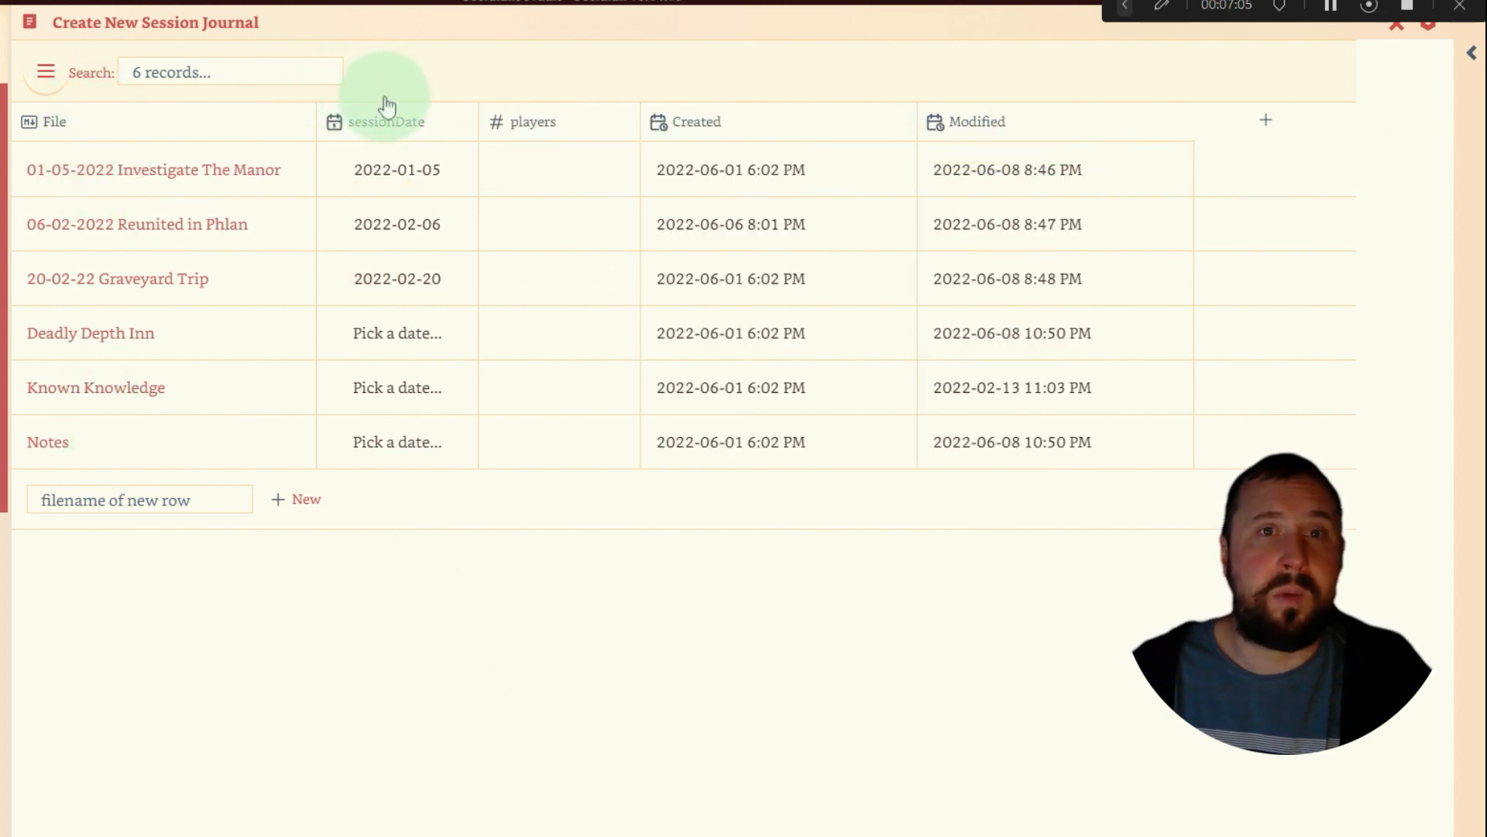
{"action": "mouse_move", "coordinate": [607, 521]}
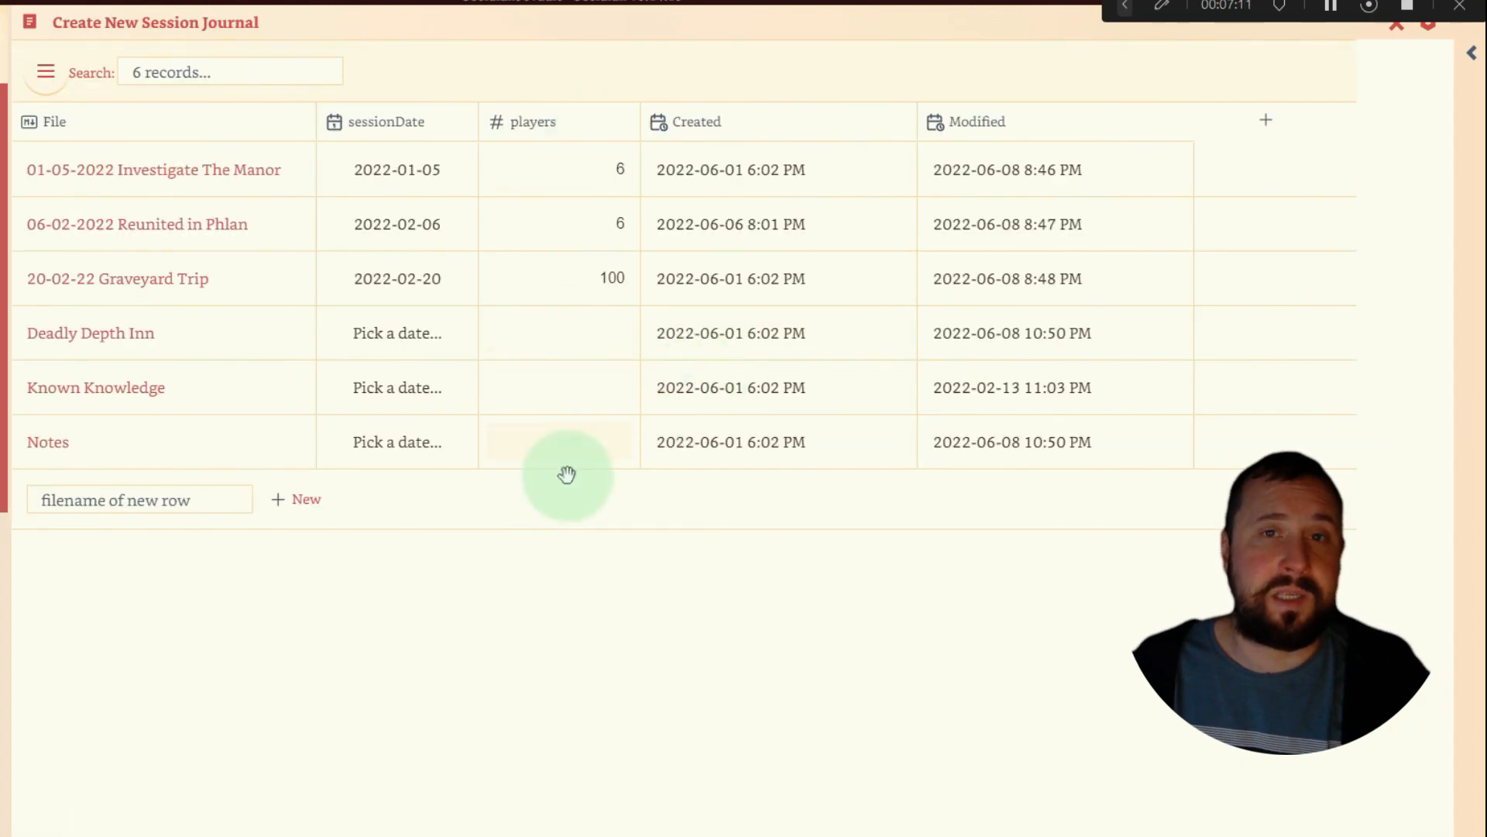
{"action": "left_click", "coordinate": [600, 279]}
{"action": "type", "text": "4"}
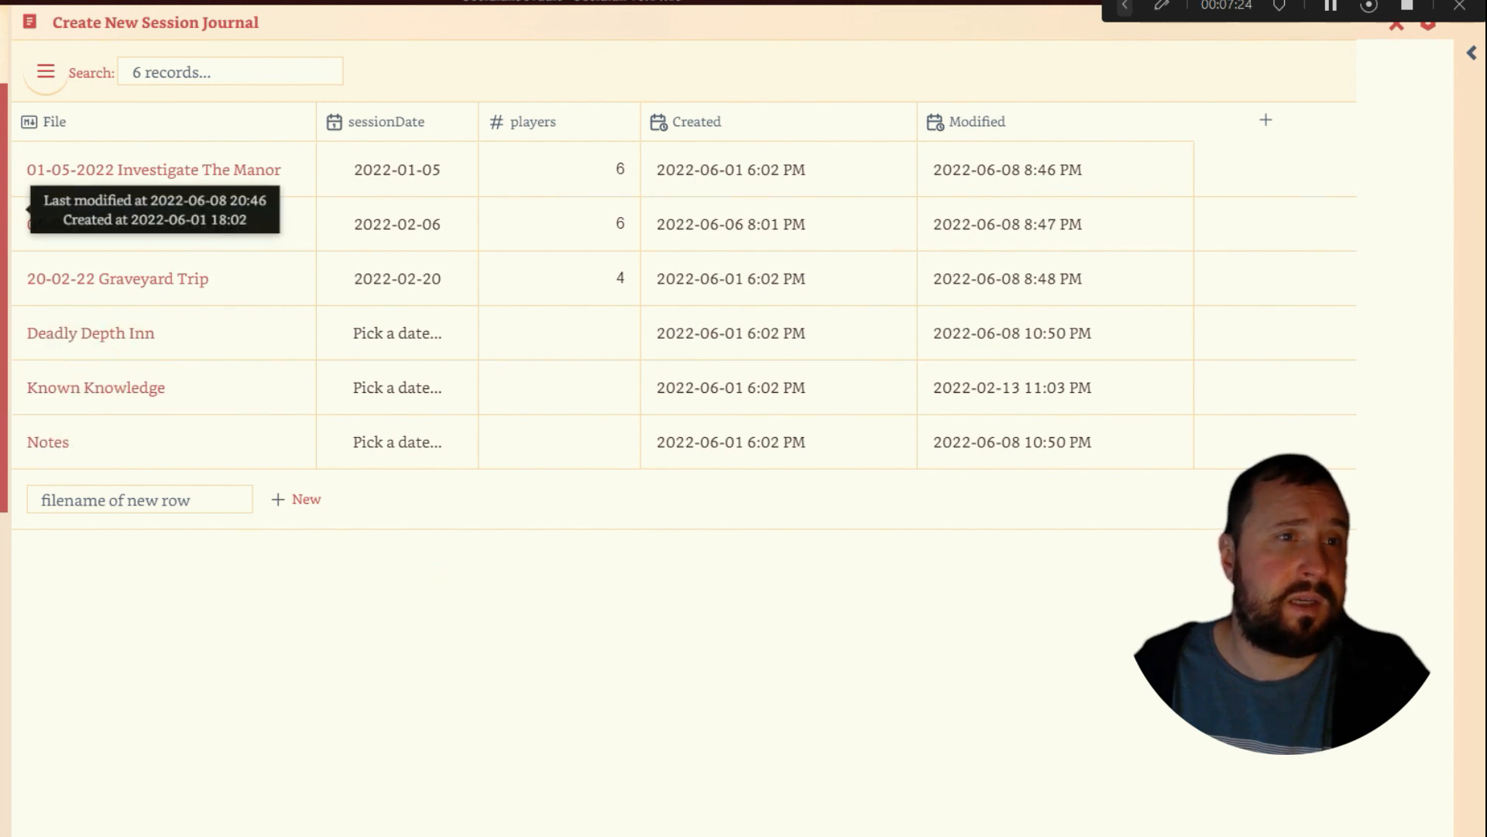
{"action": "left_click", "coordinate": [143, 170]}
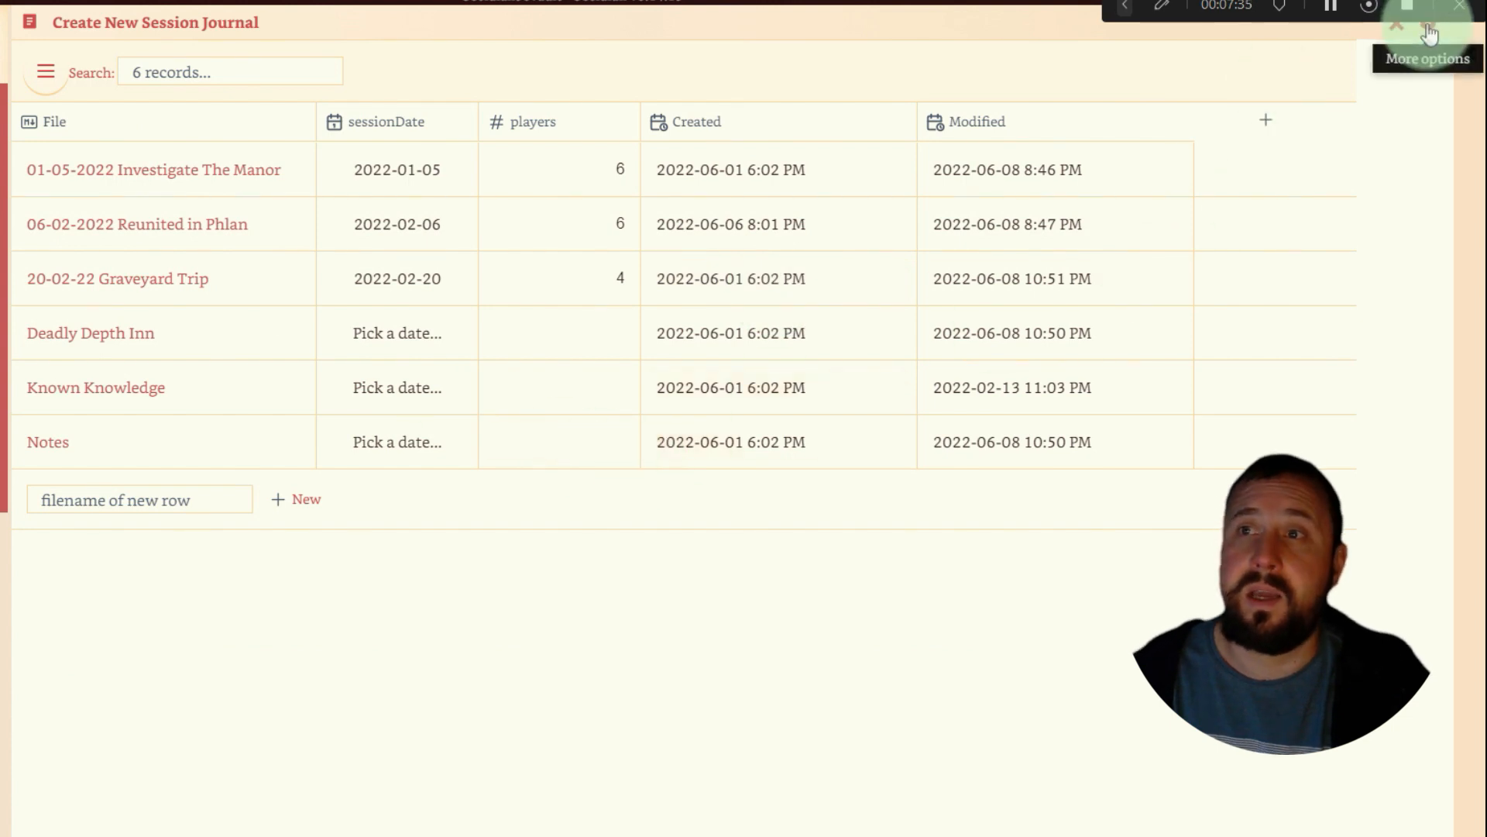
In the database settings, add a new filter on the sessionDate field.
{"action": "left_click", "coordinate": [1400, 18]}
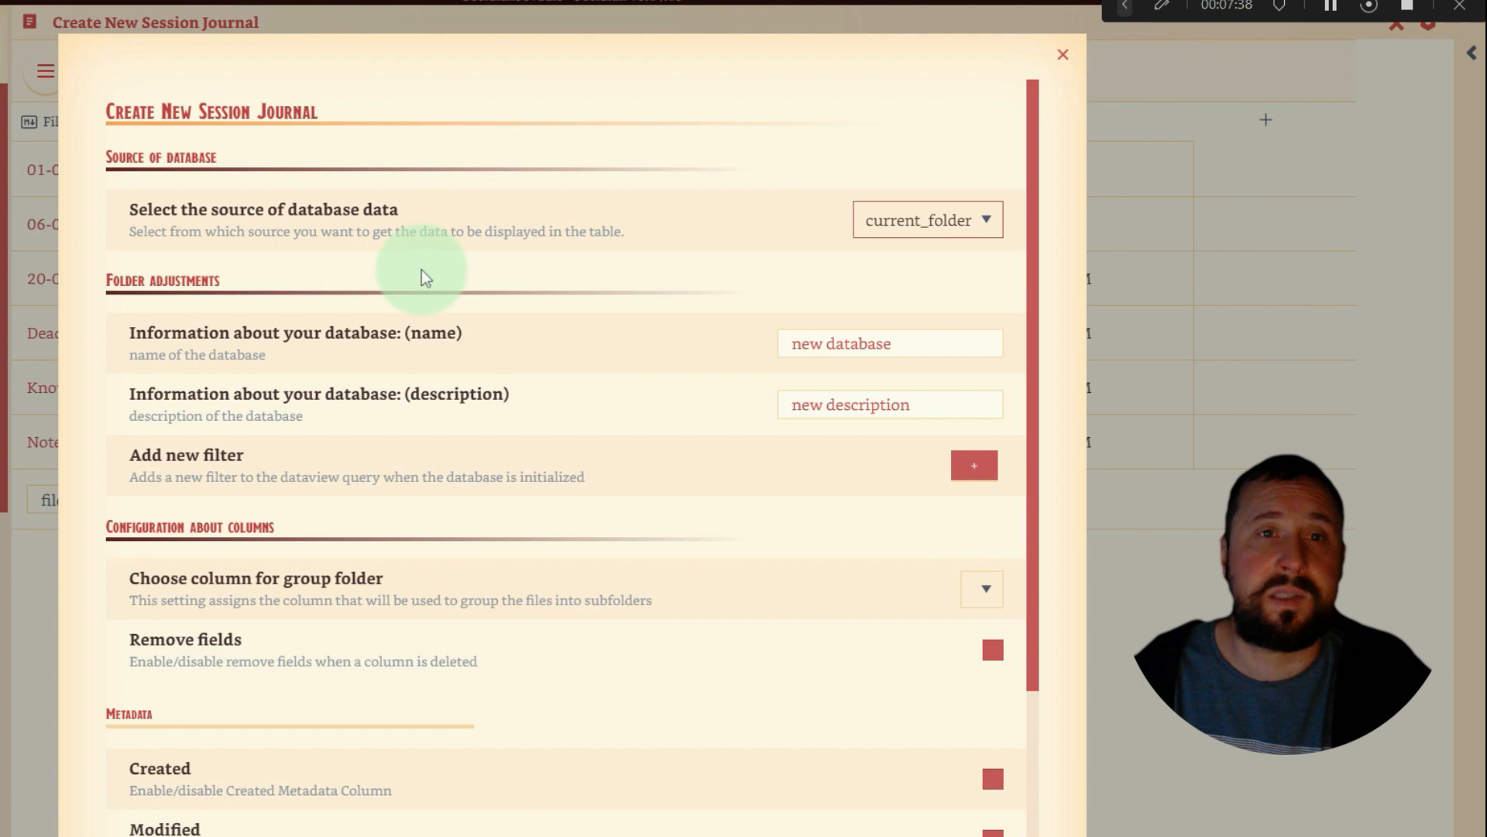
{"action": "scroll", "scroll_direction": "down", "scroll_amount": 3}
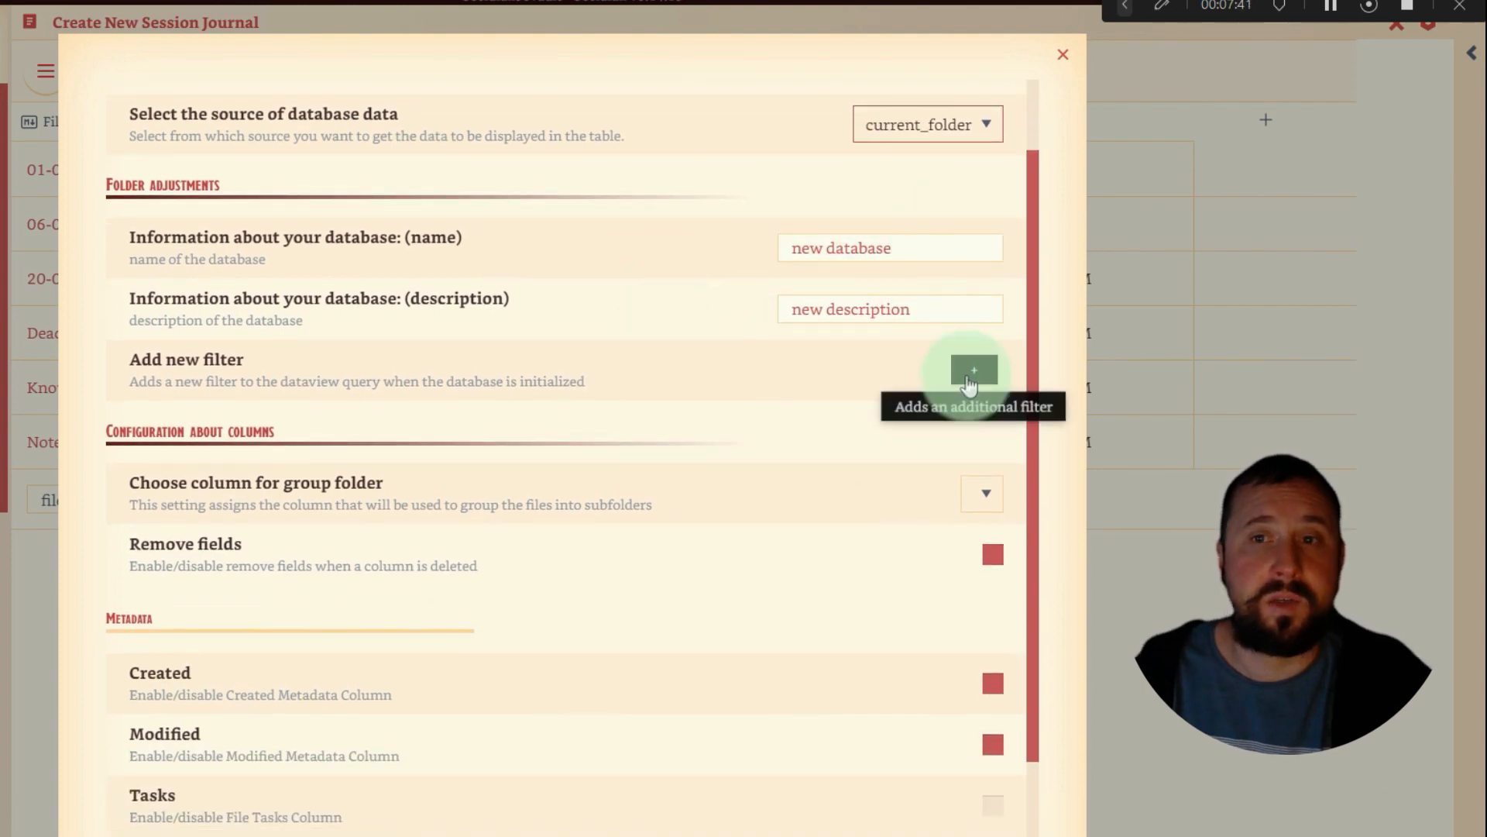
{"action": "left_click", "coordinate": [973, 370]}
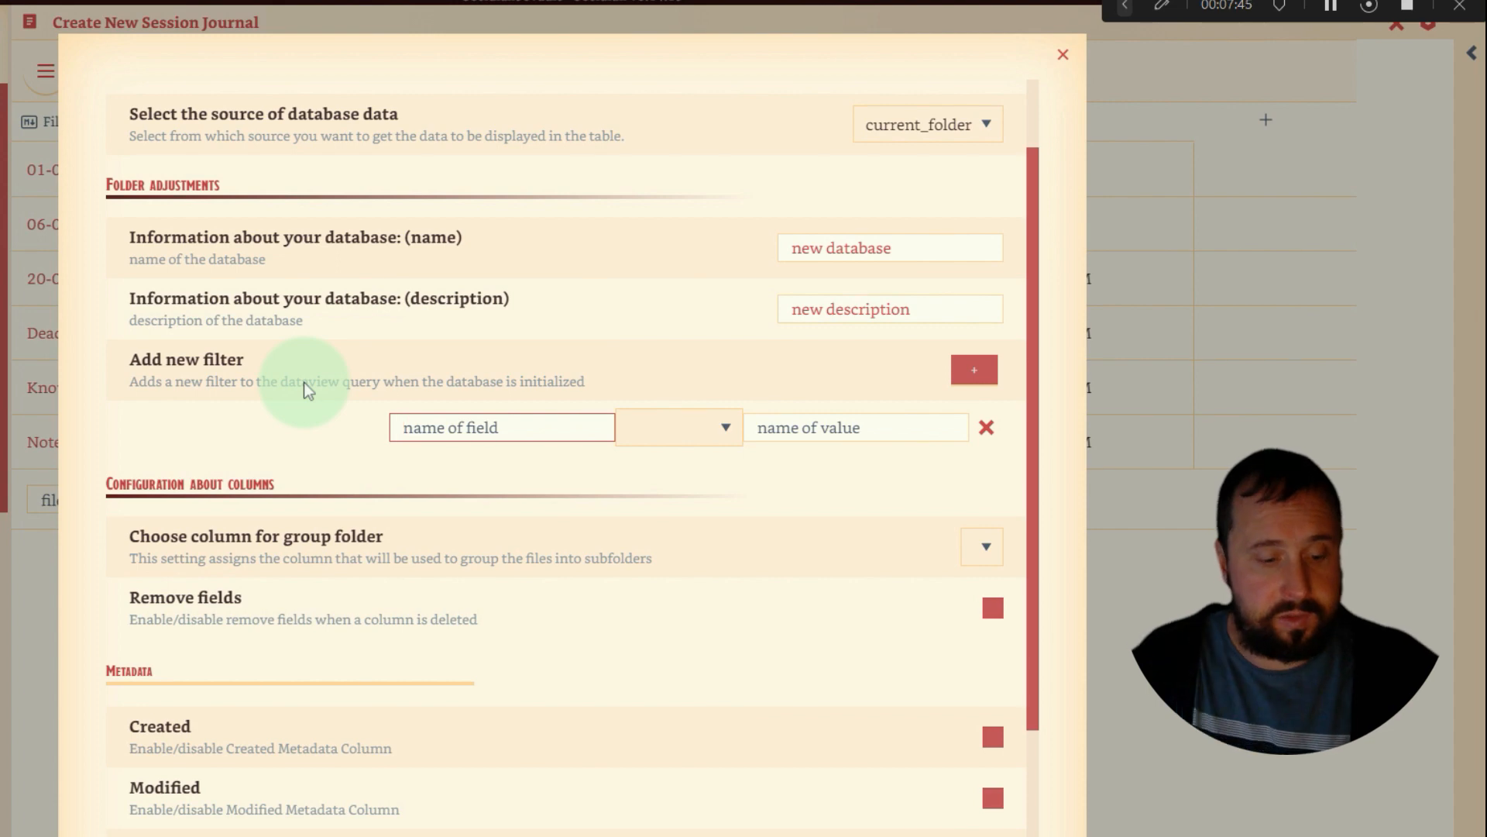
{"action": "type", "text": "sessionDate"}
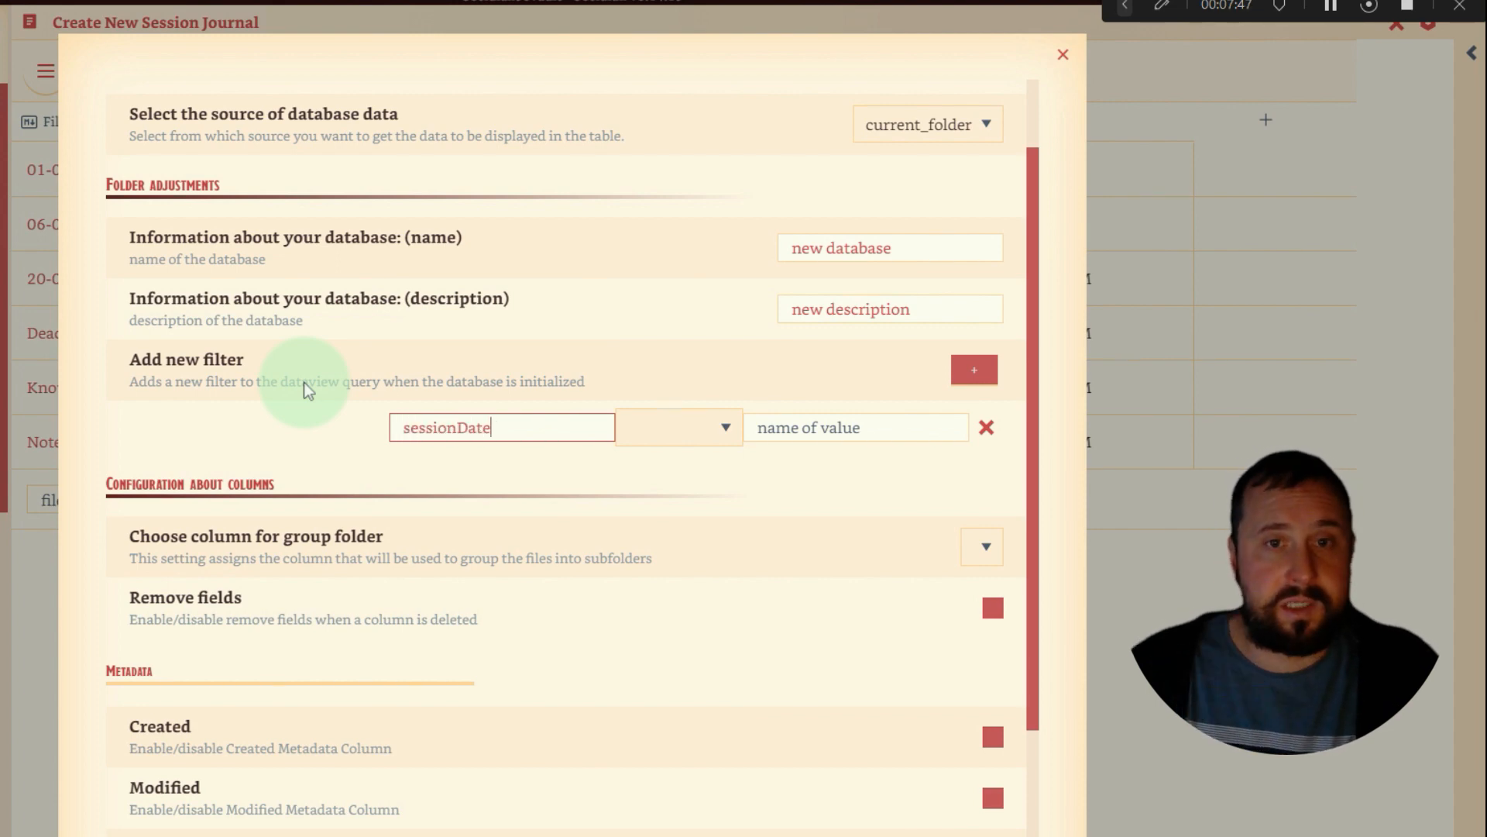
Set the filter comparison to greater than 0 and close the settings.
{"action": "left_click", "coordinate": [679, 428]}
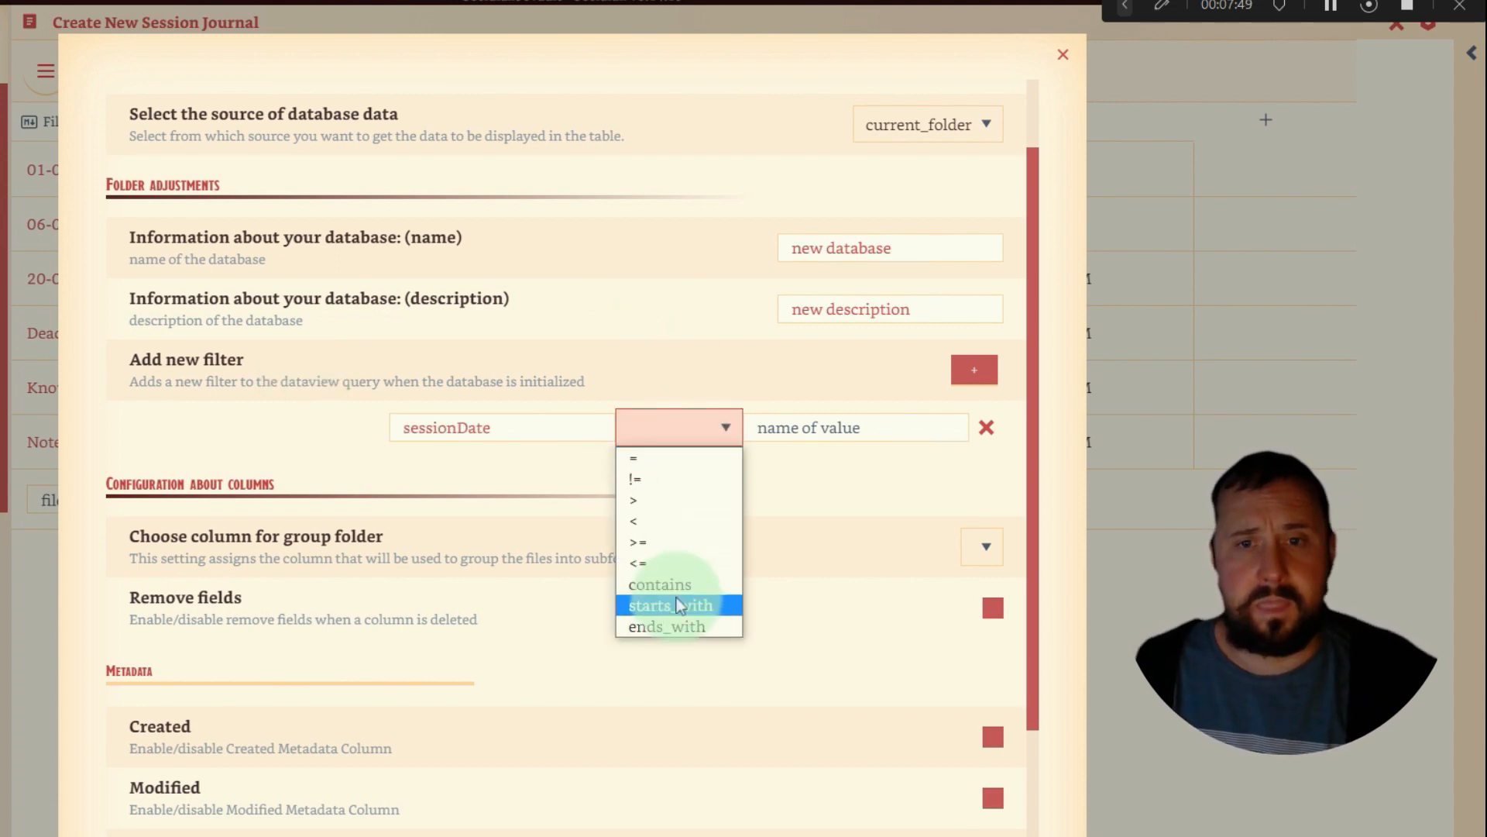
{"action": "left_click", "coordinate": [660, 584]}
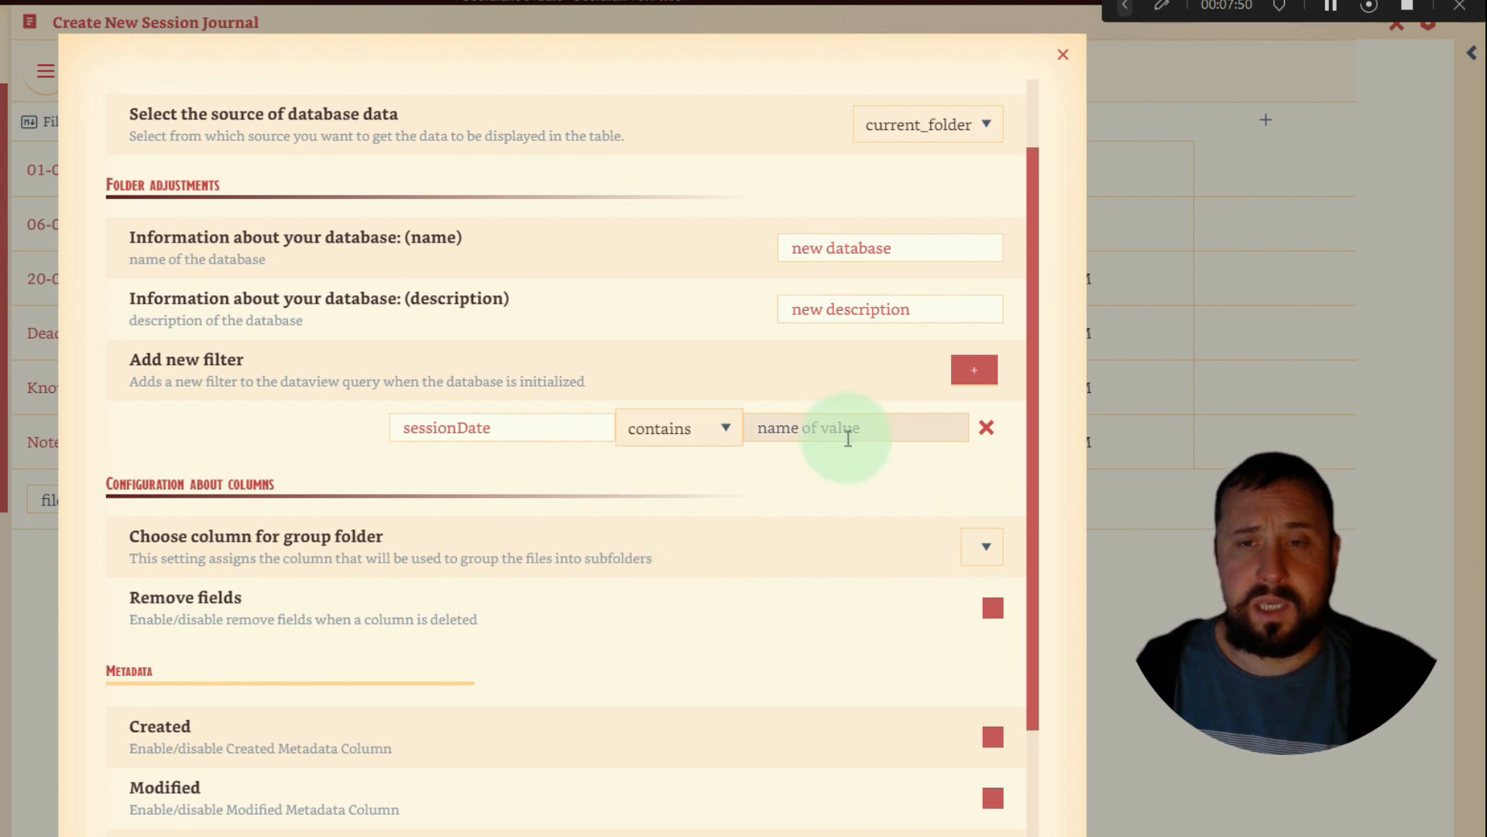
{"action": "left_click", "coordinate": [678, 428]}
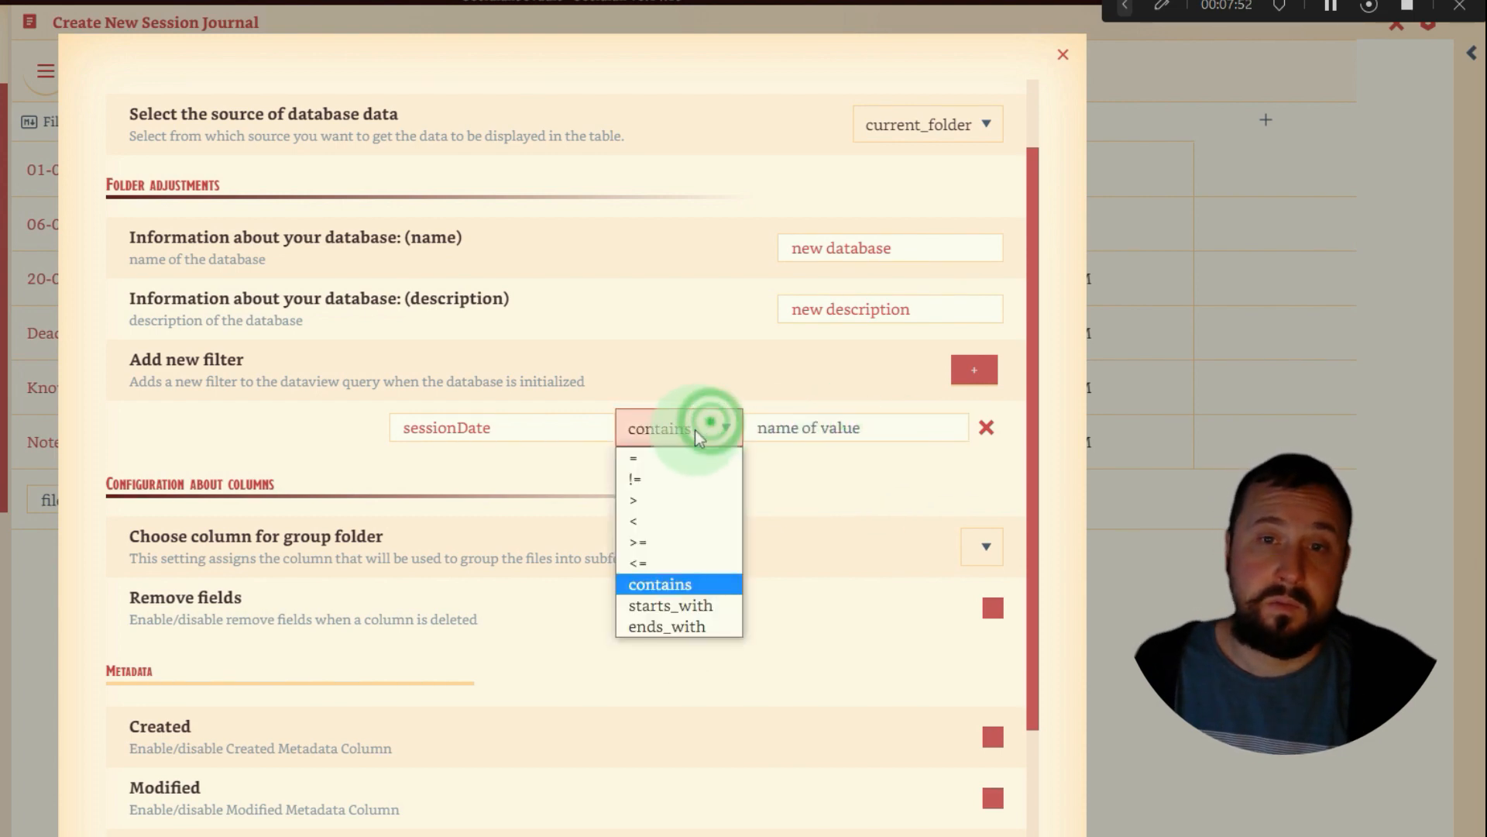
{"action": "left_click", "coordinate": [635, 499]}
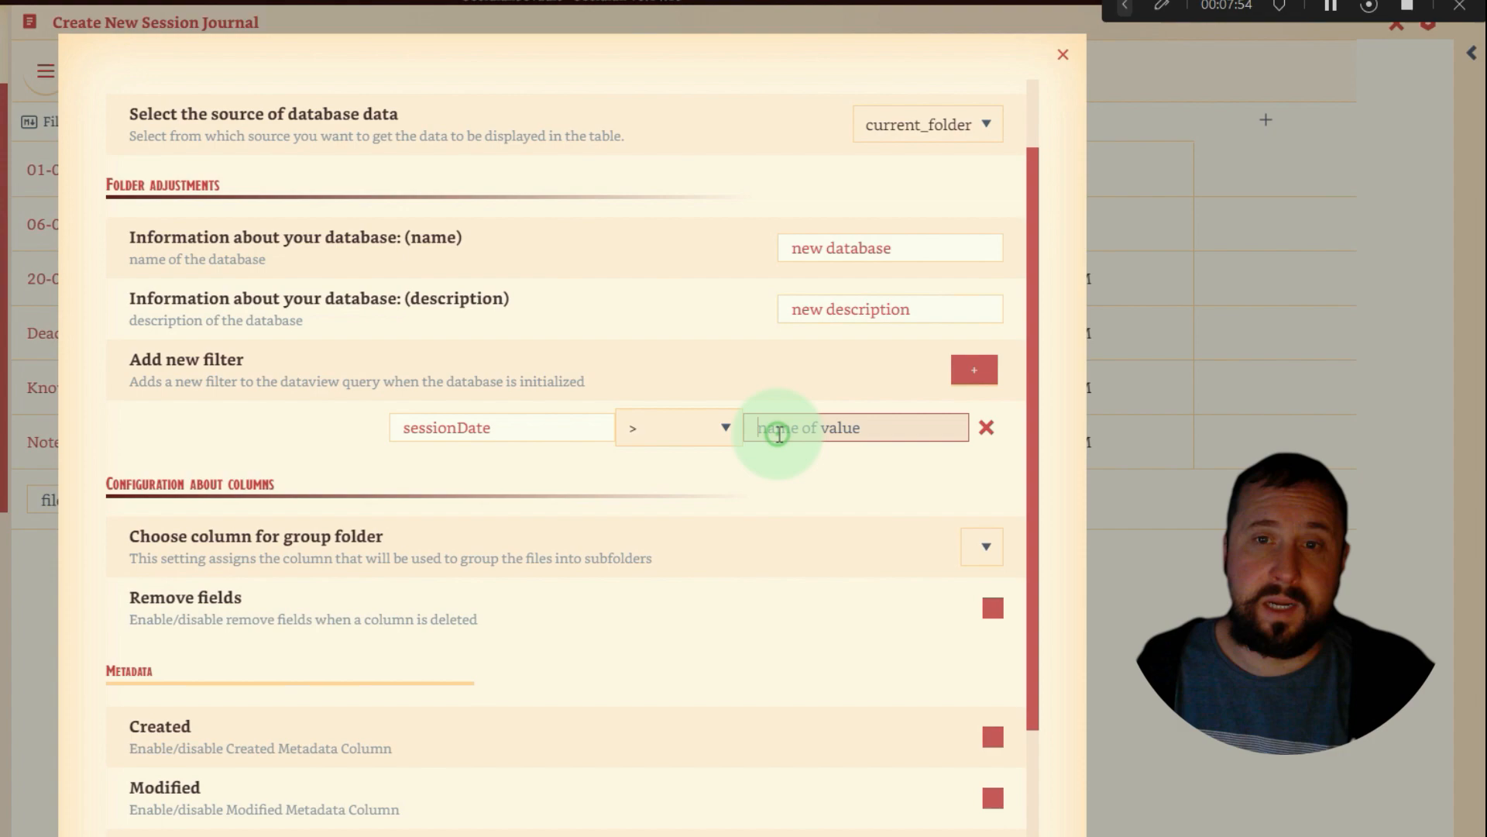
{"action": "type", "text": "0"}
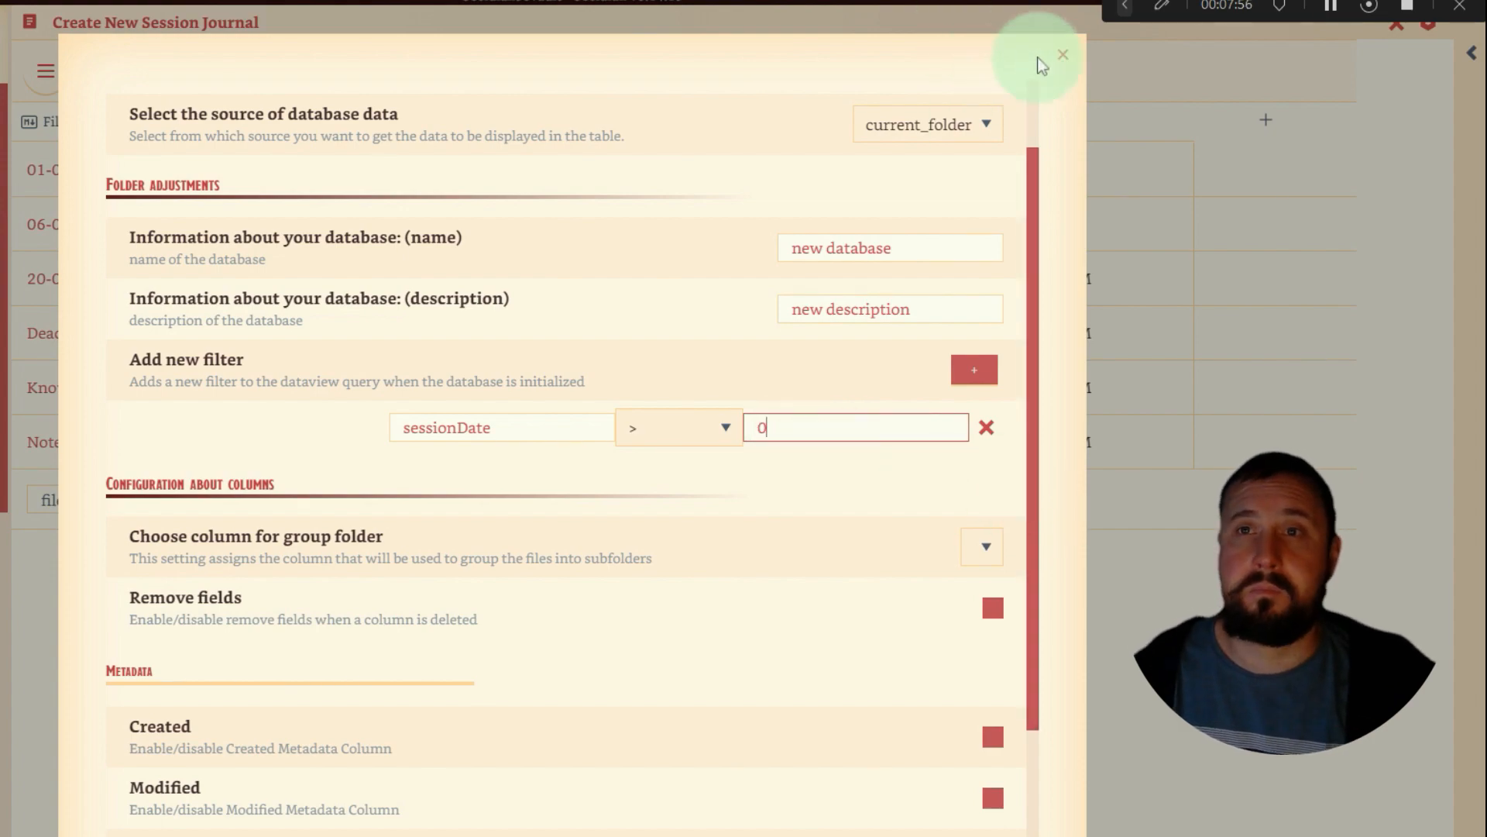
{"action": "left_click", "coordinate": [1061, 52]}
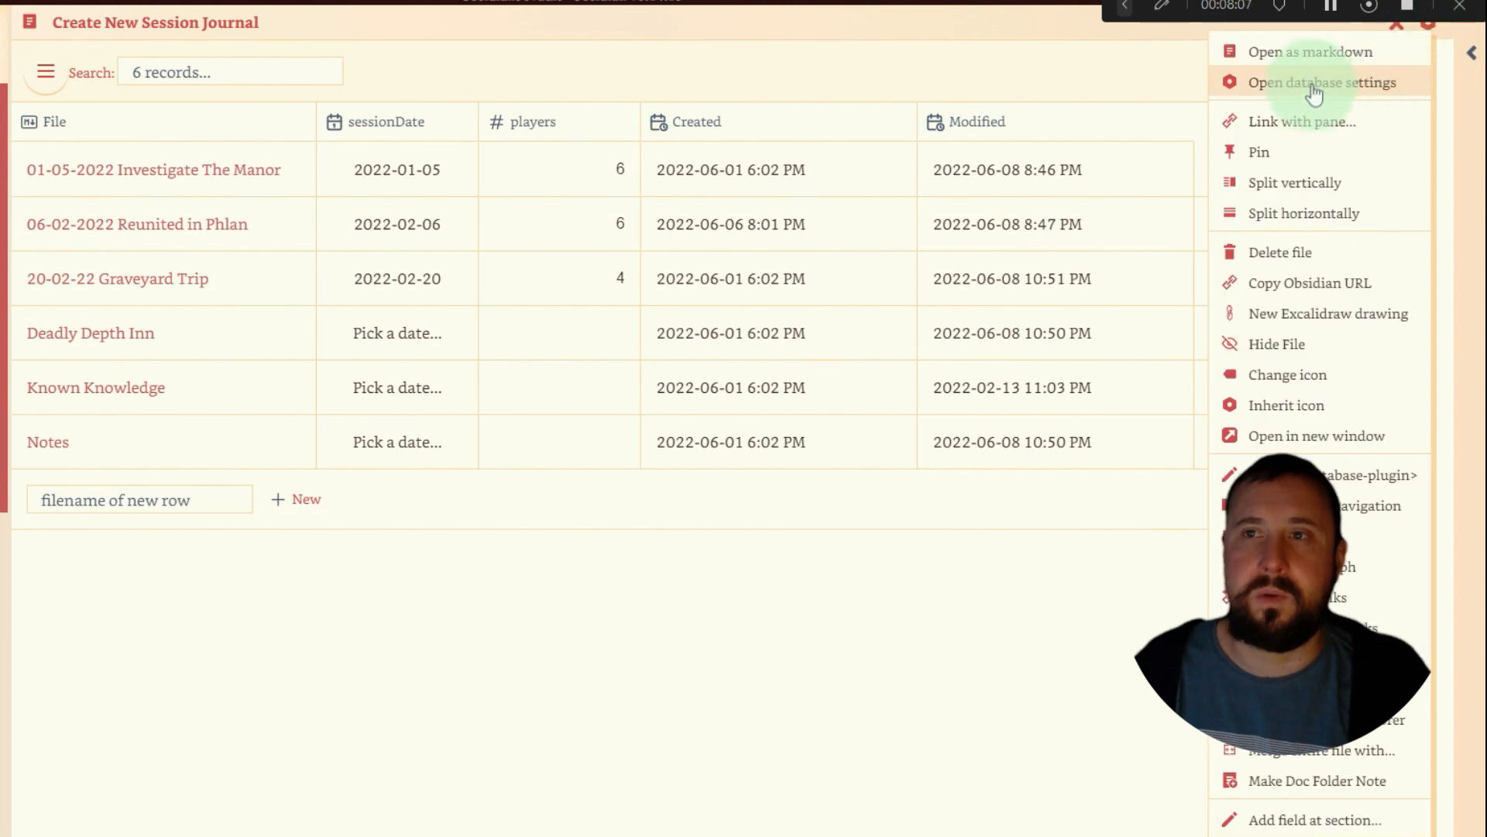
Change the filter field to players in the database settings and close them.
{"action": "left_click", "coordinate": [1317, 82]}
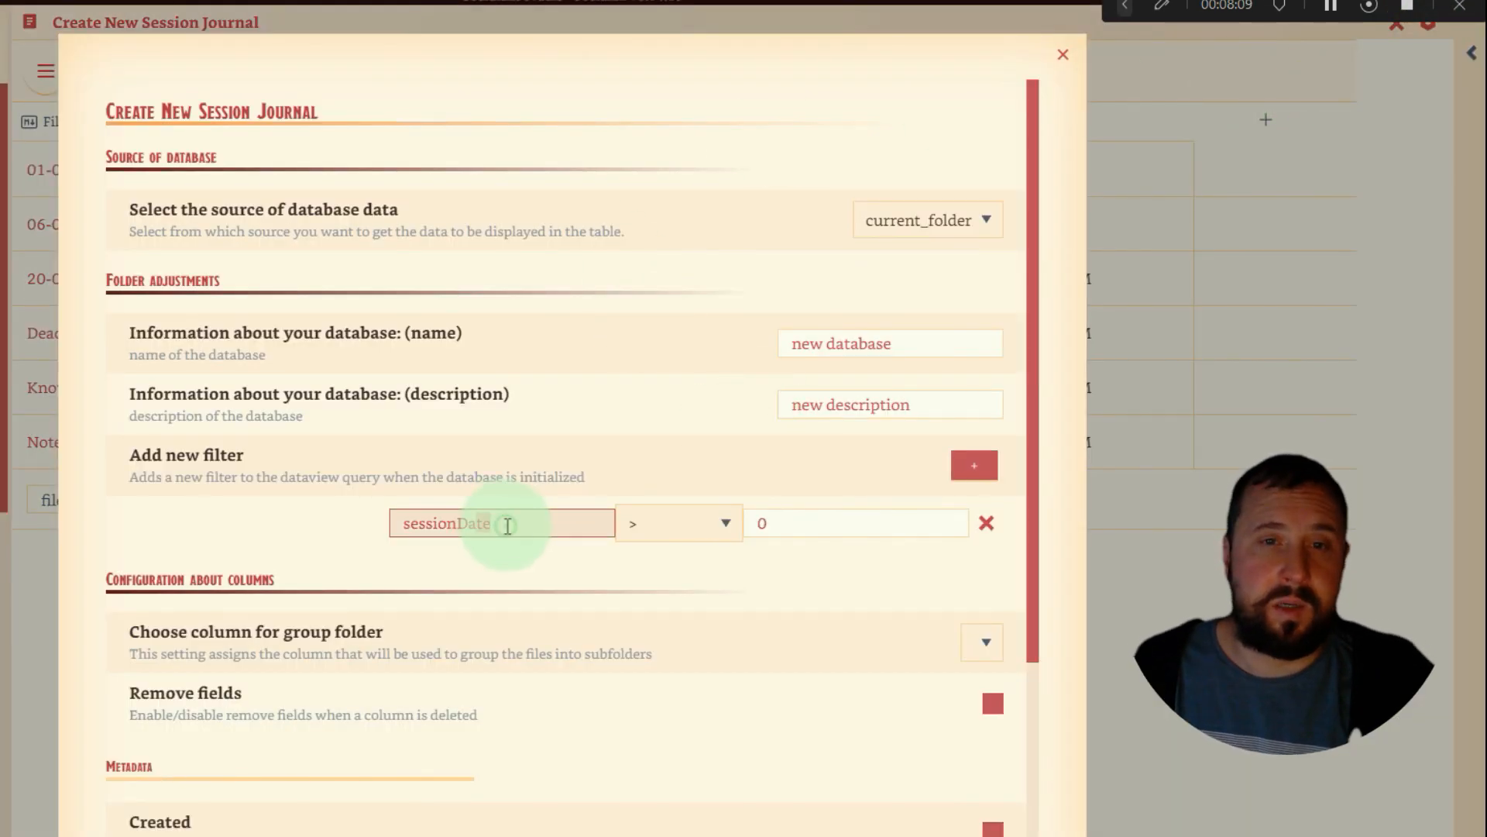
{"action": "type", "text": "players"}
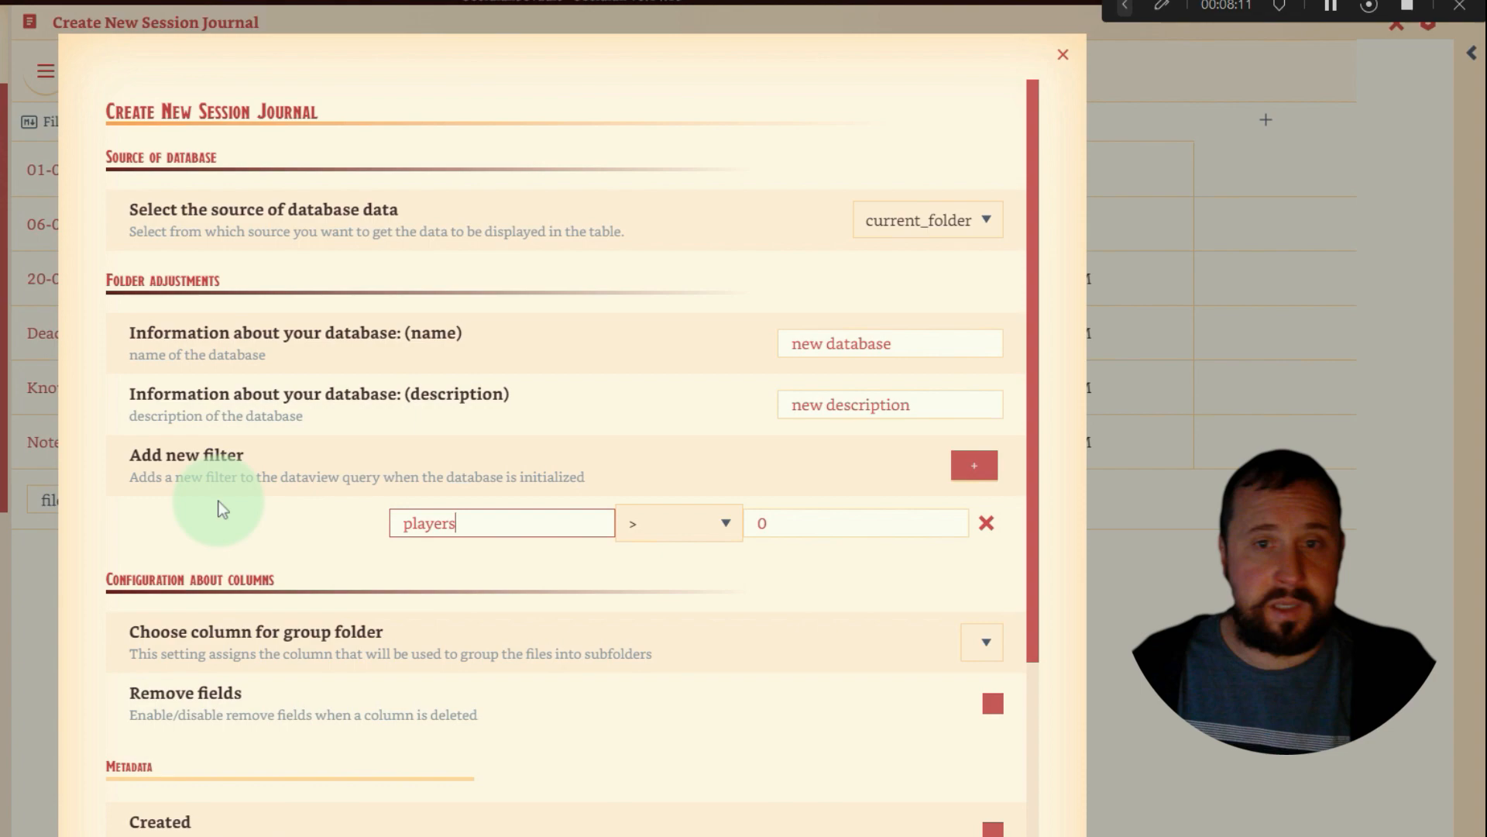
{"action": "mouse_move", "coordinate": [1061, 60]}
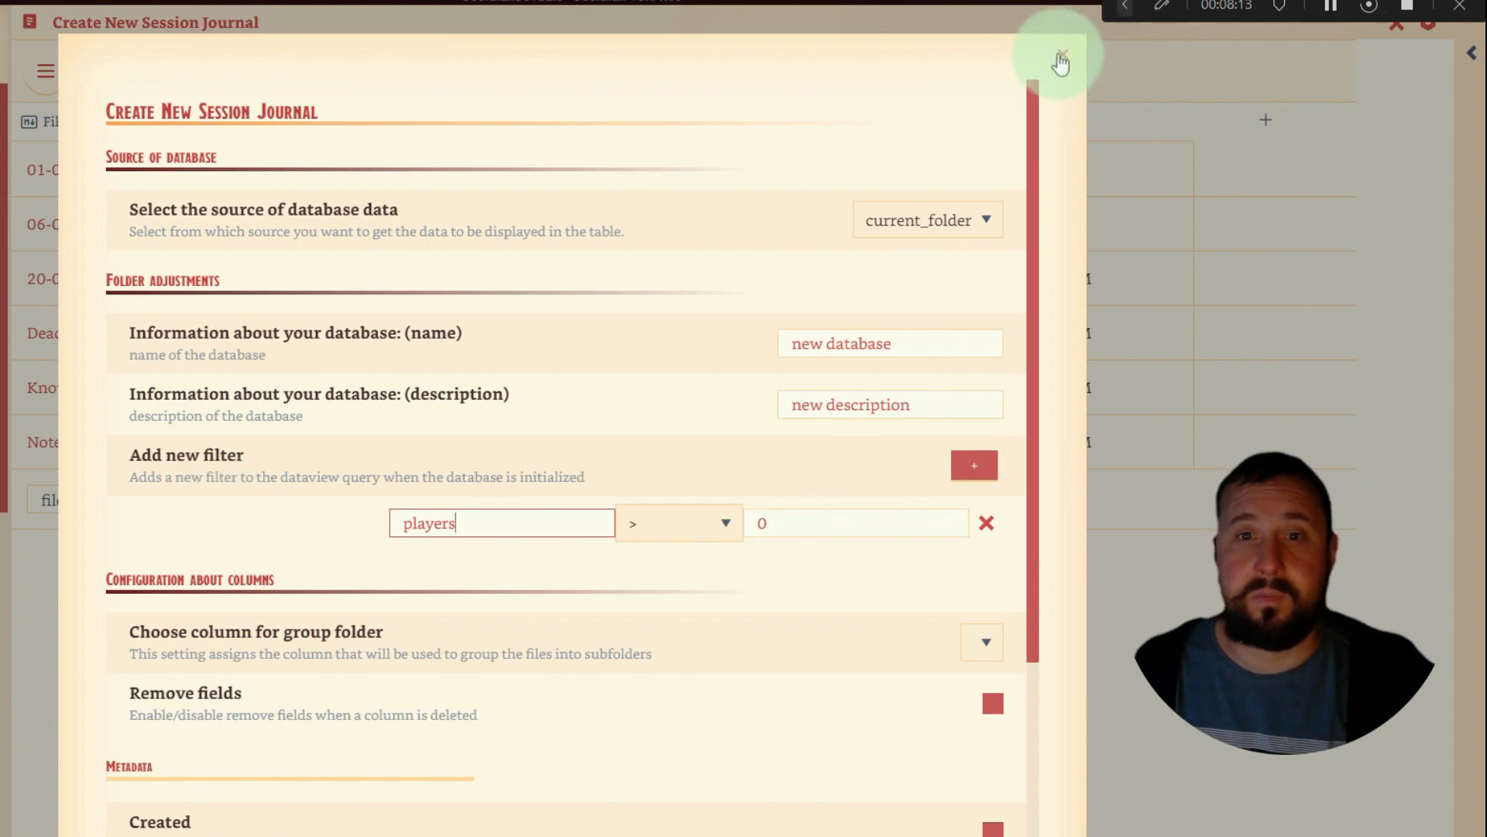
{"action": "left_click", "coordinate": [1060, 57]}
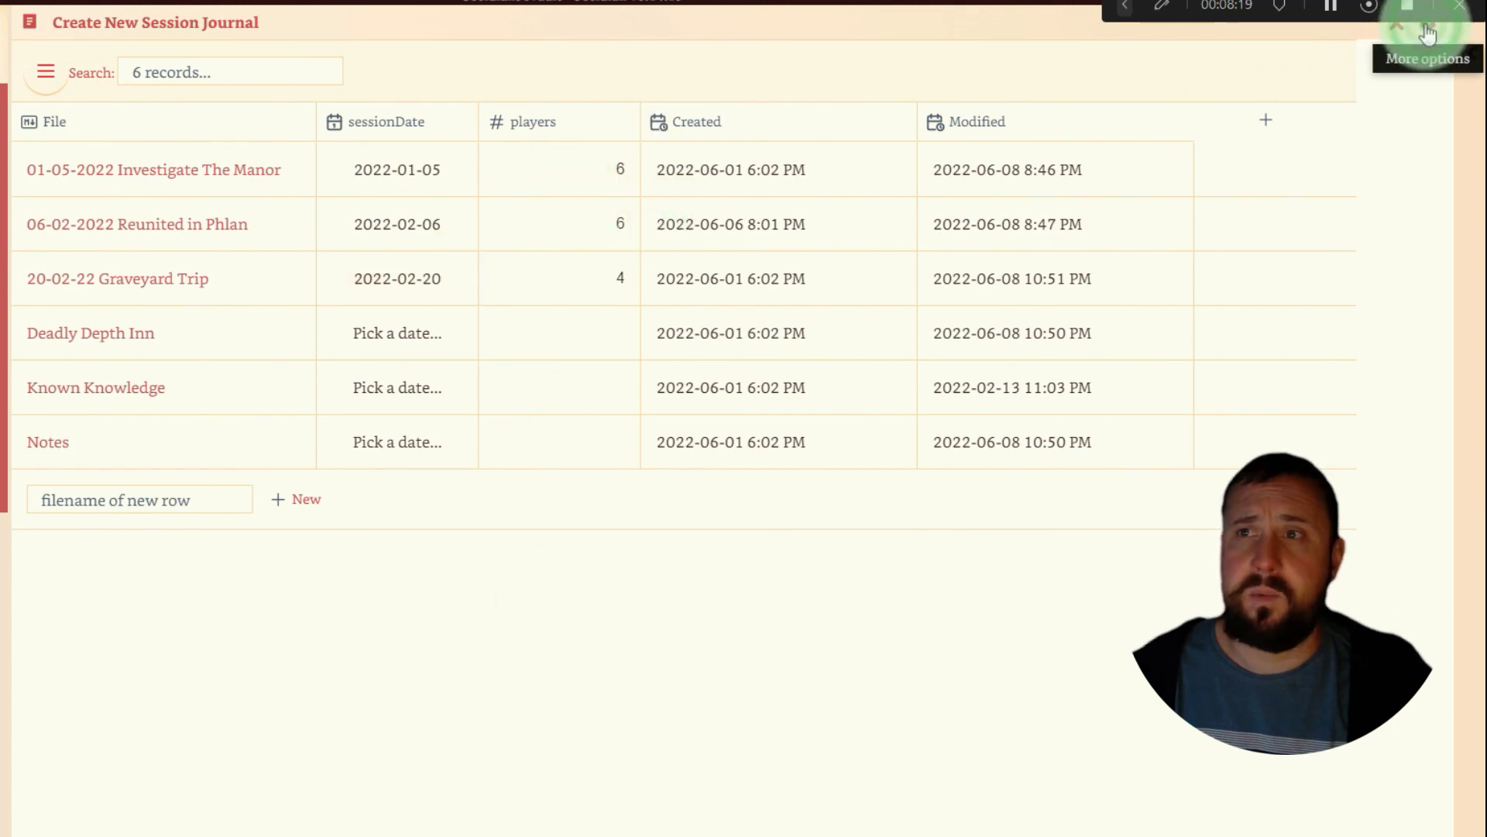
Reopen the settings and set the players filter to >= 1, then close.
{"action": "left_click", "coordinate": [1427, 23]}
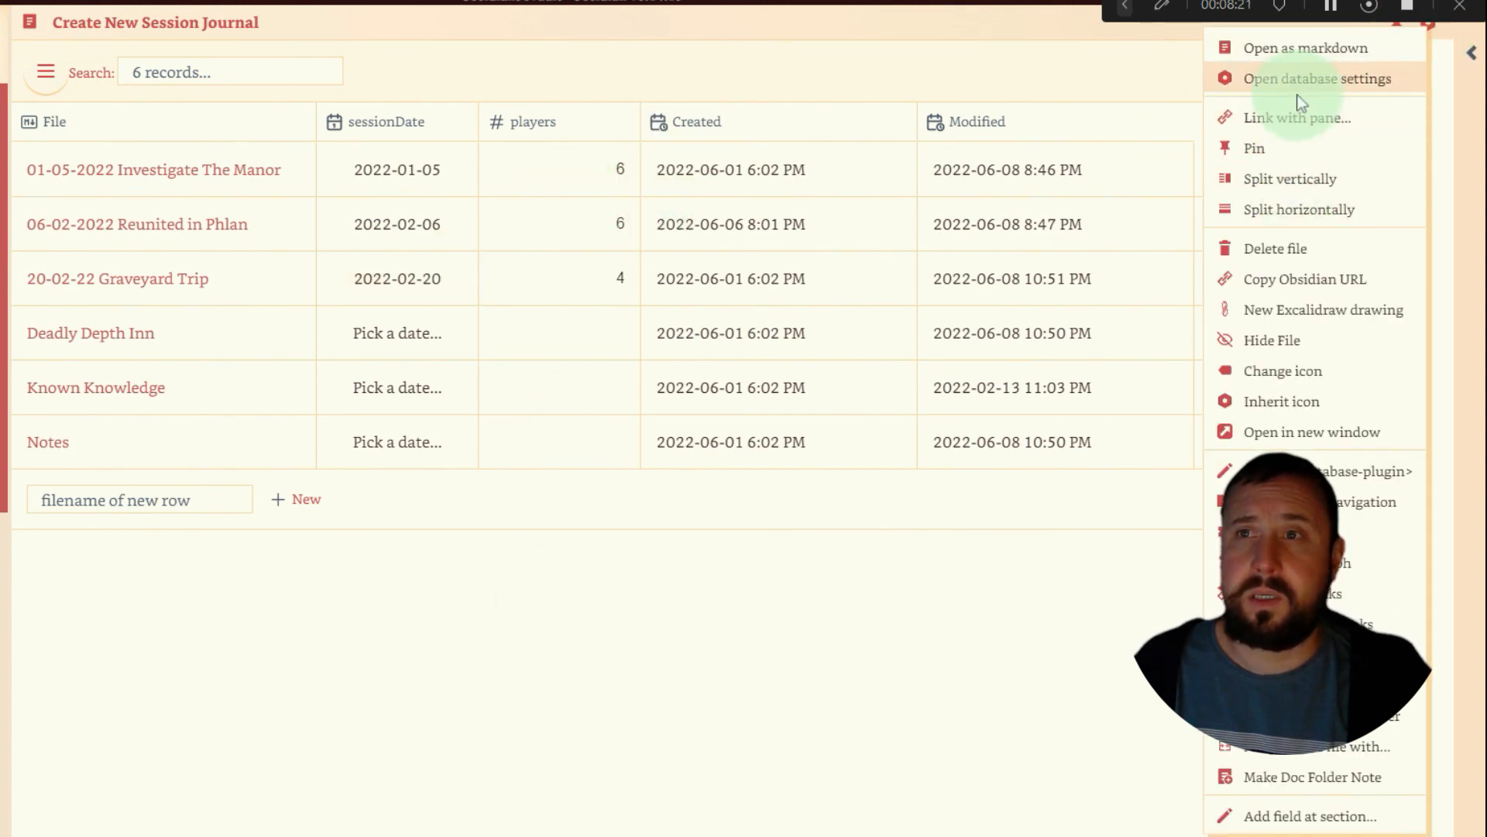
{"action": "left_click", "coordinate": [1301, 78]}
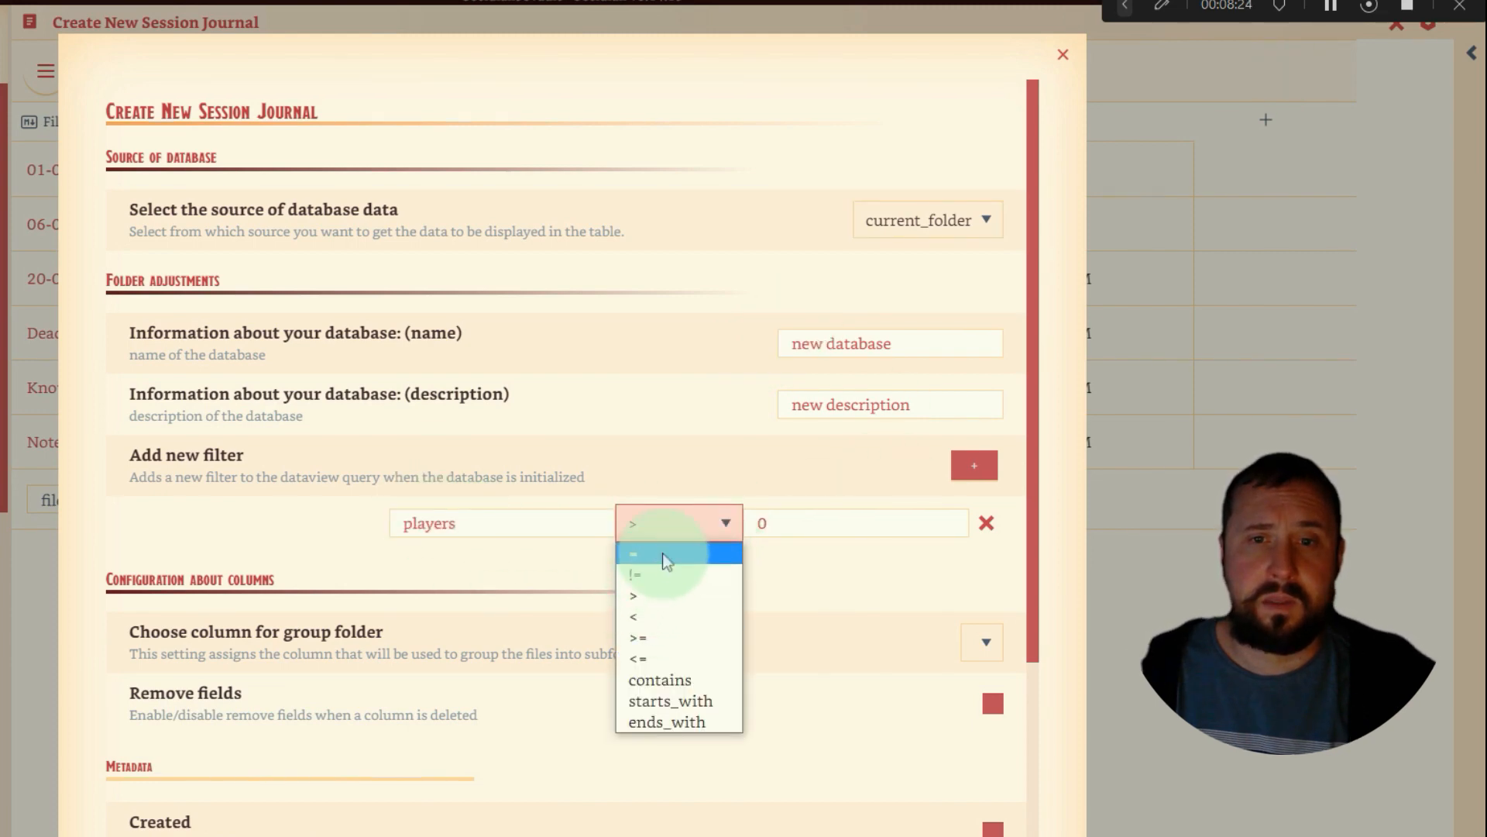
{"action": "left_click", "coordinate": [632, 574]}
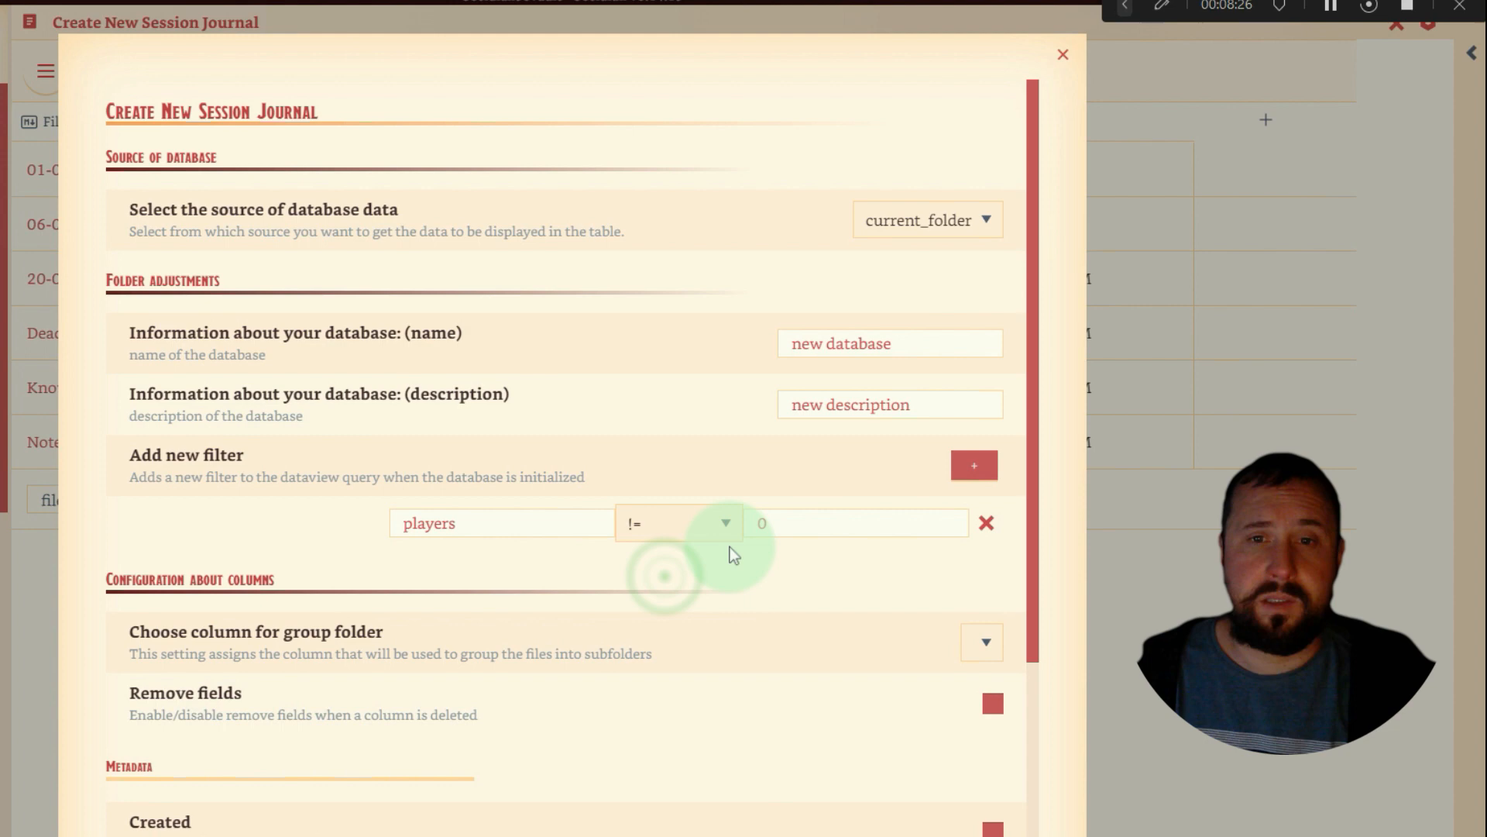
{"action": "left_click", "coordinate": [678, 524]}
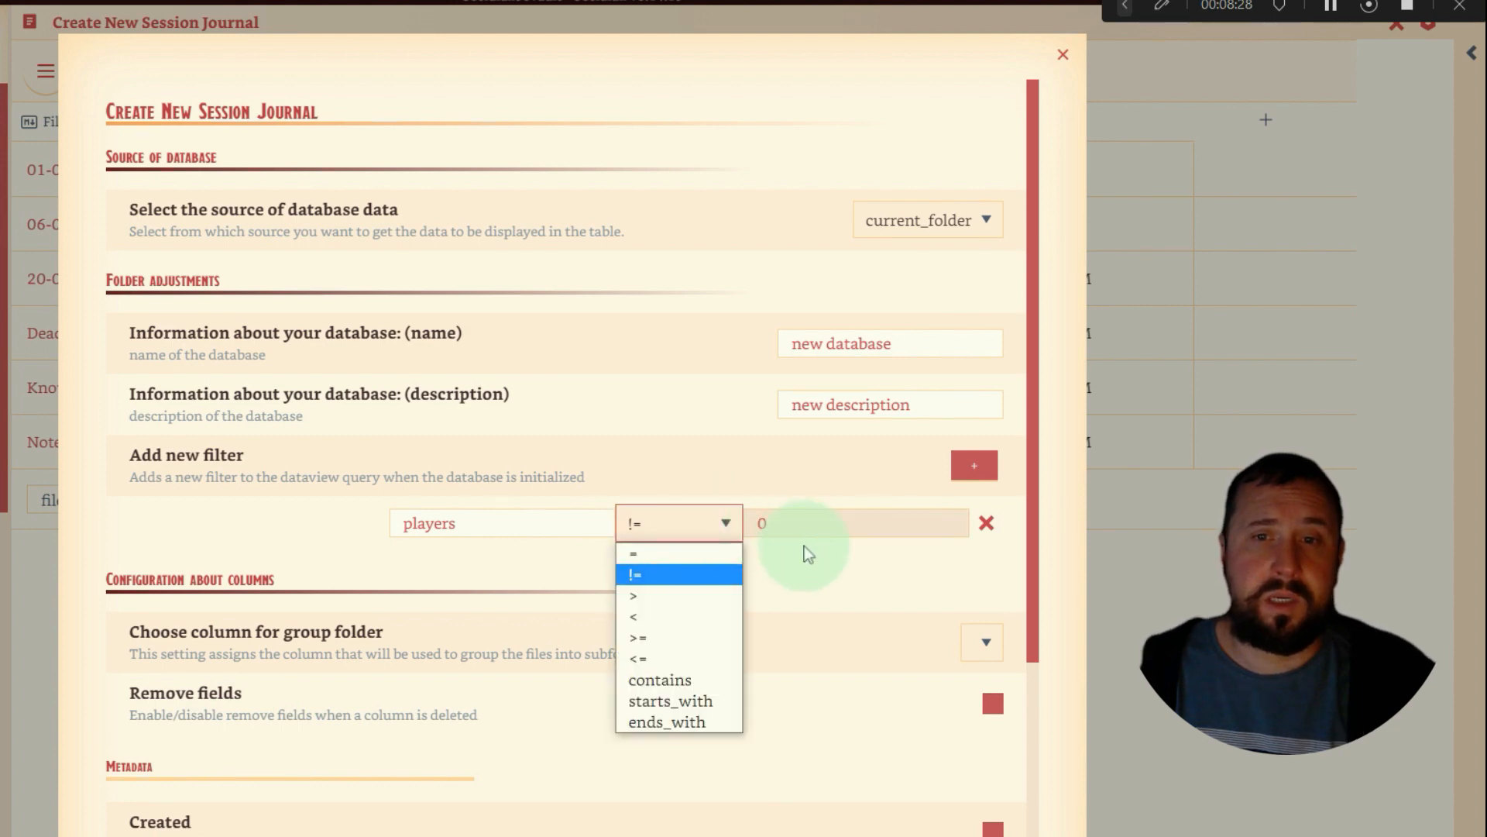
{"action": "left_click", "coordinate": [632, 573]}
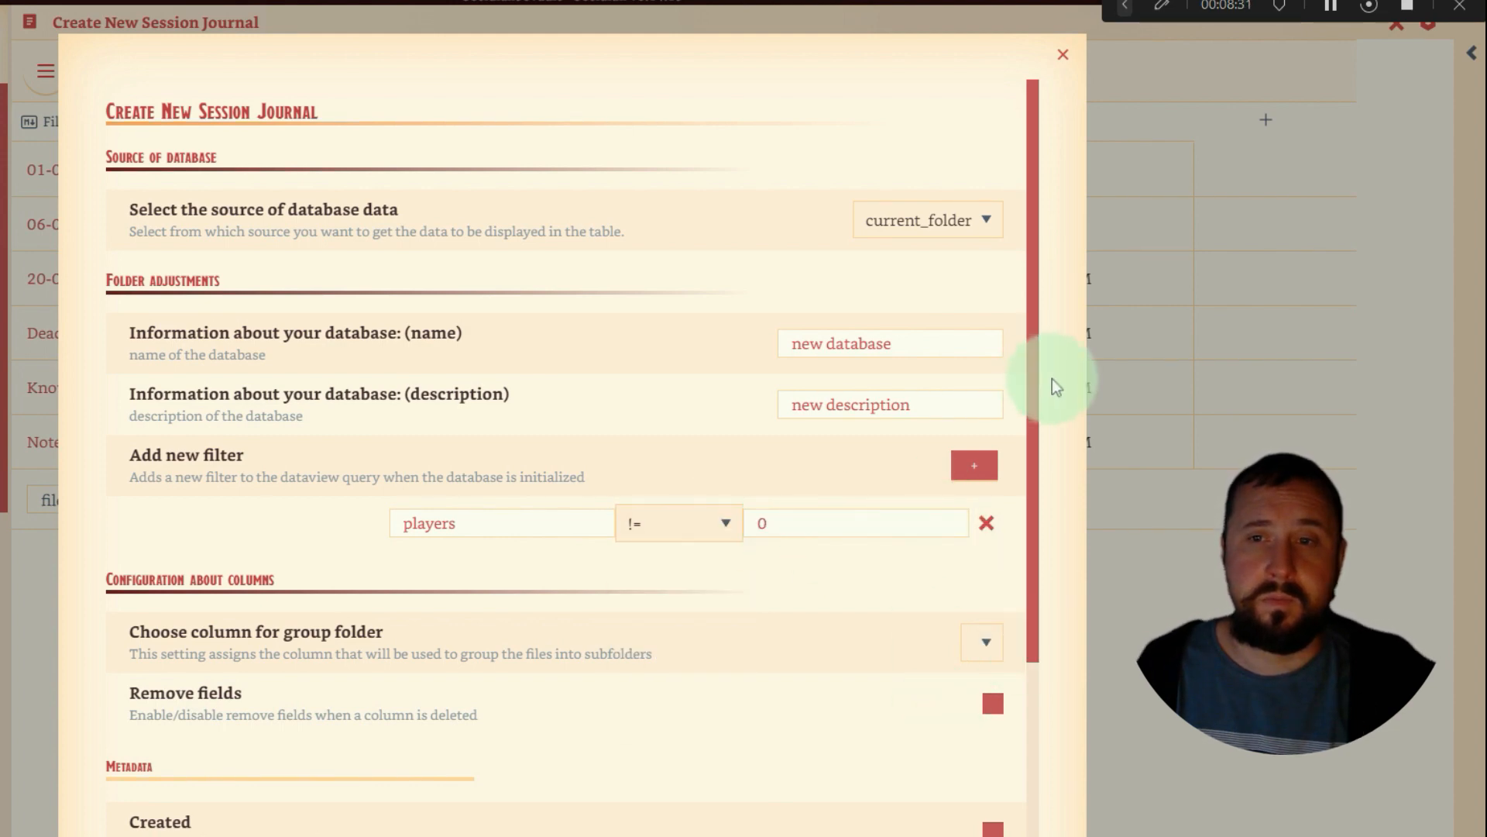
{"action": "left_click", "coordinate": [719, 524]}
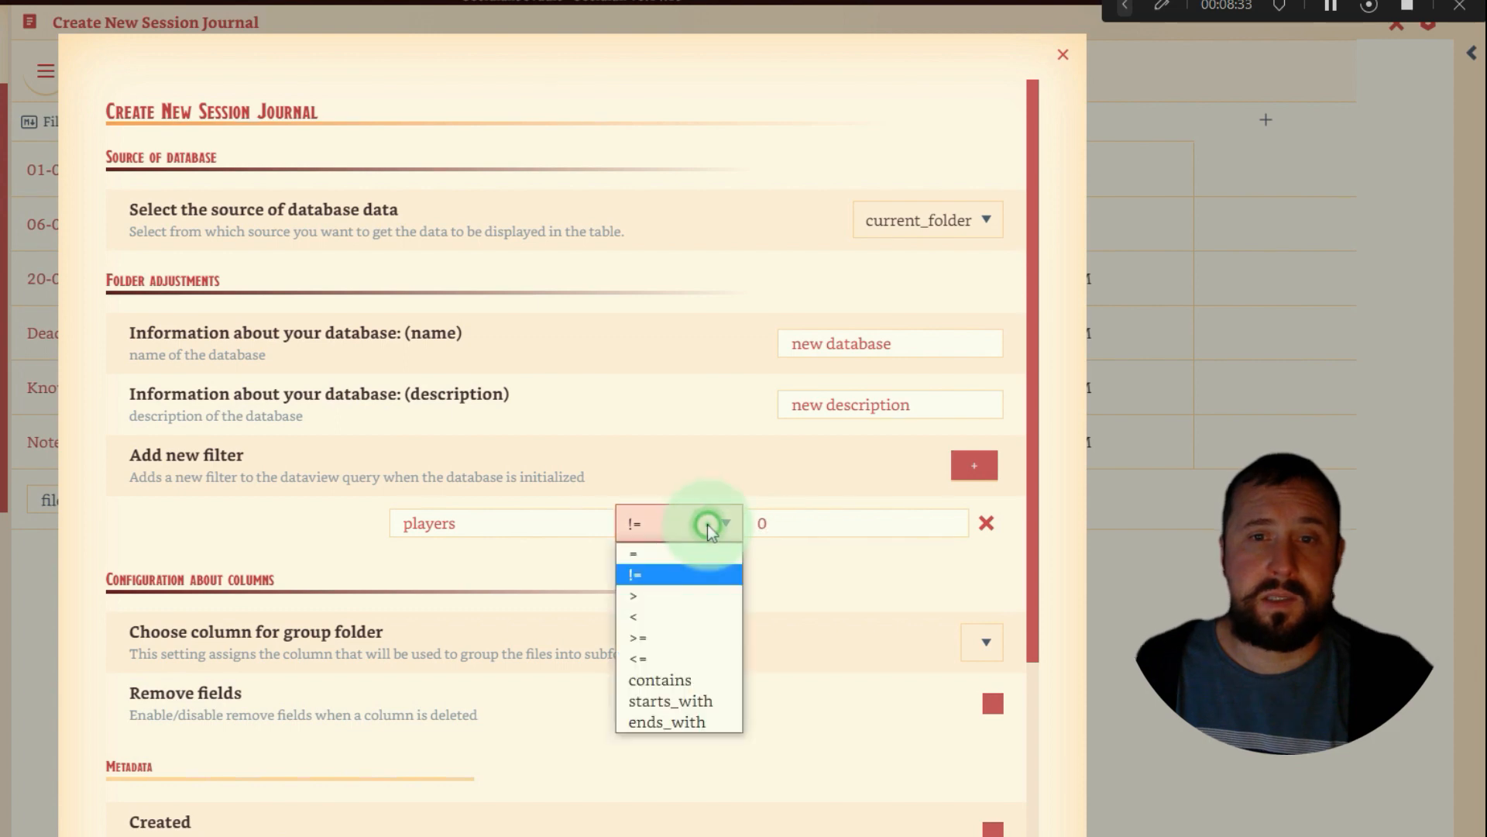
{"action": "mouse_move", "coordinate": [643, 598]}
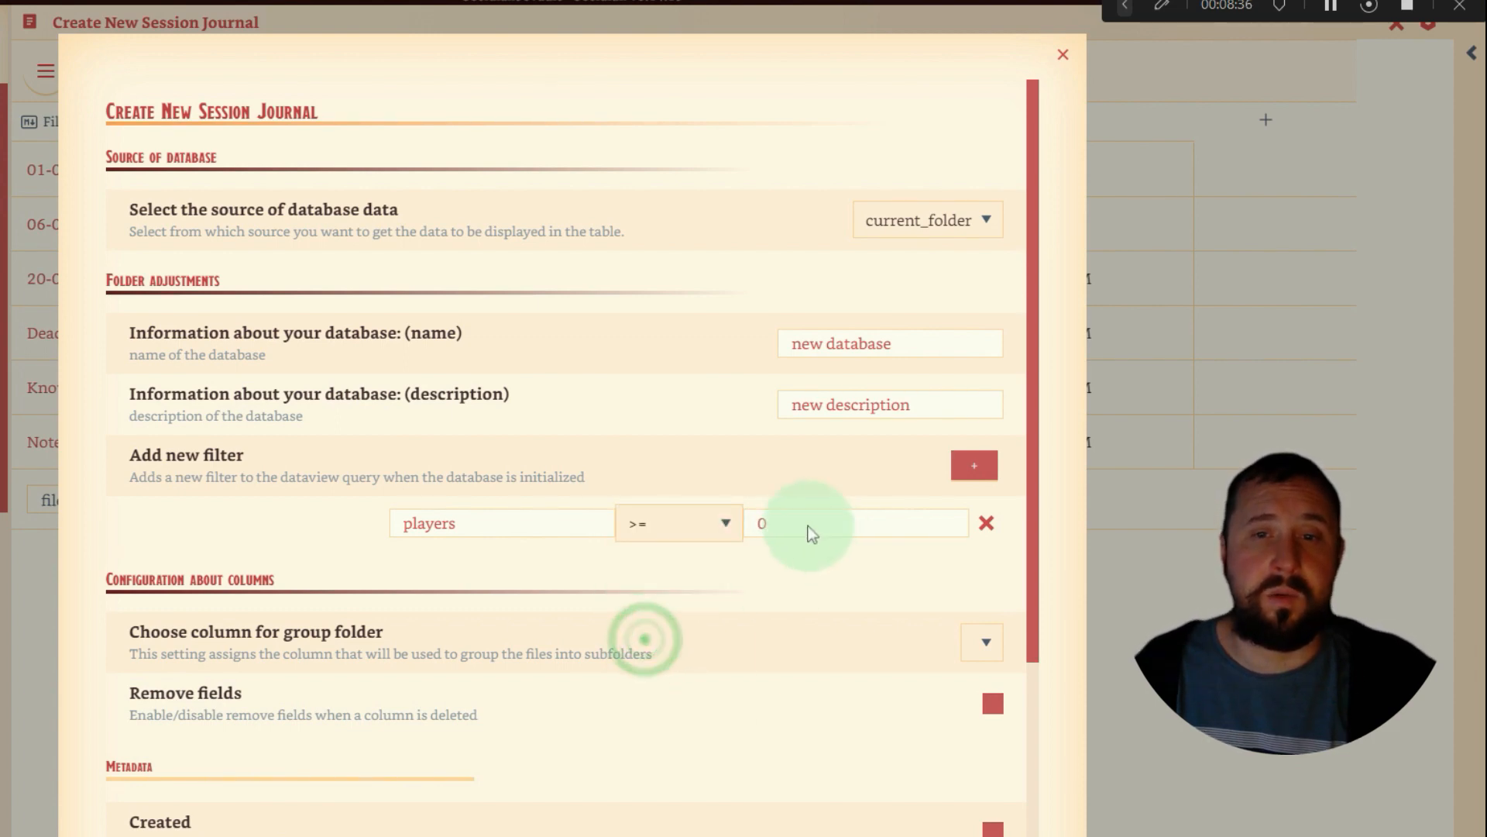
{"action": "type", "text": "1"}
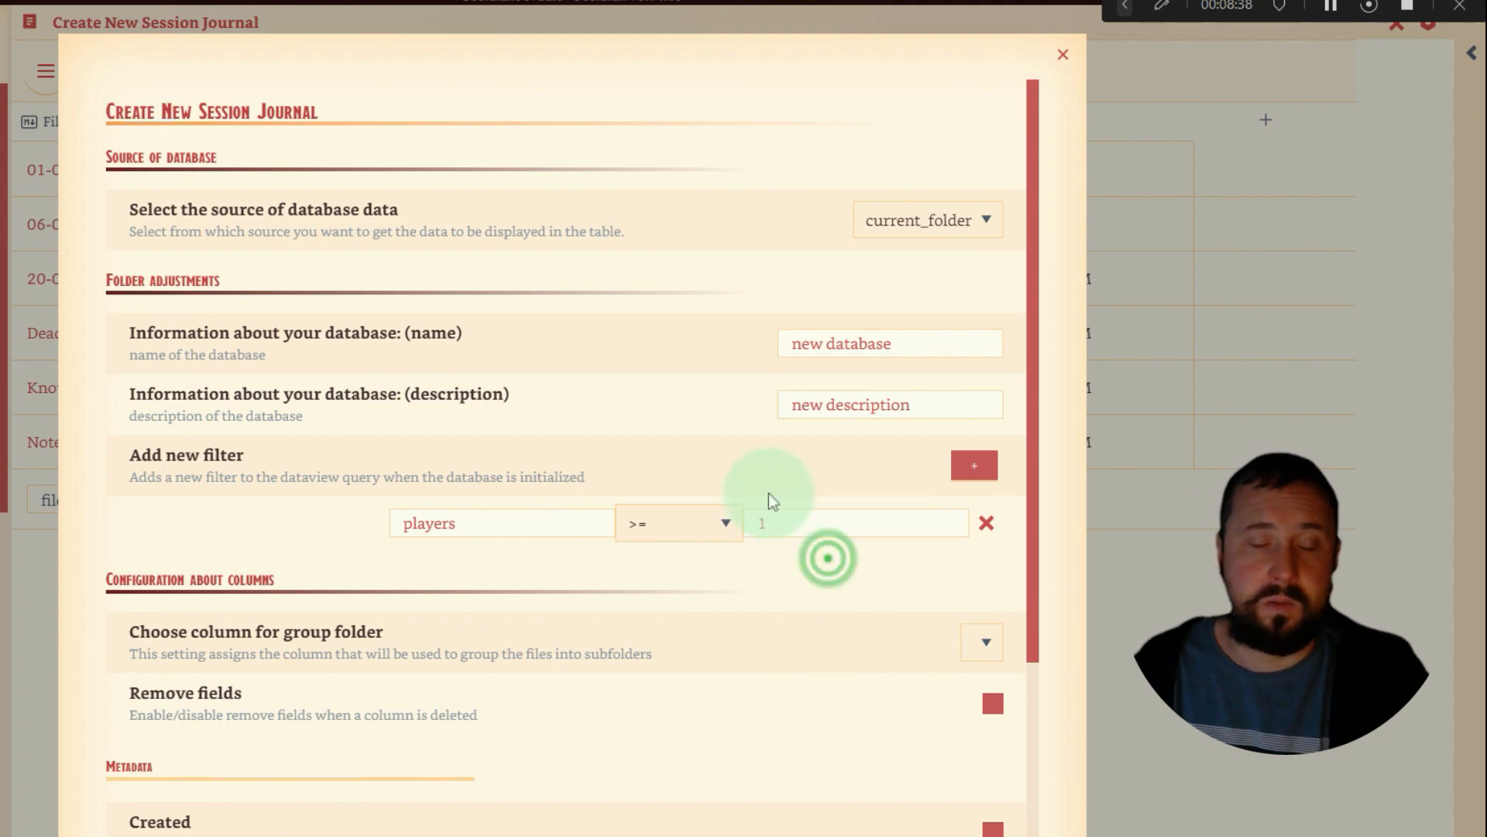
{"action": "left_click", "coordinate": [1061, 56]}
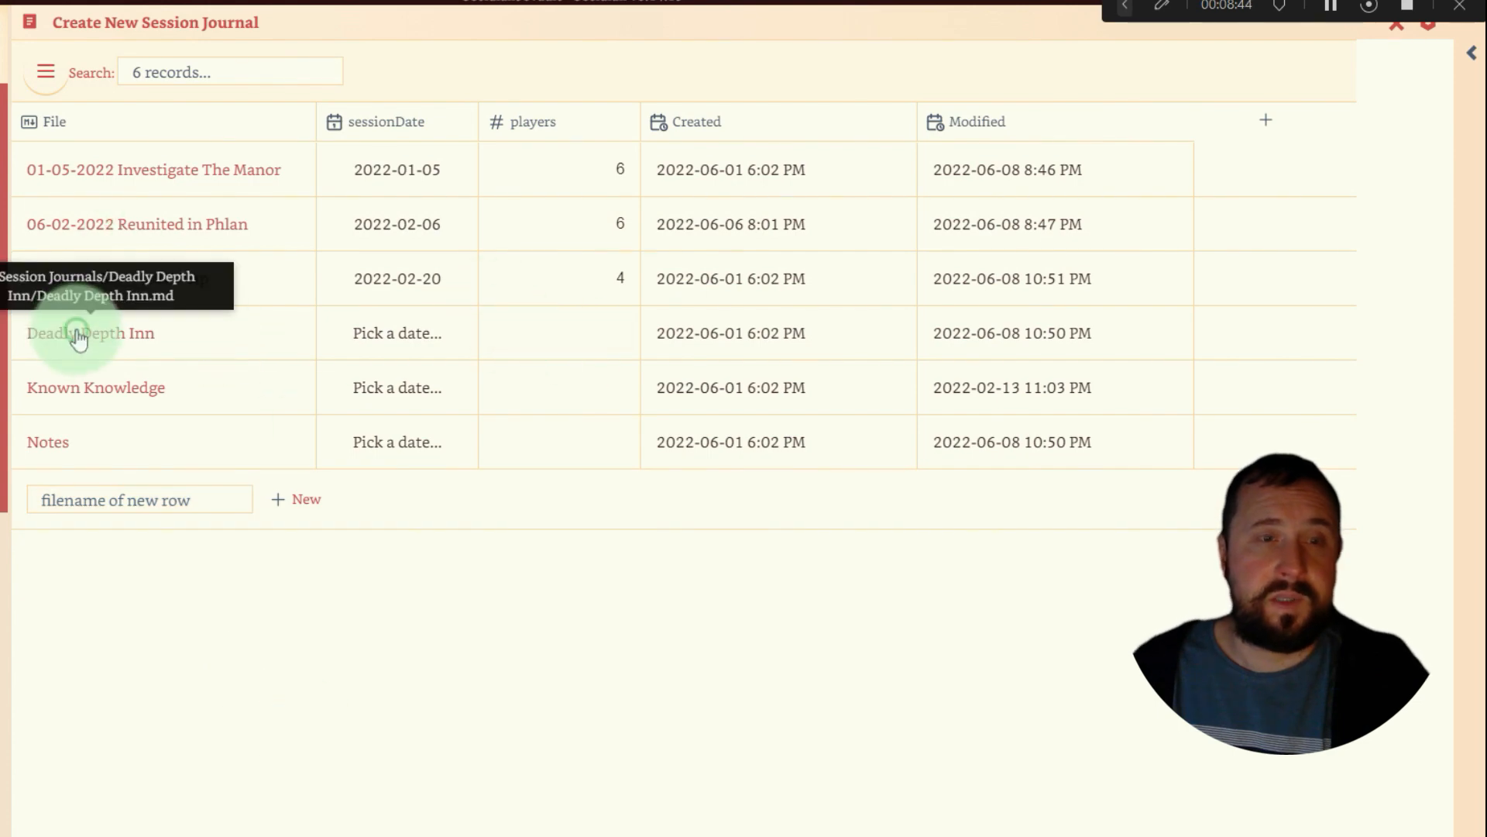
{"action": "left_click", "coordinate": [77, 333]}
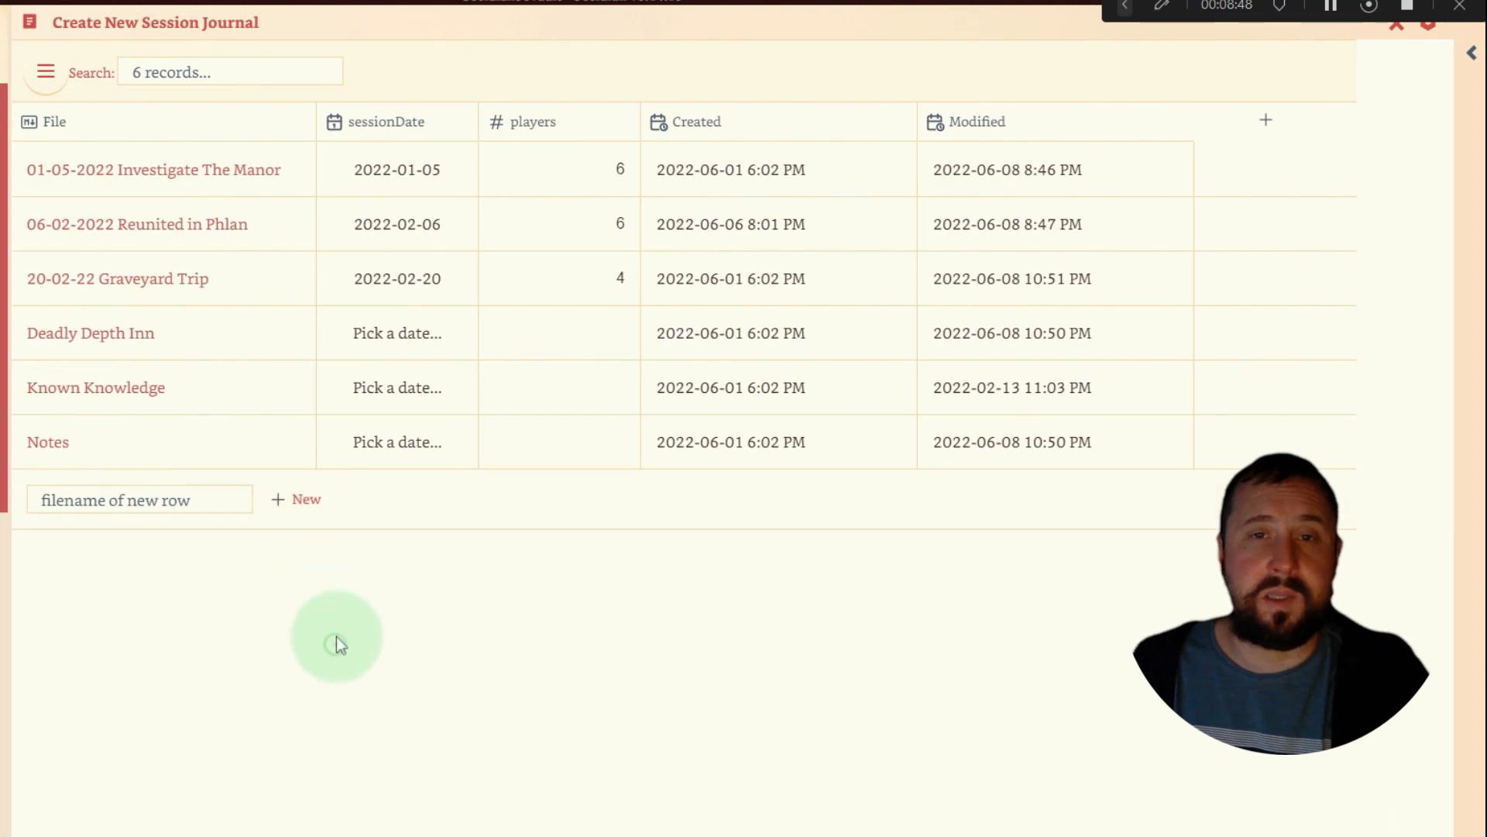
{"action": "left_click", "coordinate": [140, 499]}
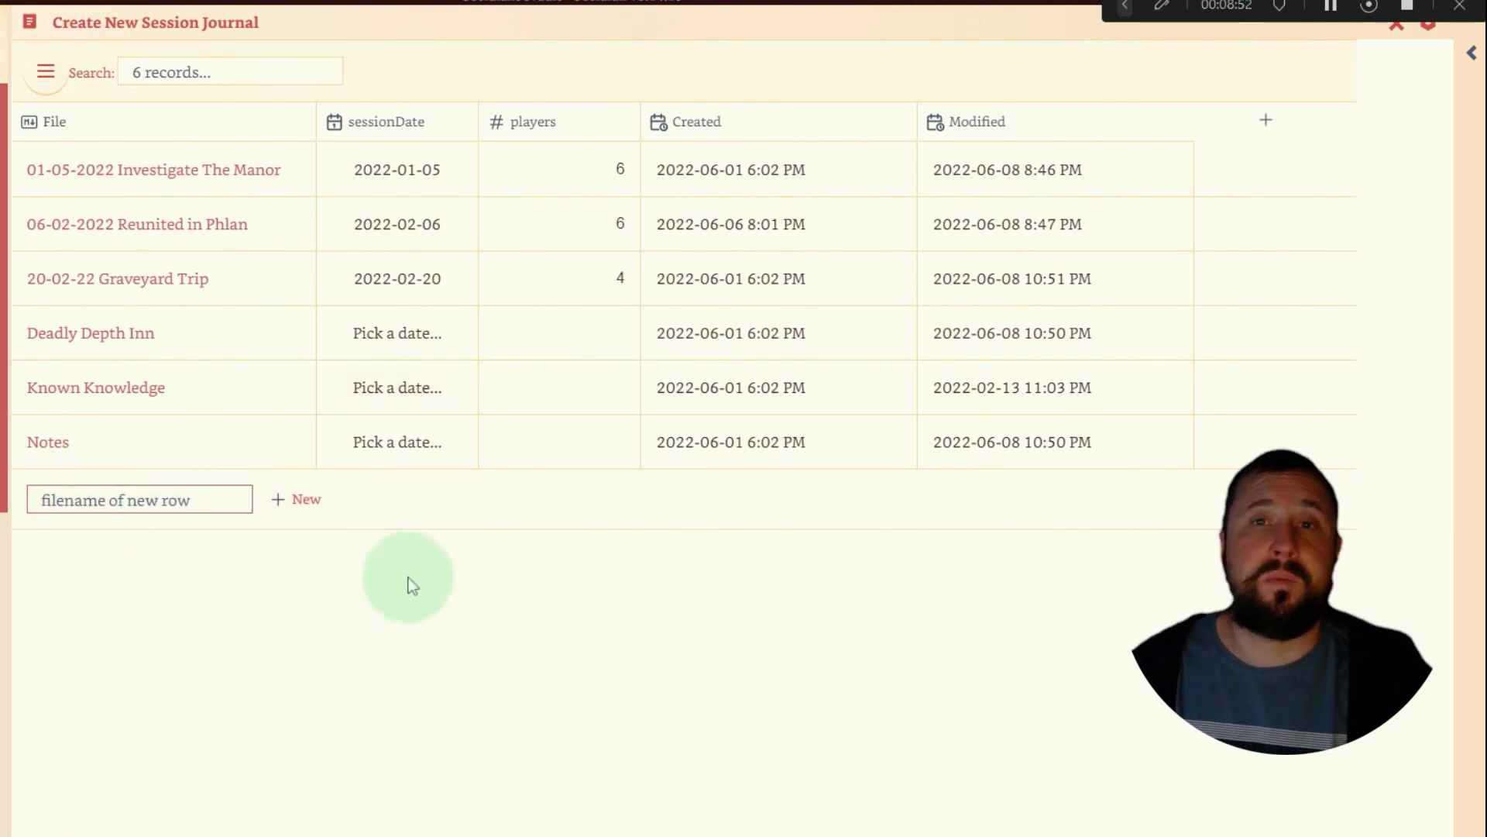
{"action": "mouse_move", "coordinate": [872, 473]}
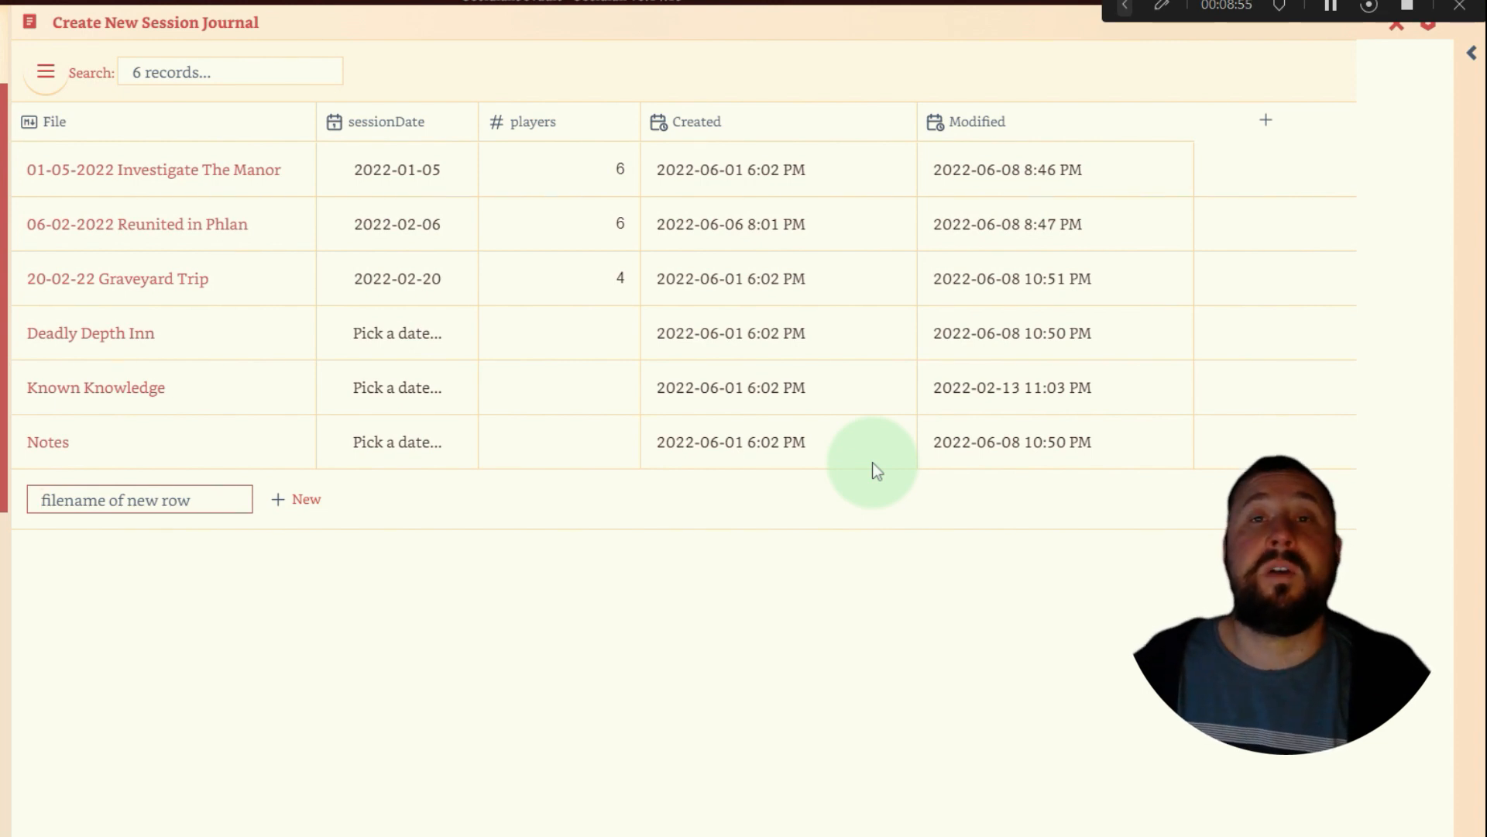
{"action": "left_click", "coordinate": [140, 499]}
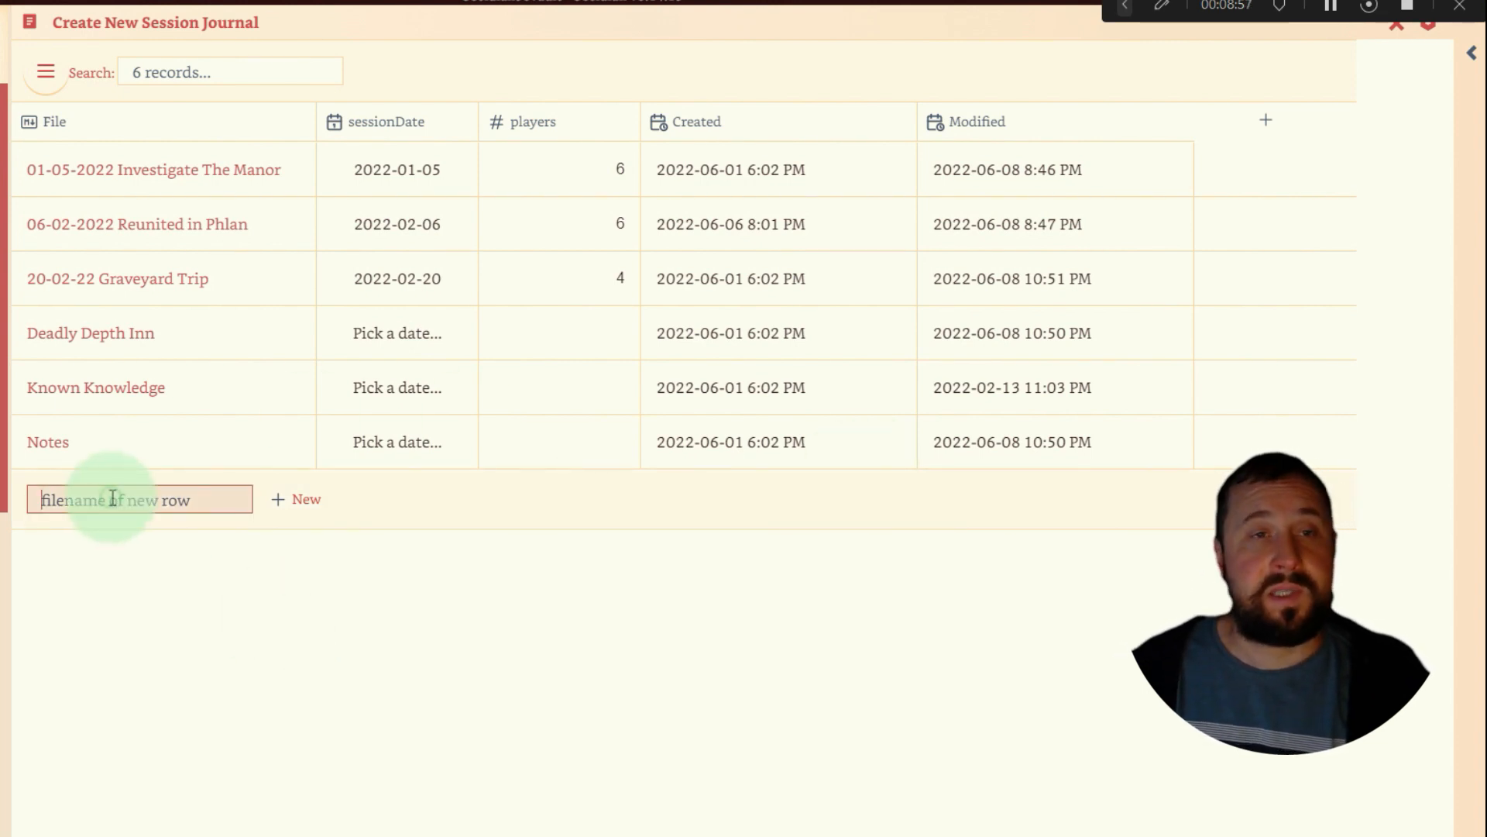
{"action": "mouse_move", "coordinate": [237, 527]}
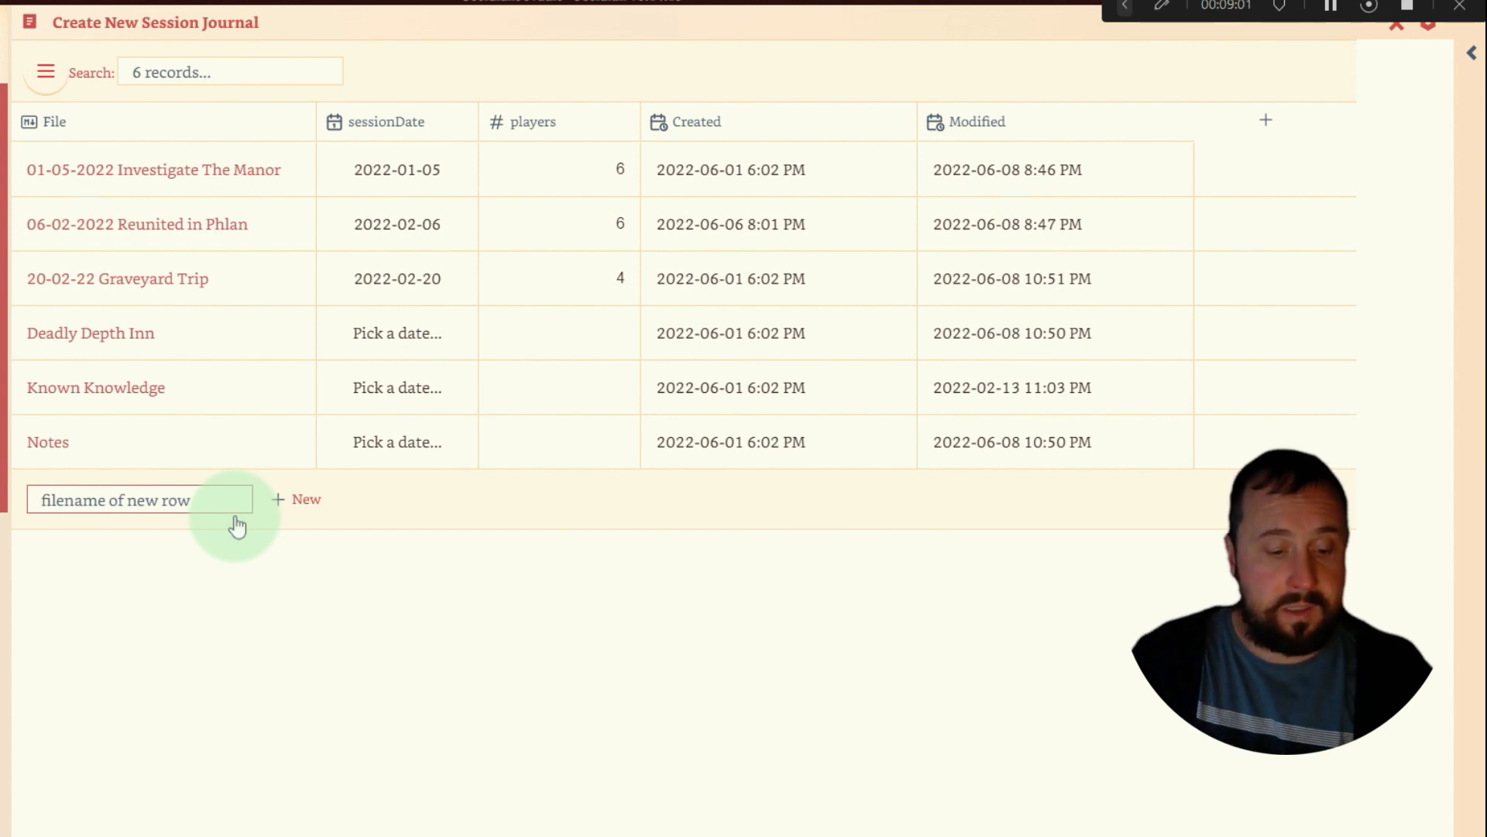
Add a 'Players head to Phlan' row with 5 players to the table.
{"action": "type", "text": "Players head to"}
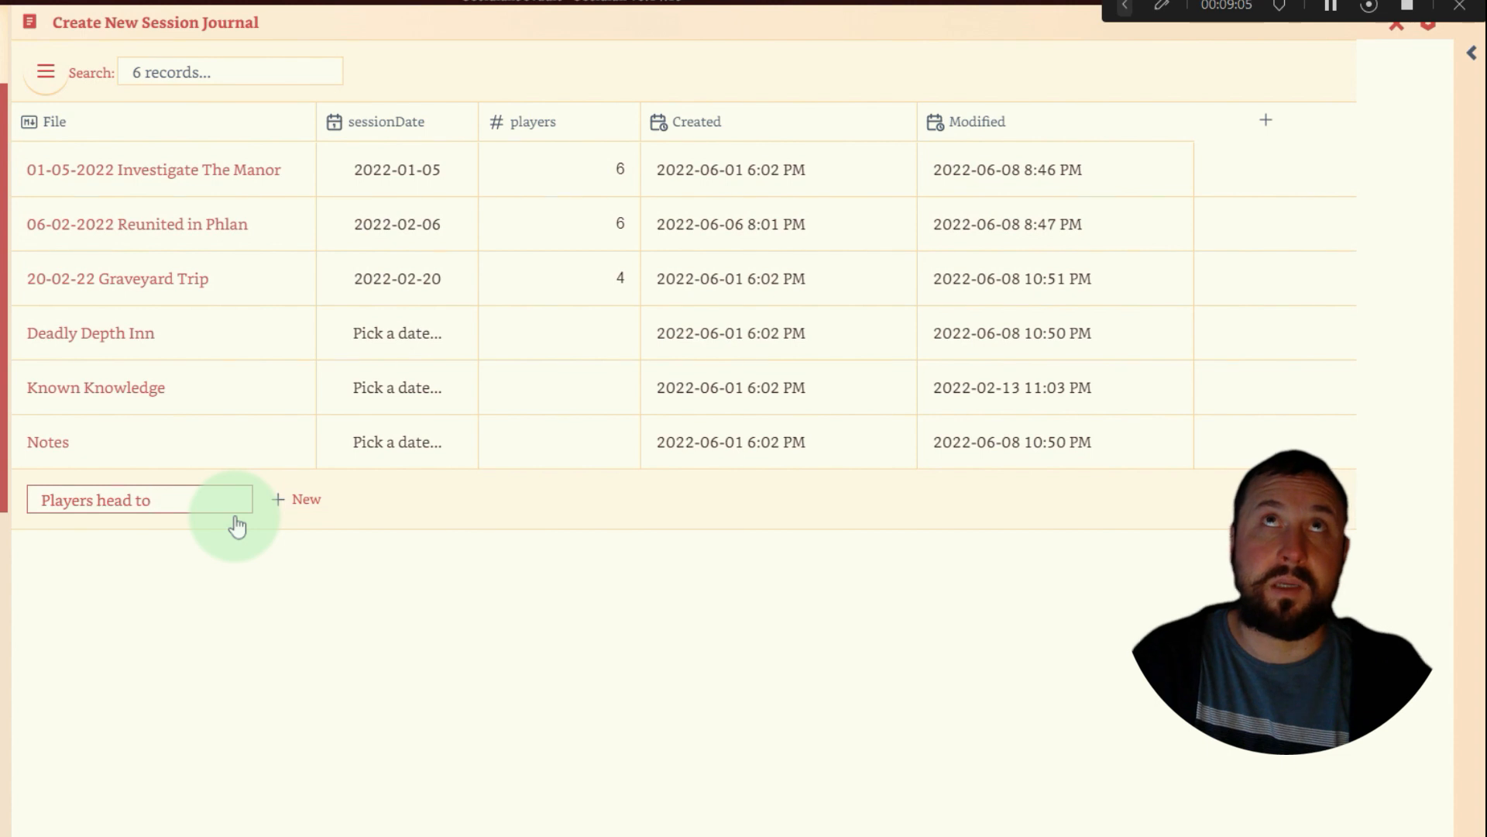
{"action": "type", "text": "Phlan"}
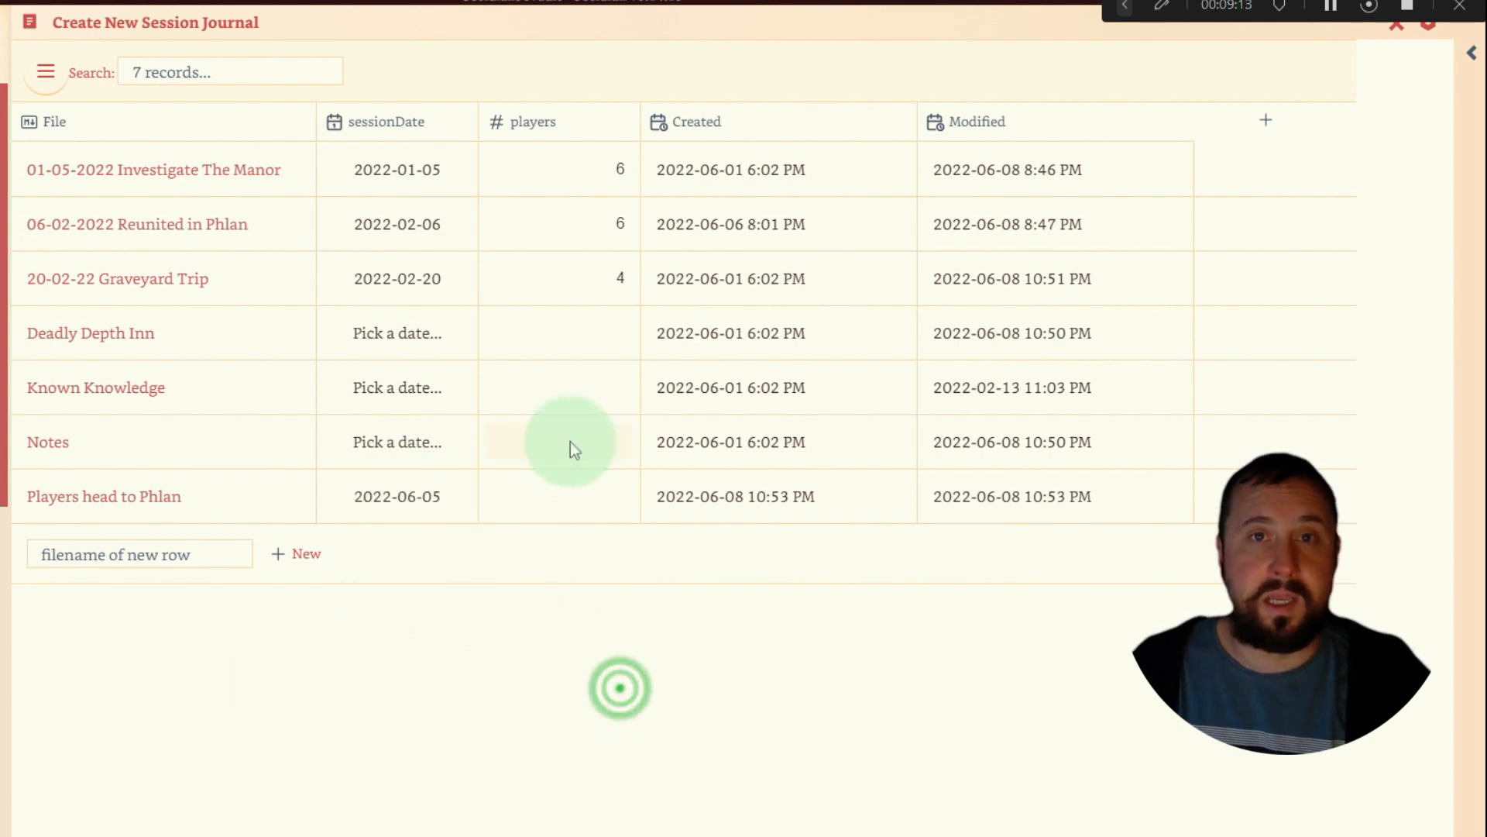
{"action": "left_click", "coordinate": [576, 496]}
{"action": "type", "text": "5"}
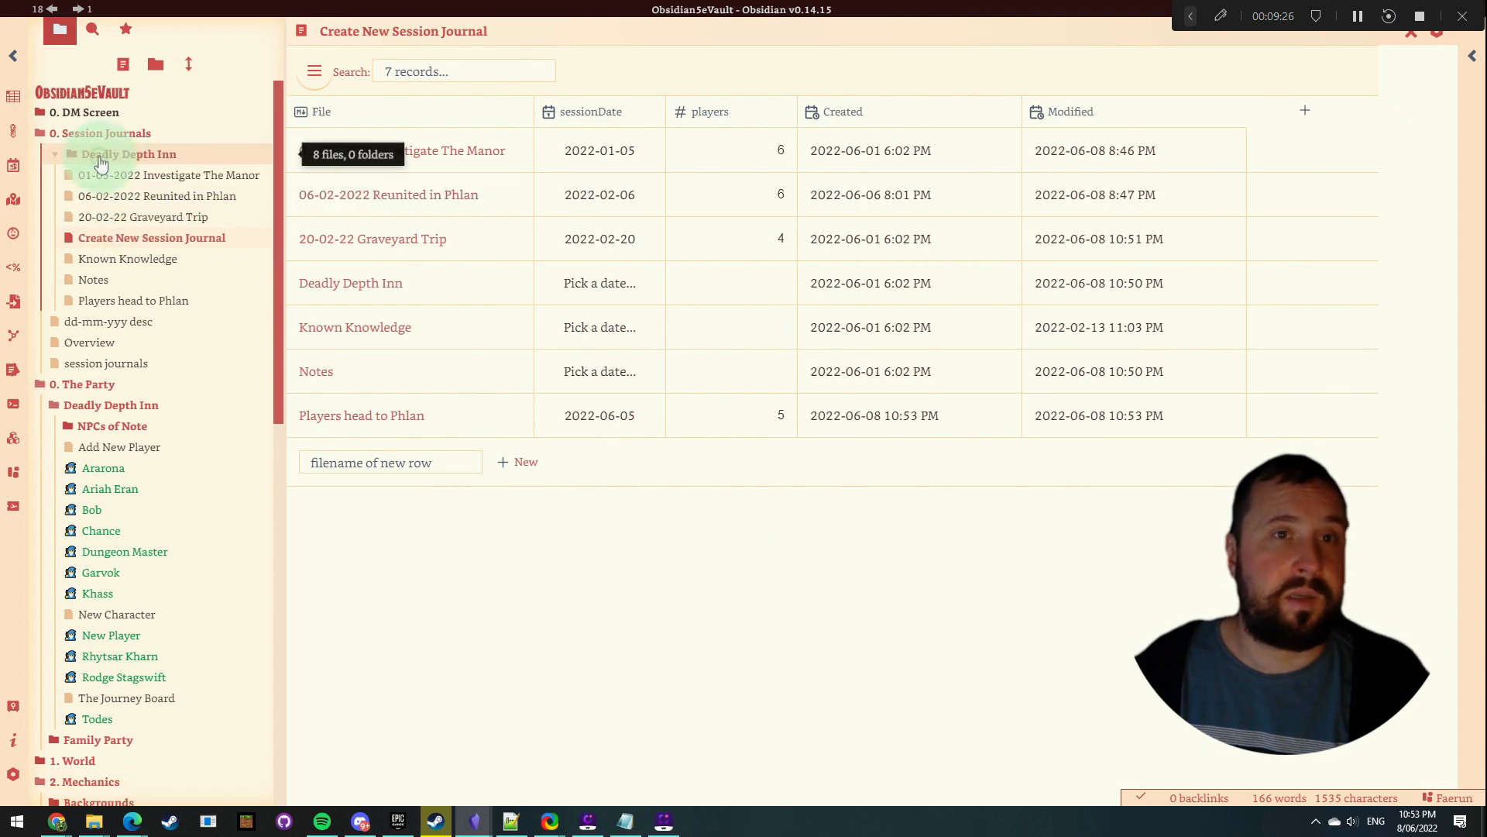
Show the Deadly Depth Inn overview note's heatmap calendar in reading view.
{"action": "left_click", "coordinate": [127, 153]}
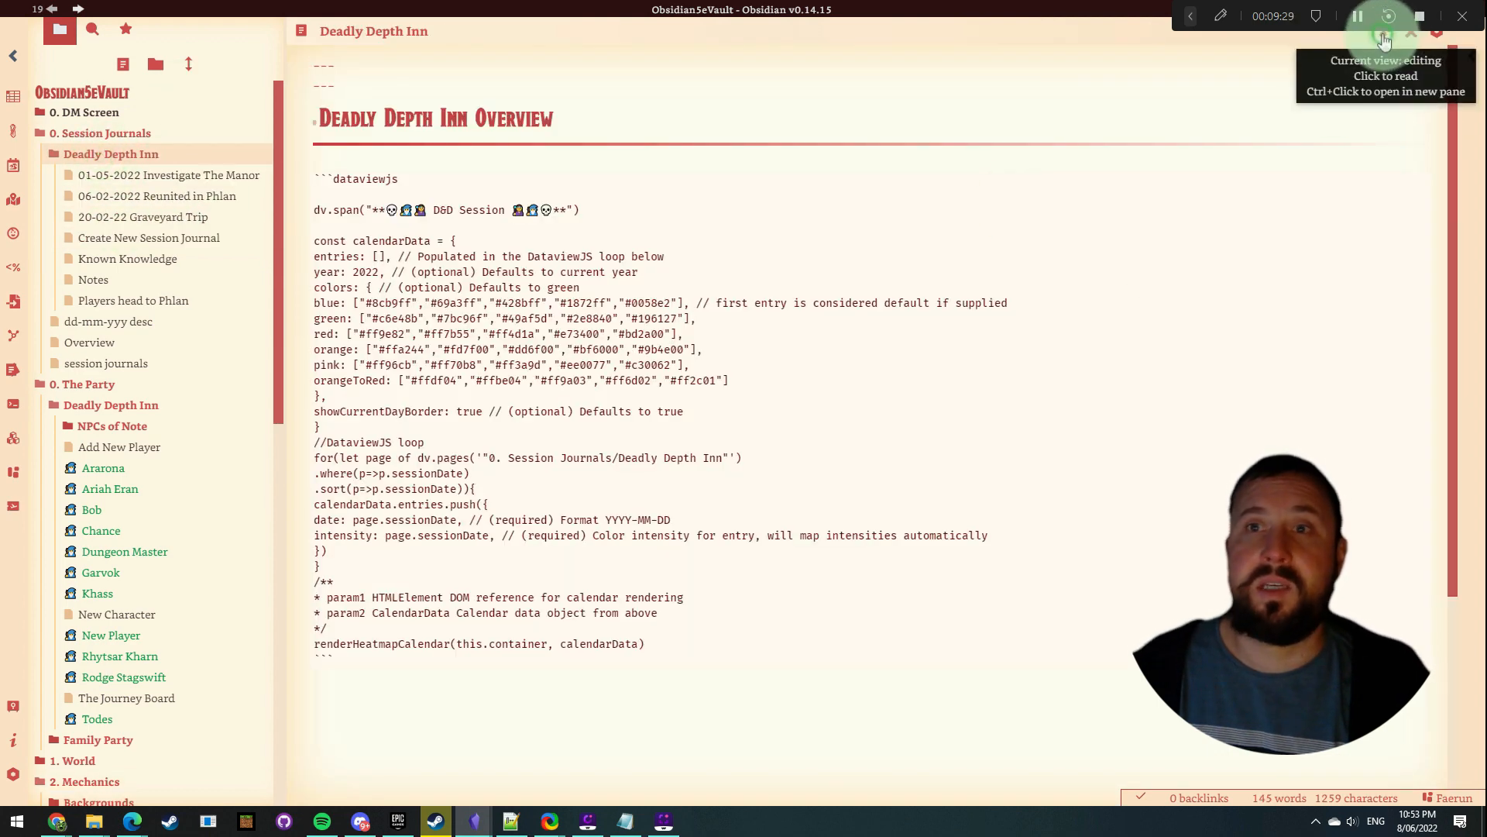
{"action": "left_click", "coordinate": [1379, 37]}
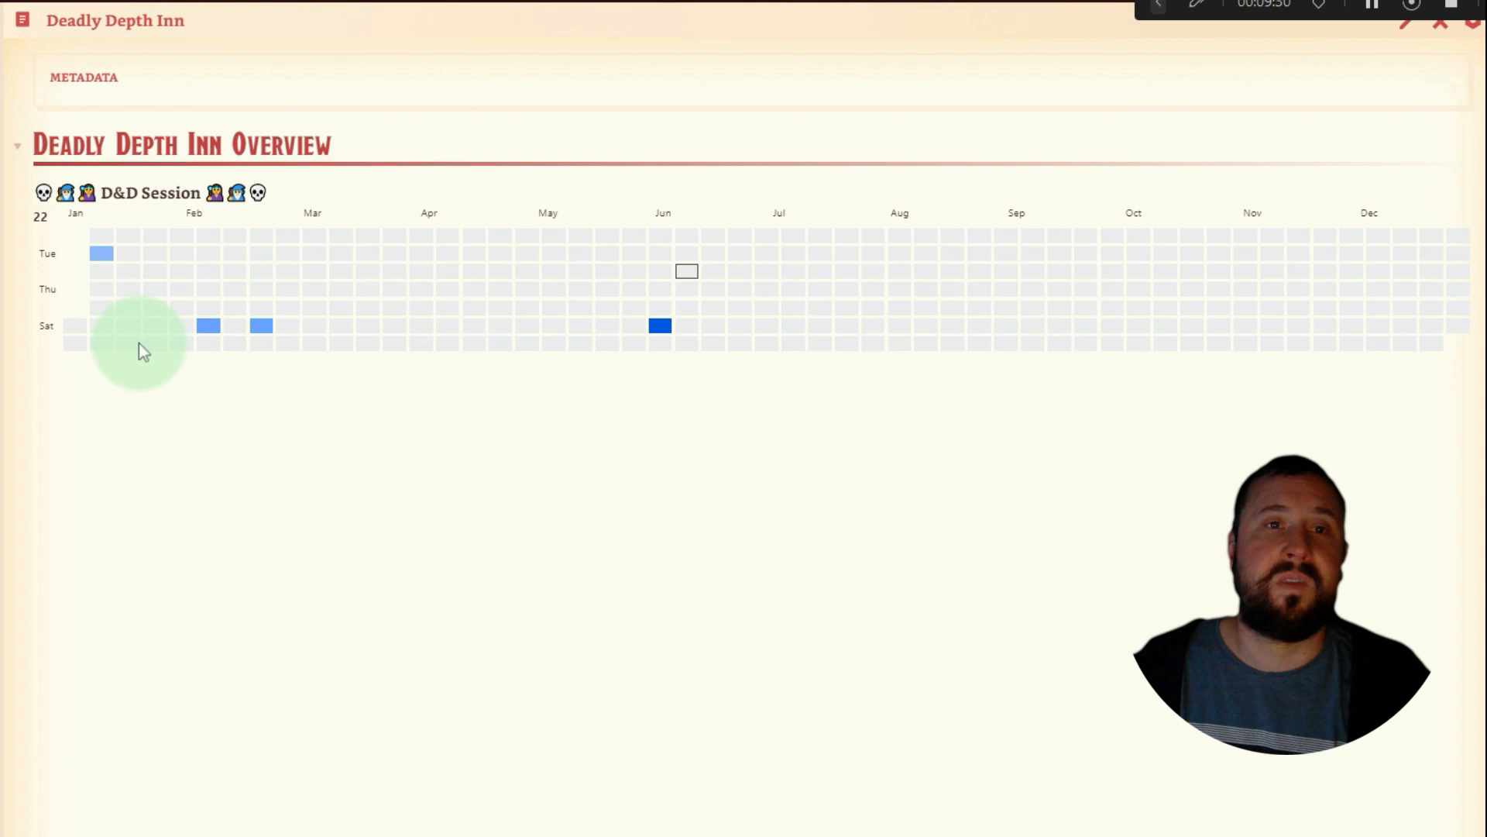
{"action": "mouse_move", "coordinate": [725, 295]}
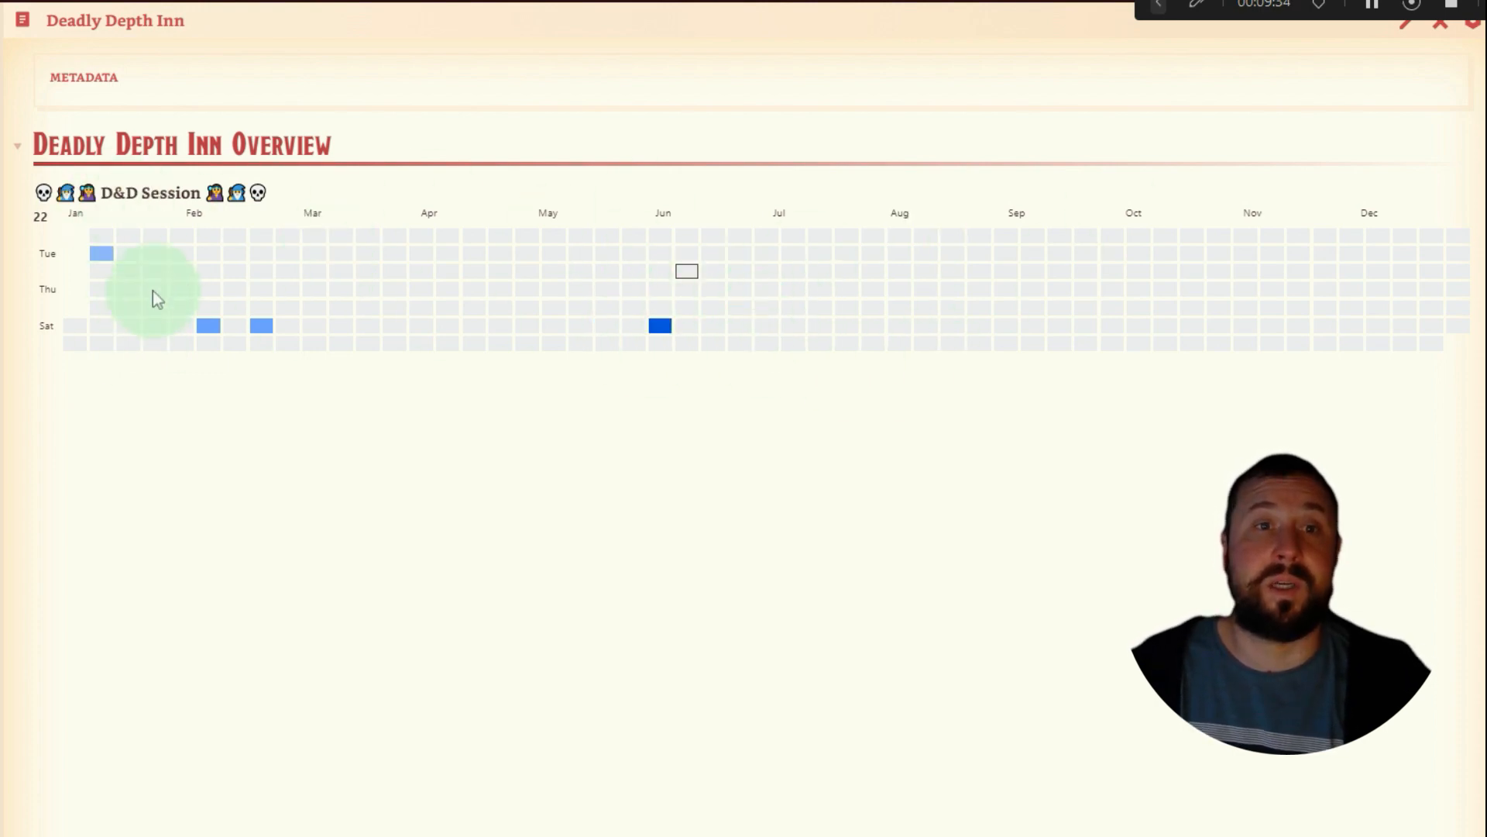
{"action": "mouse_move", "coordinate": [347, 342]}
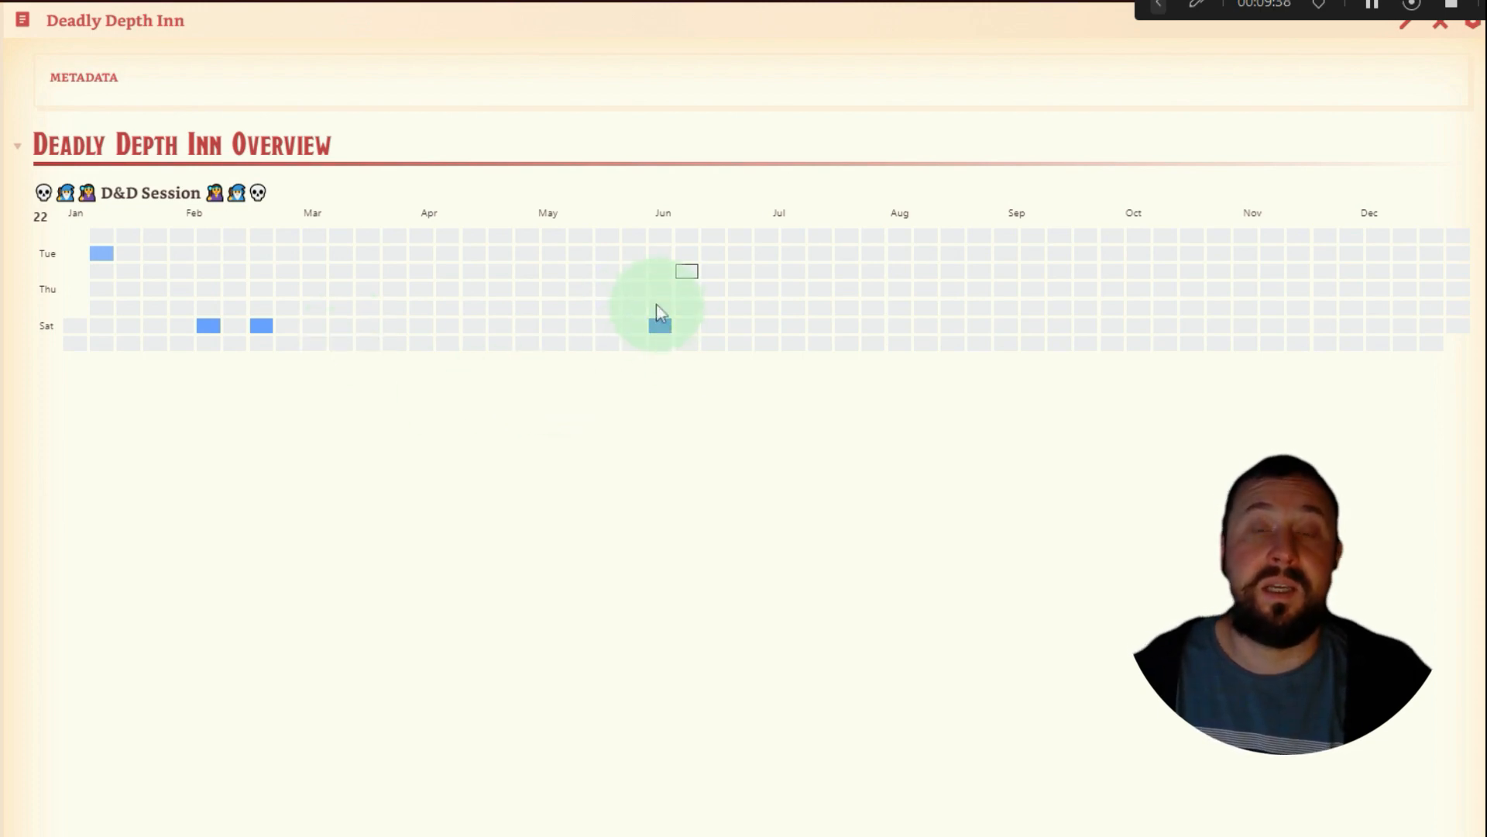
Return to the Create New Session Journal table listing seven records.
{"action": "left_click", "coordinate": [658, 325]}
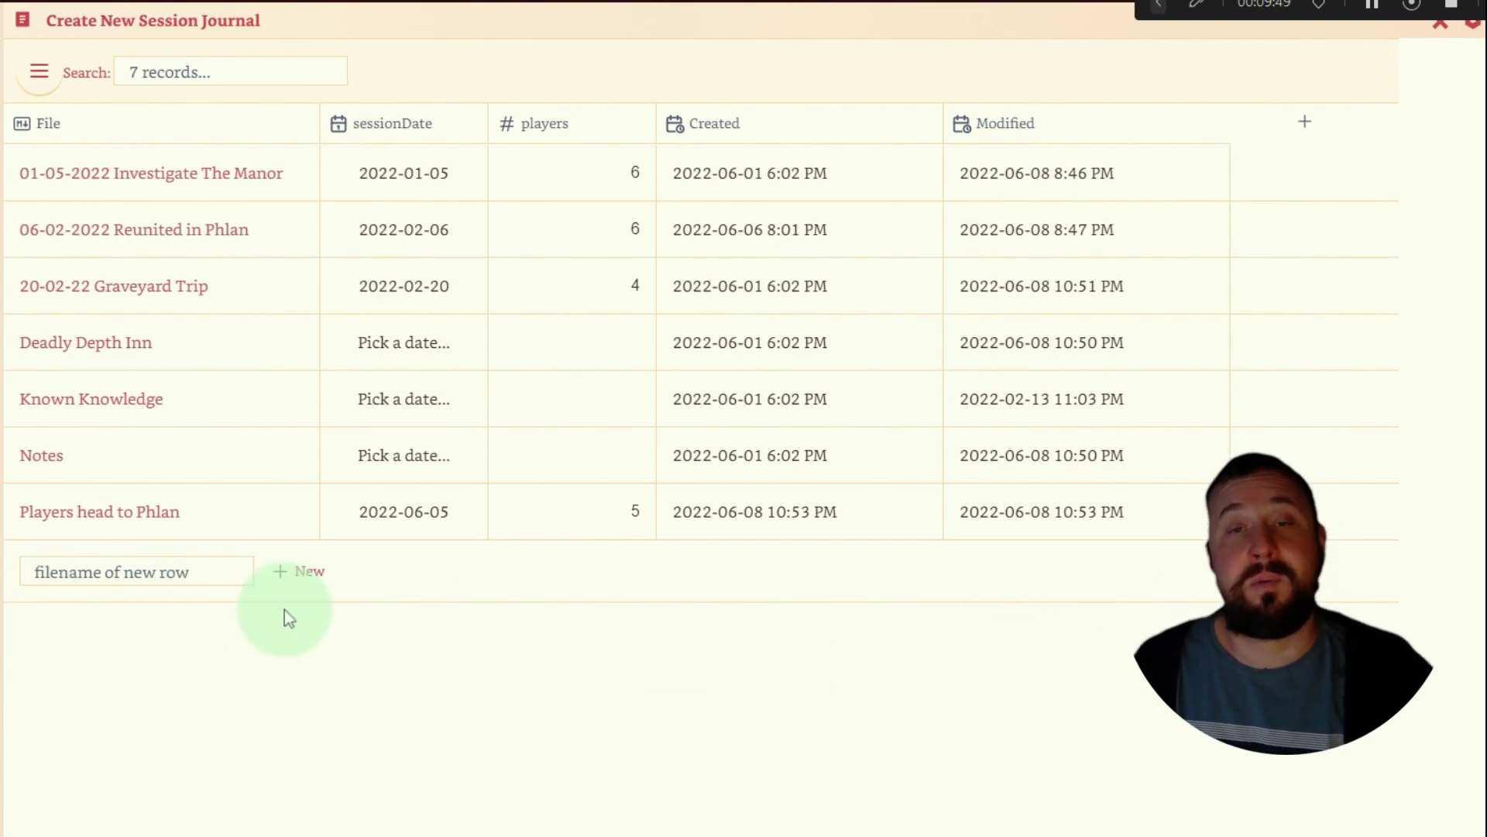
Return to the Deadly Depth Inn overview with the June session on the heatmap.
{"action": "left_click", "coordinate": [83, 342]}
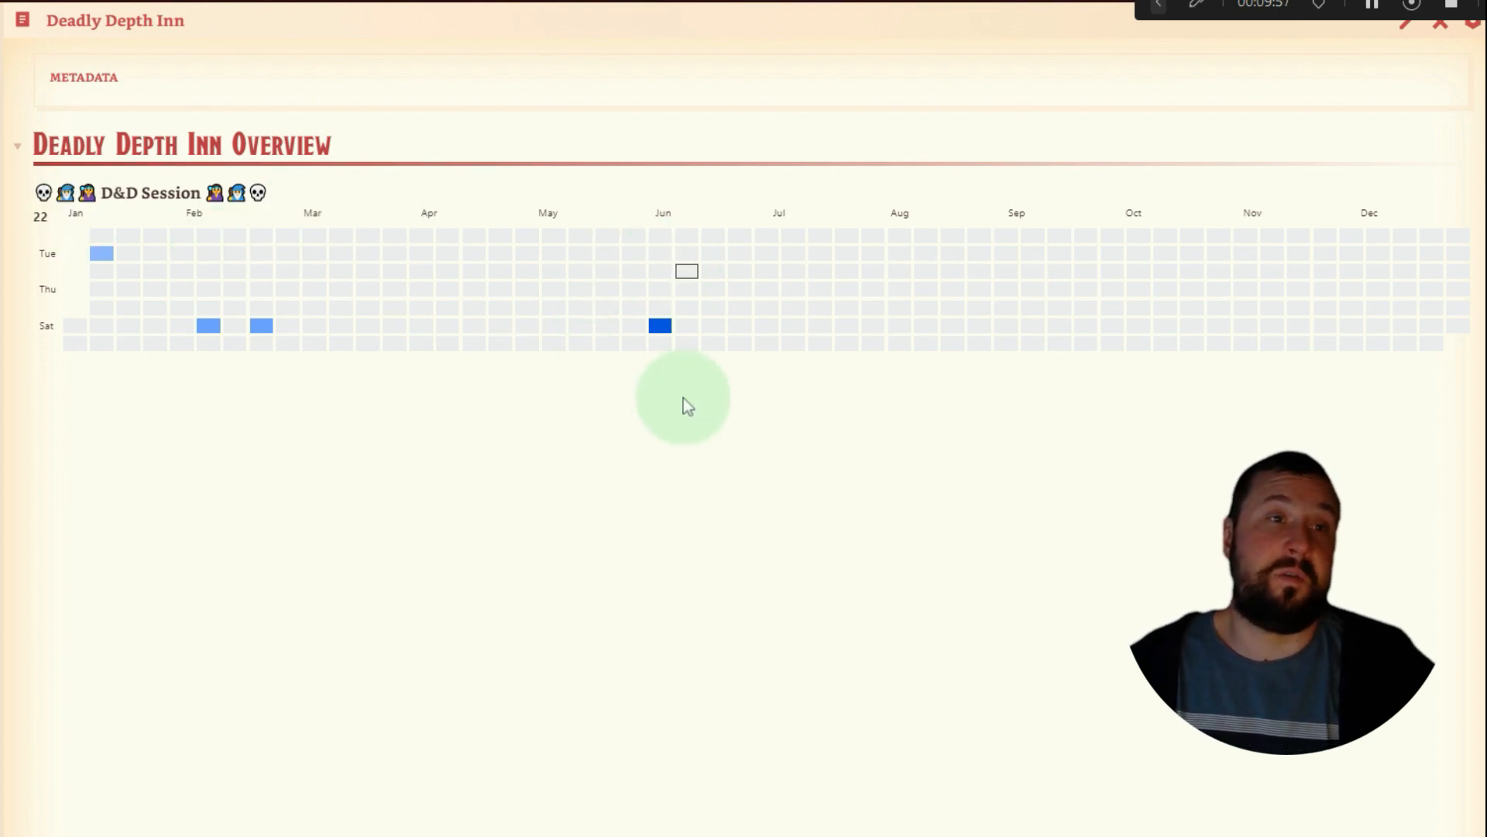
{"action": "mouse_move", "coordinate": [561, 616]}
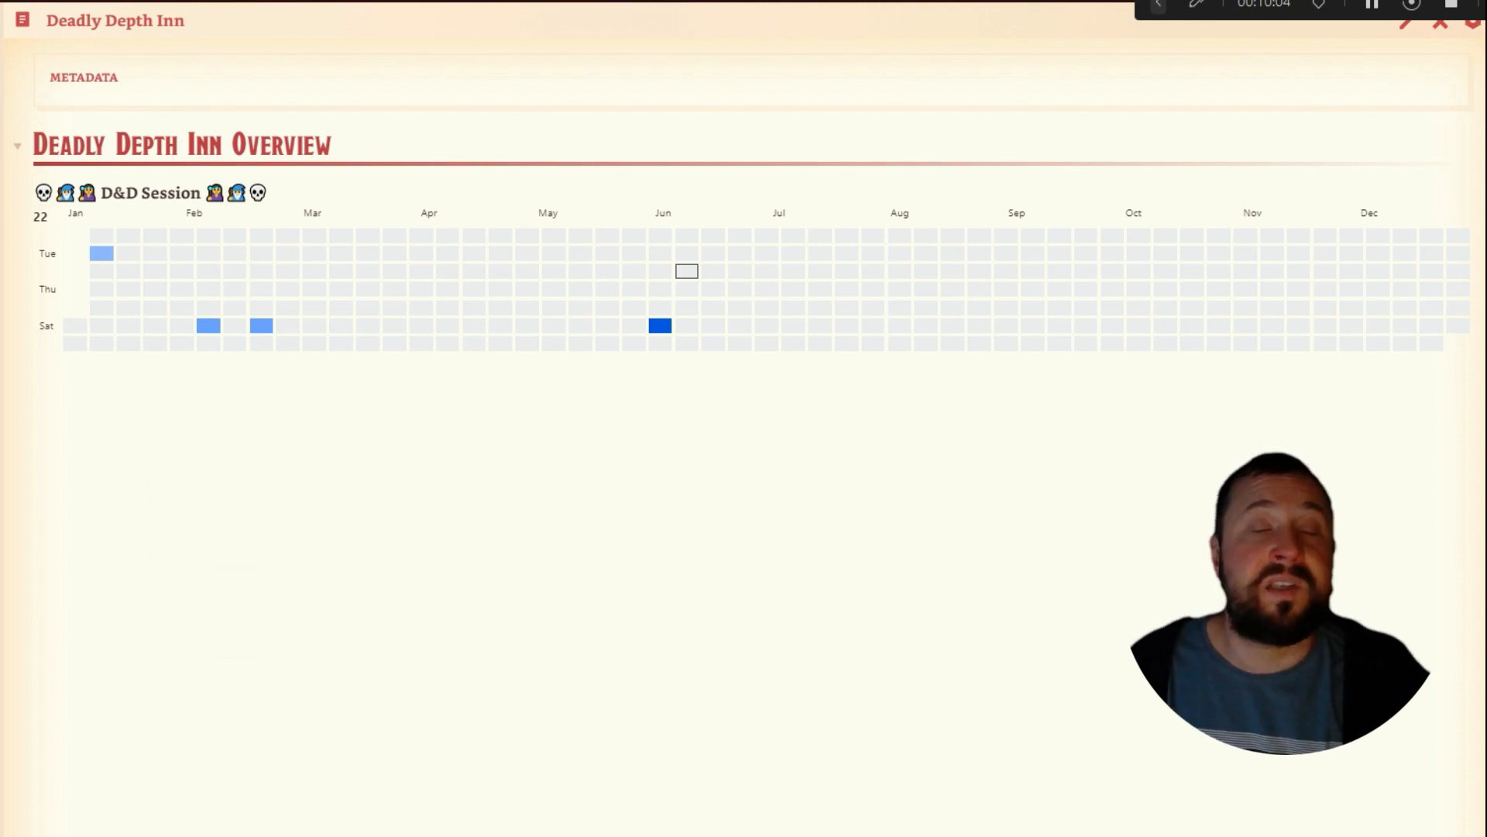
{"action": "left_click", "coordinate": [634, 470]}
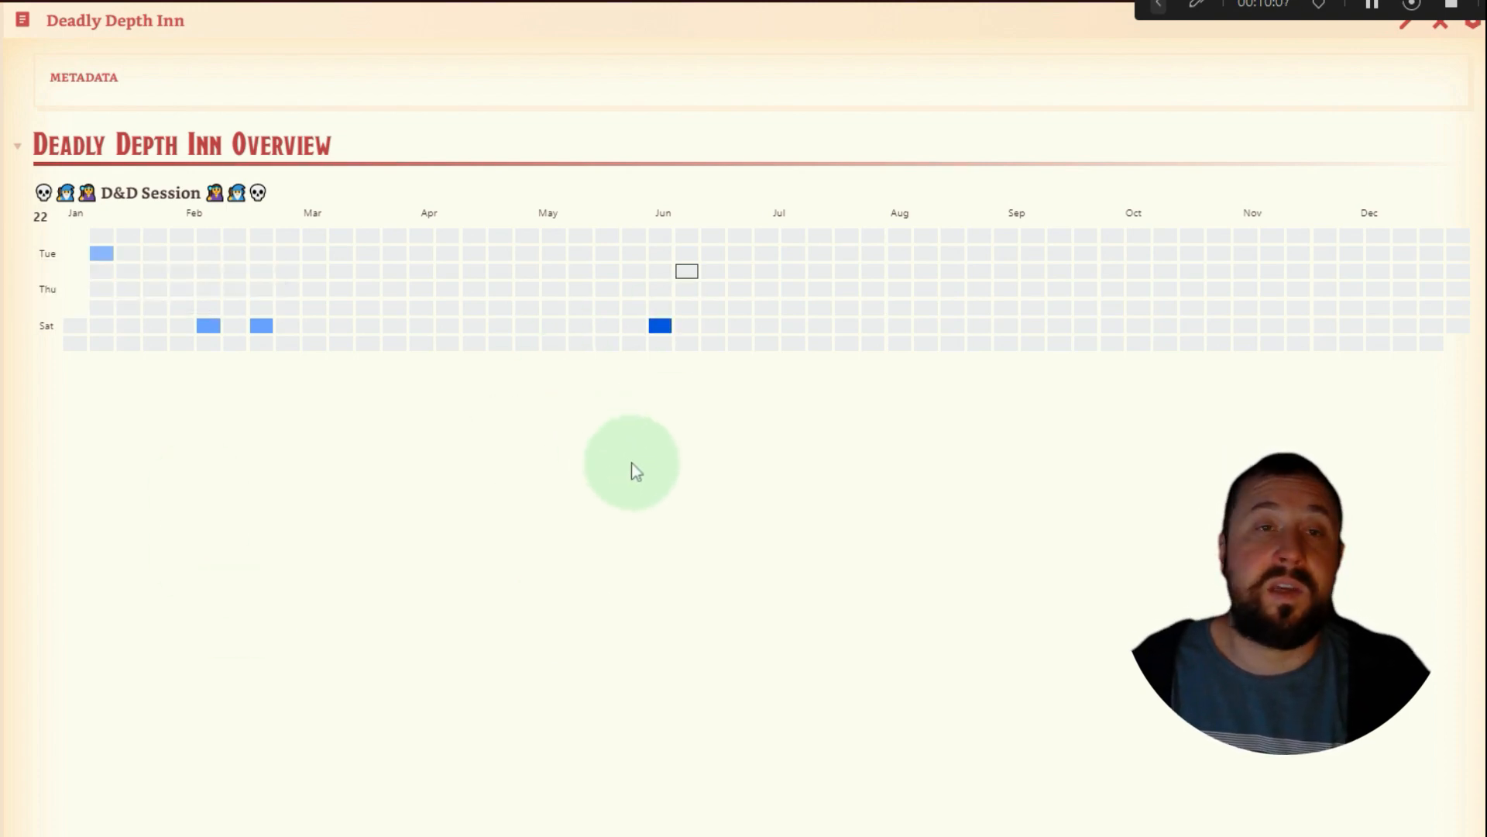